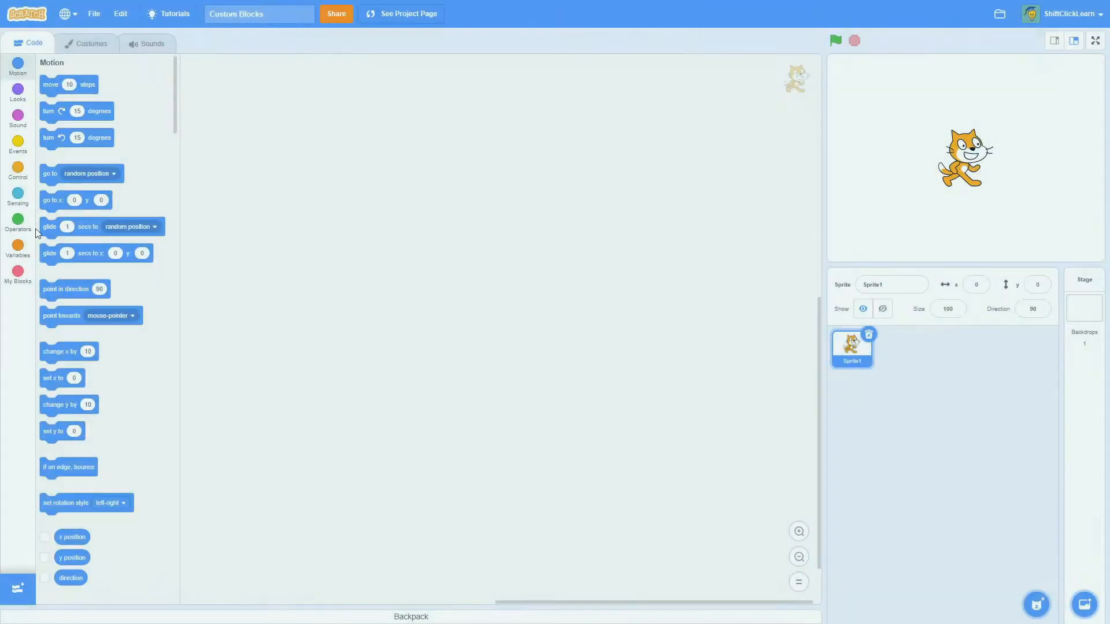
# - Switch the block palette to the My Blocks category
pyautogui.click(17, 276)
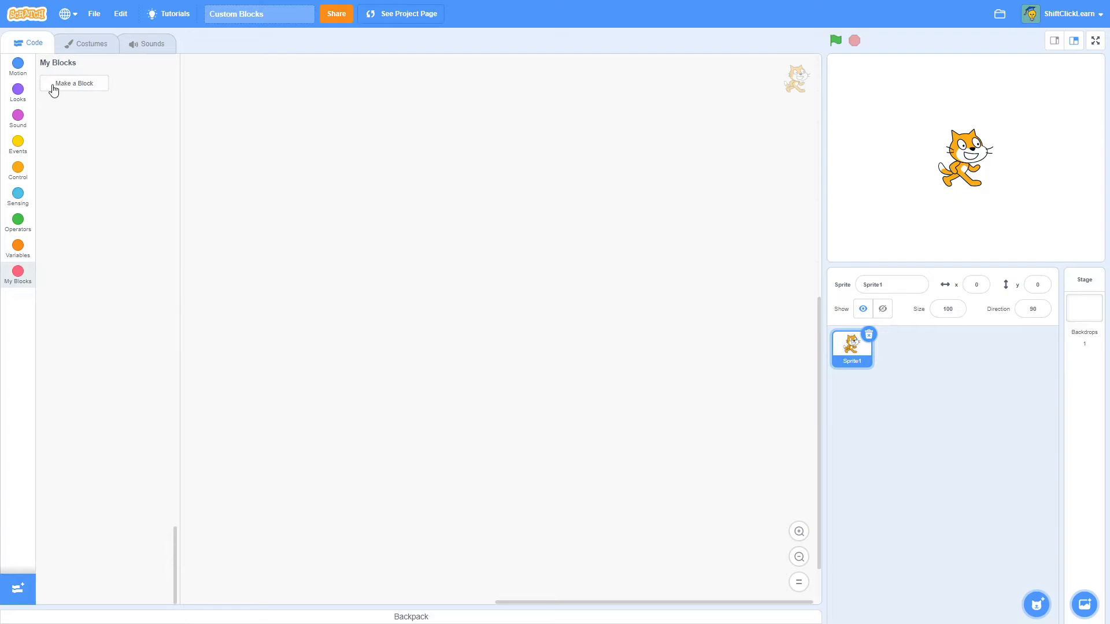
# - Start a new custom block and name it Tutorial Block
pyautogui.click(74, 83)
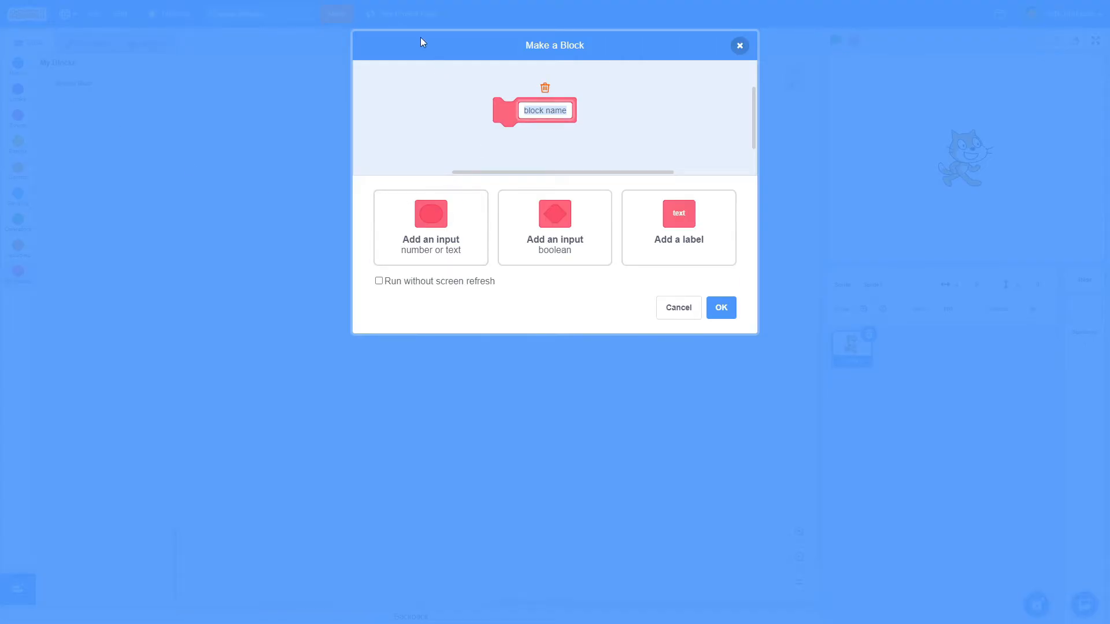
pyautogui.moveTo(537, 124)
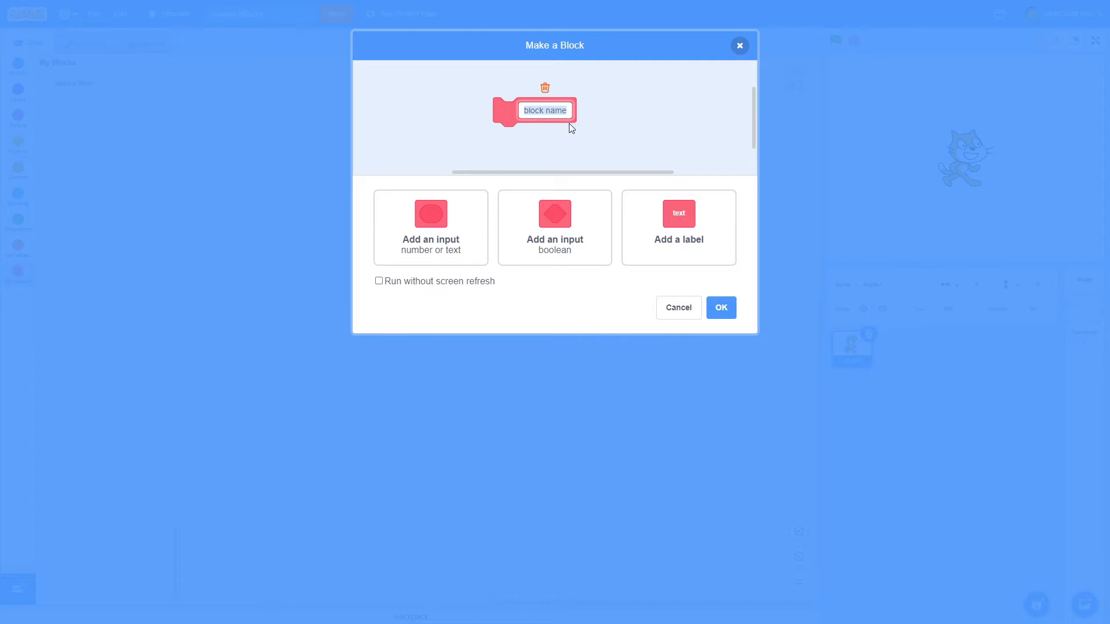
pyautogui.moveTo(626, 127)
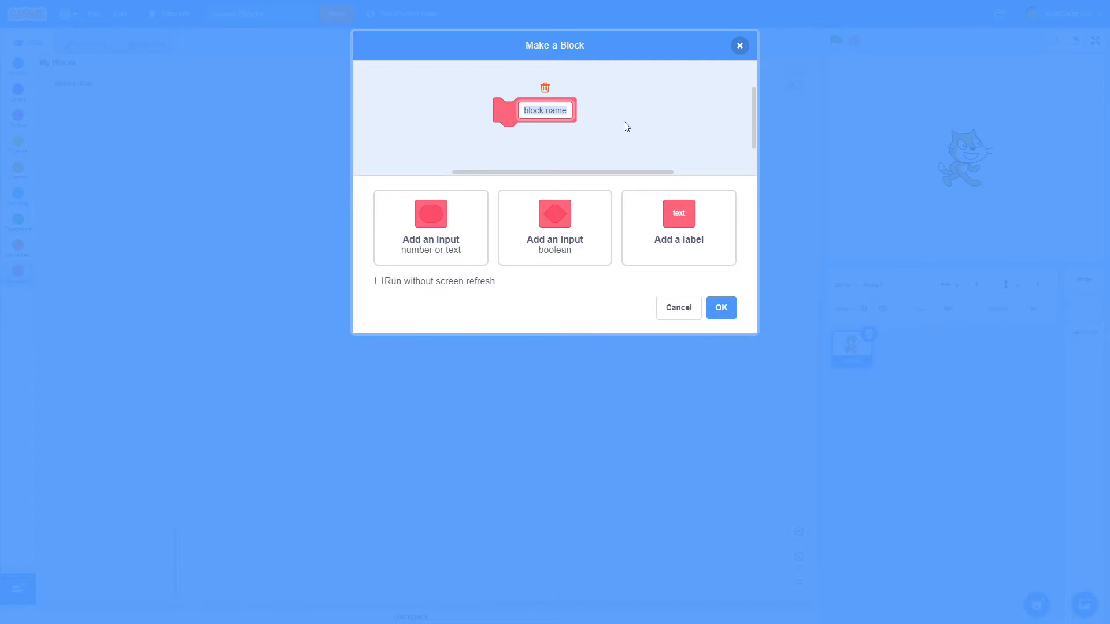
pyautogui.write('Tutorial Block')
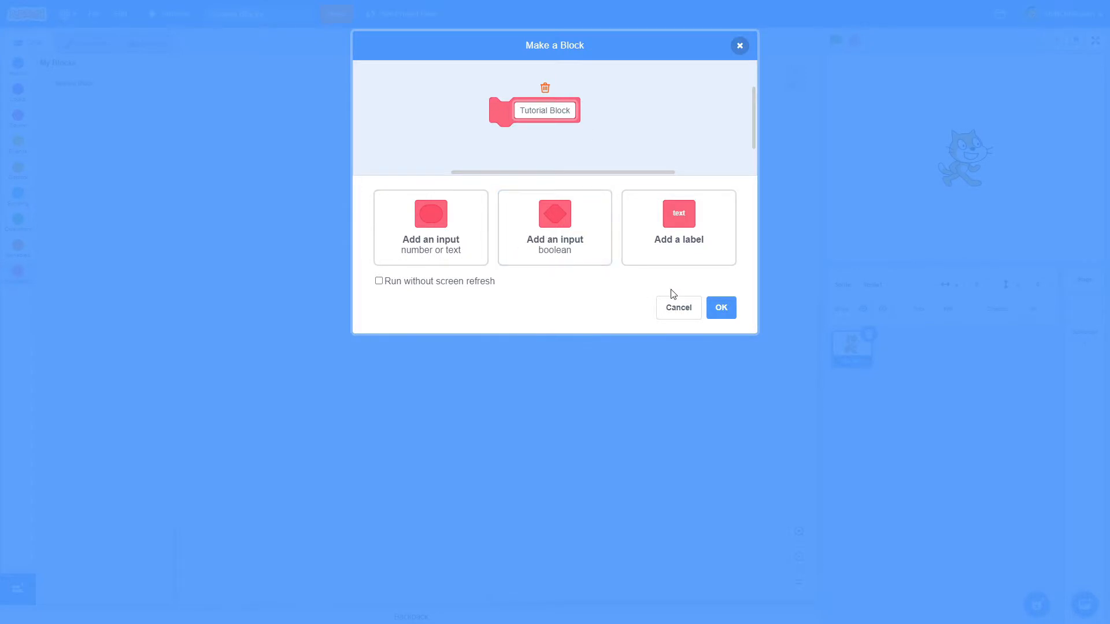
# - Create the Tutorial Block and position its define hat near the top of the code area
pyautogui.click(720, 308)
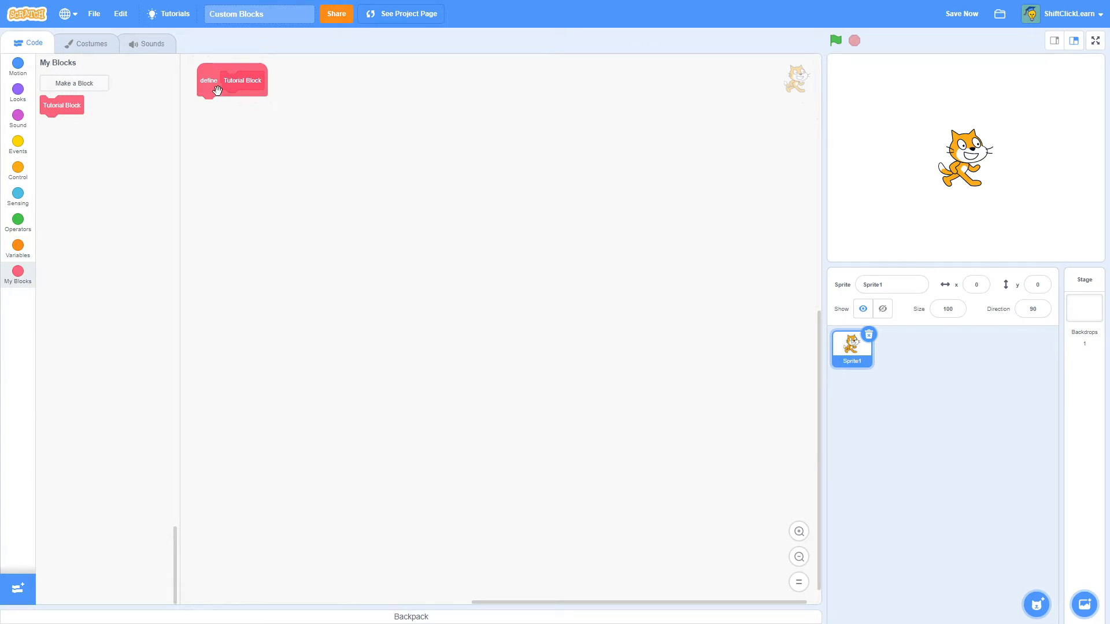
pyautogui.moveTo(217, 89); pyautogui.dragTo(388, 106)
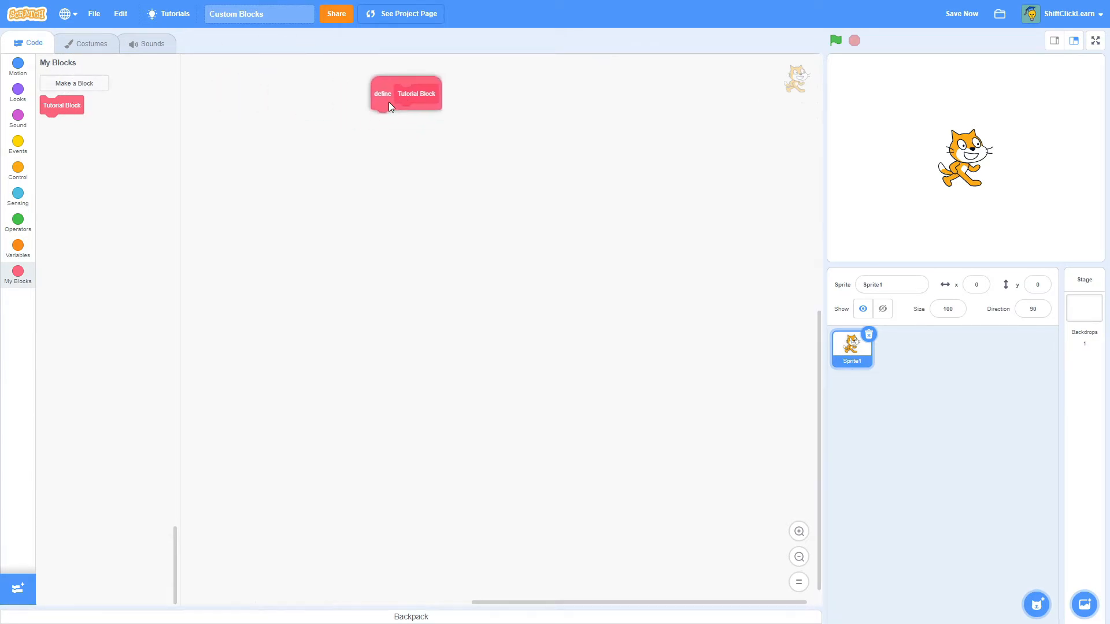
pyautogui.moveTo(406, 92); pyautogui.dragTo(406, 62)
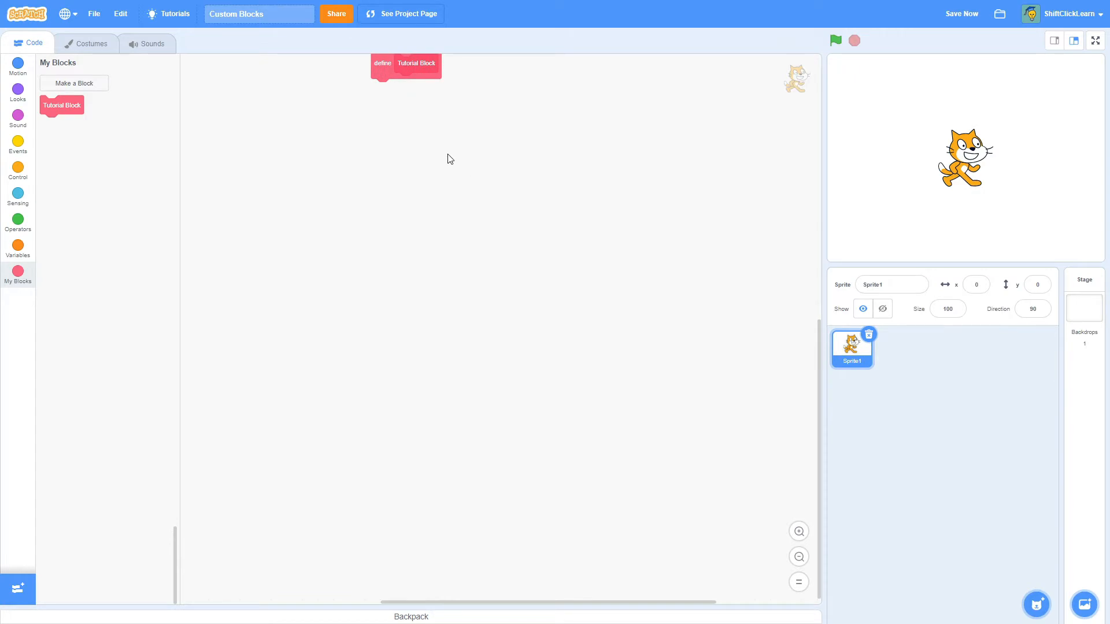
pyautogui.moveTo(405, 62); pyautogui.dragTo(493, 111)
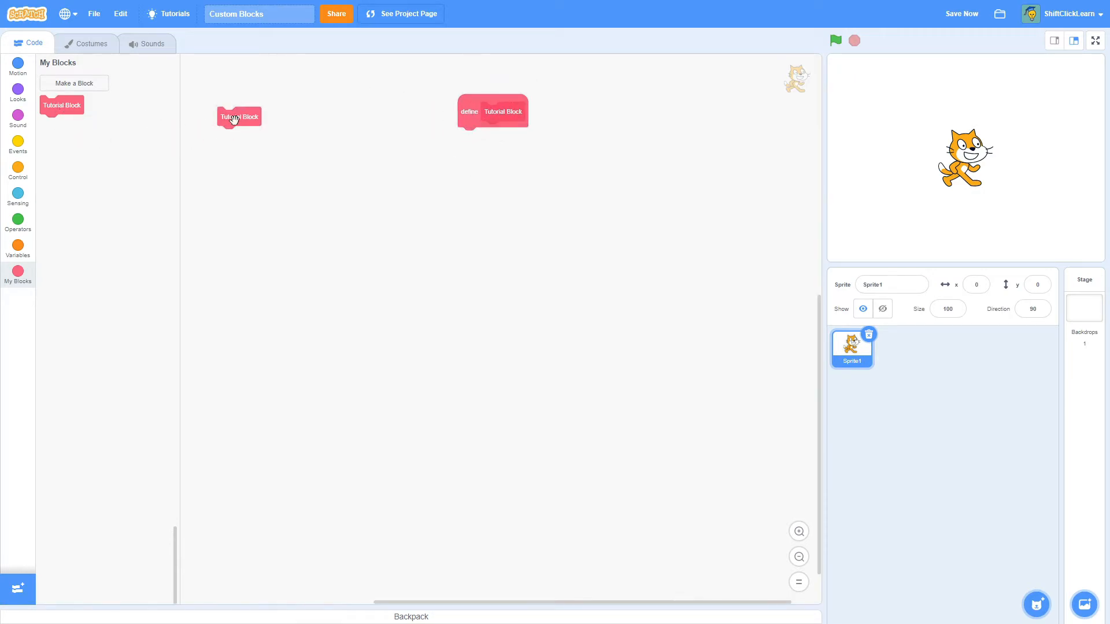
# - Leave a loose Tutorial Block call block sitting below the define hat
pyautogui.moveTo(238, 116); pyautogui.dragTo(478, 136)
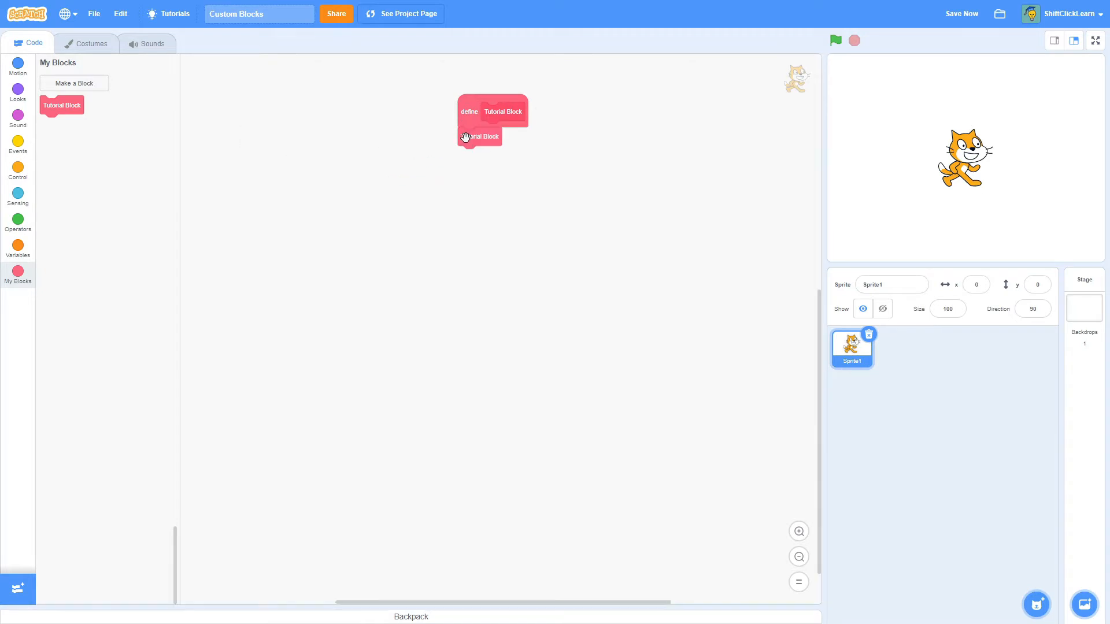
pyautogui.moveTo(478, 136); pyautogui.dragTo(270, 118)
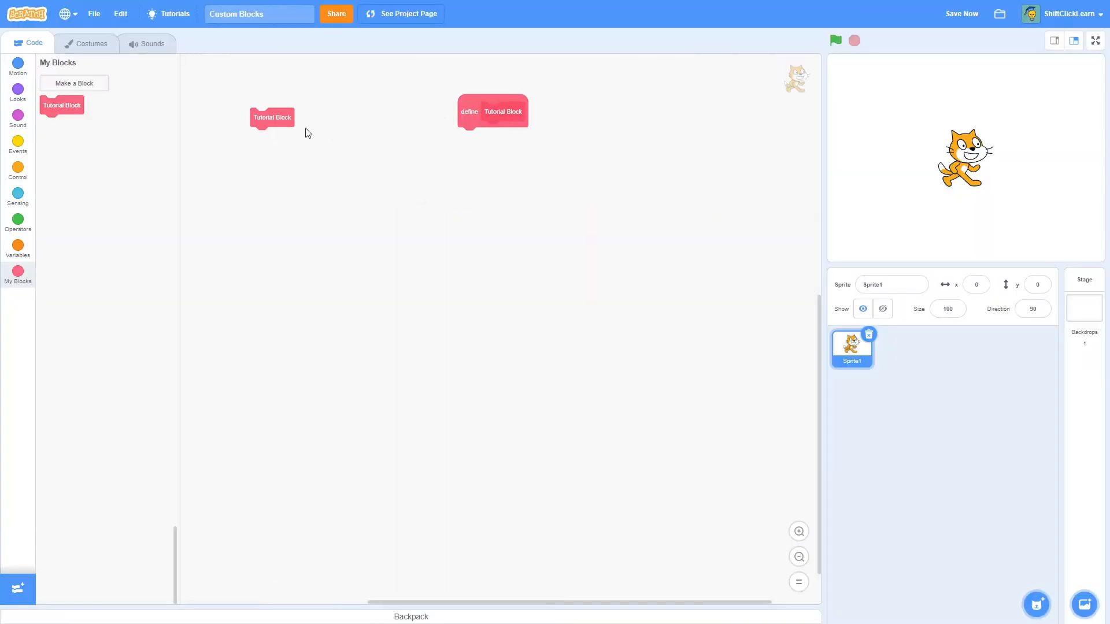
pyautogui.moveTo(272, 116); pyautogui.dragTo(274, 132)
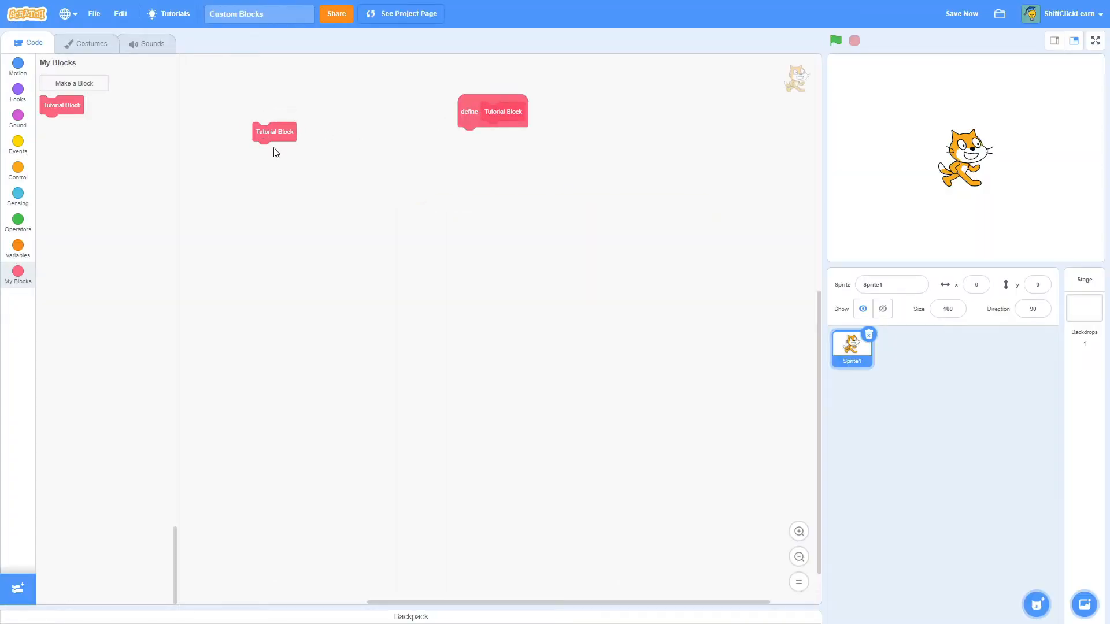
pyautogui.moveTo(274, 132); pyautogui.dragTo(289, 143)
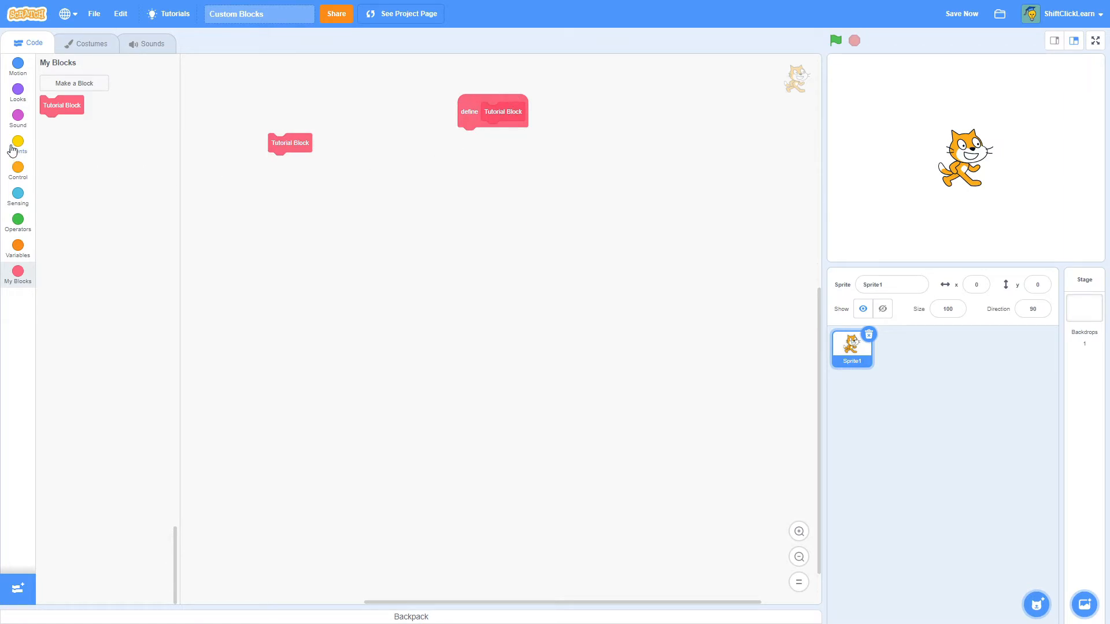
# - Attach a go to x:0 y:50 block under the define Tutorial Block hat
pyautogui.click(17, 146)
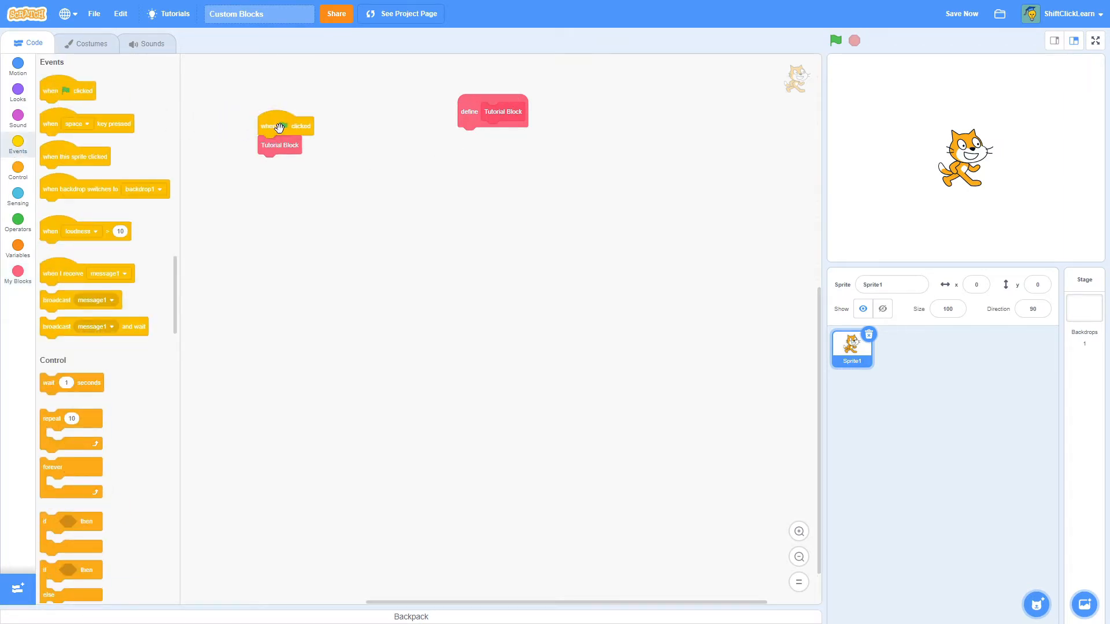
pyautogui.click(17, 64)
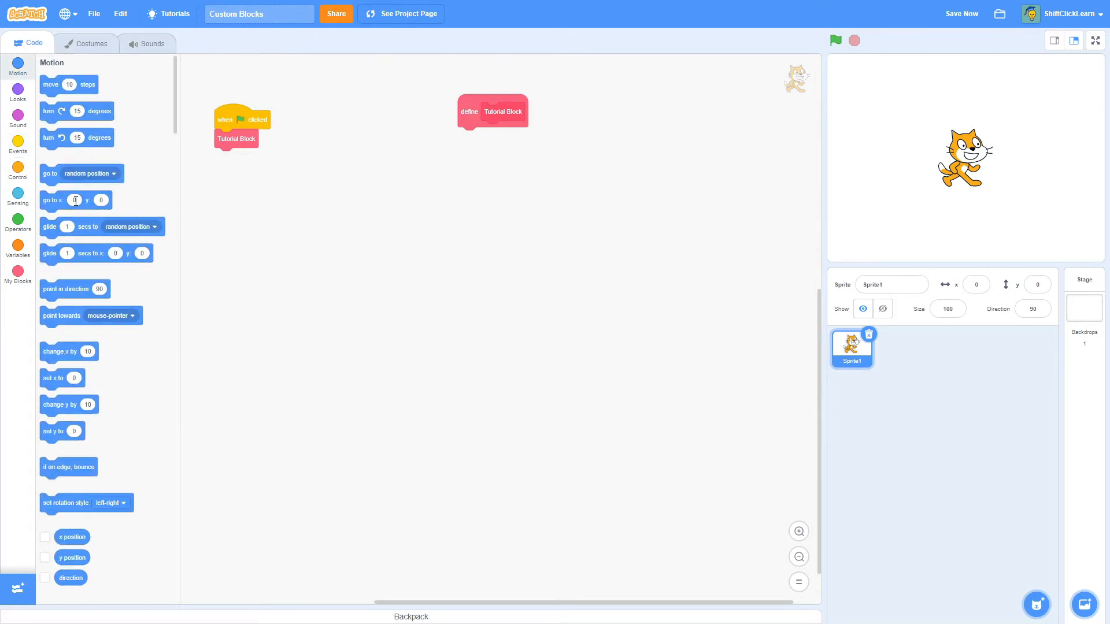
pyautogui.moveTo(75, 200); pyautogui.dragTo(492, 136)
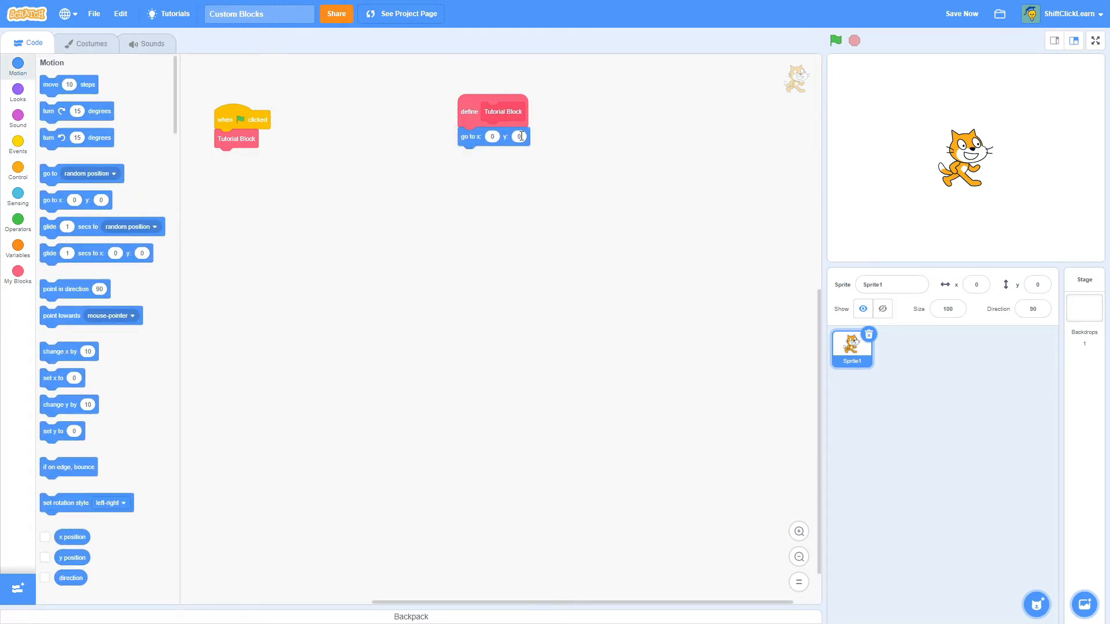
pyautogui.write('50')
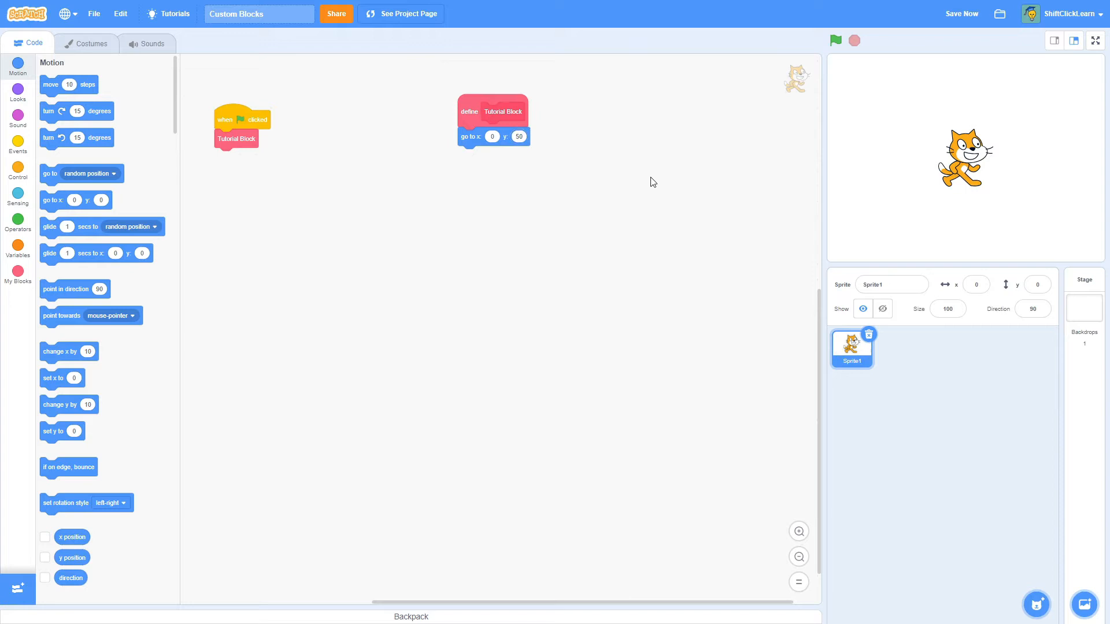
pyautogui.moveTo(966, 86)
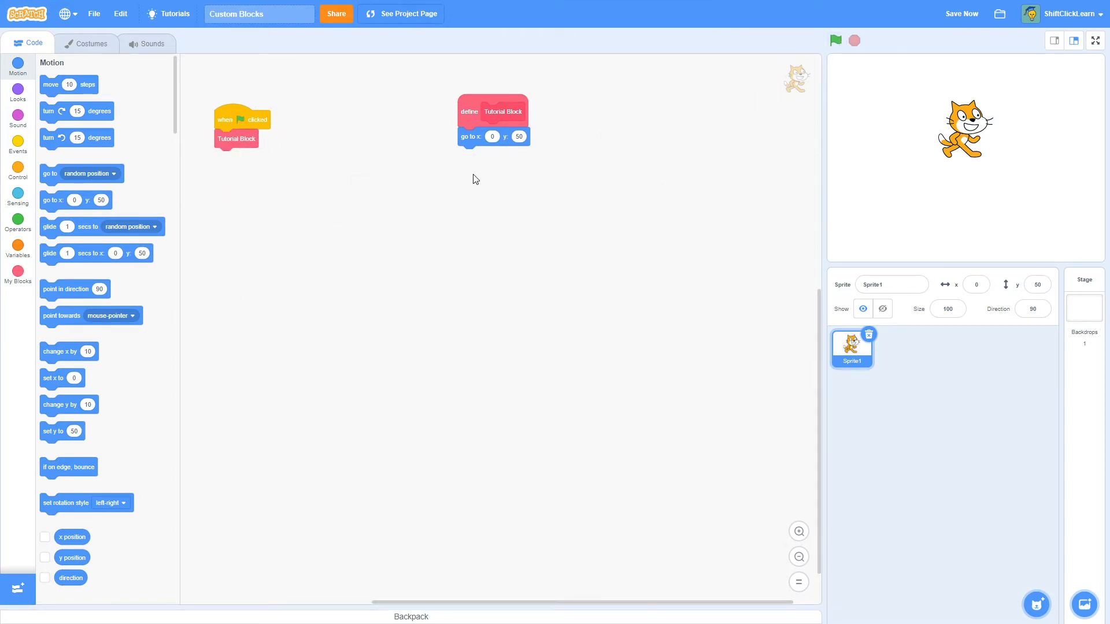
# - Finish the definition with turn, move, wait and say Hello! blocks and a matching green-flag script
pyautogui.click(17, 146)
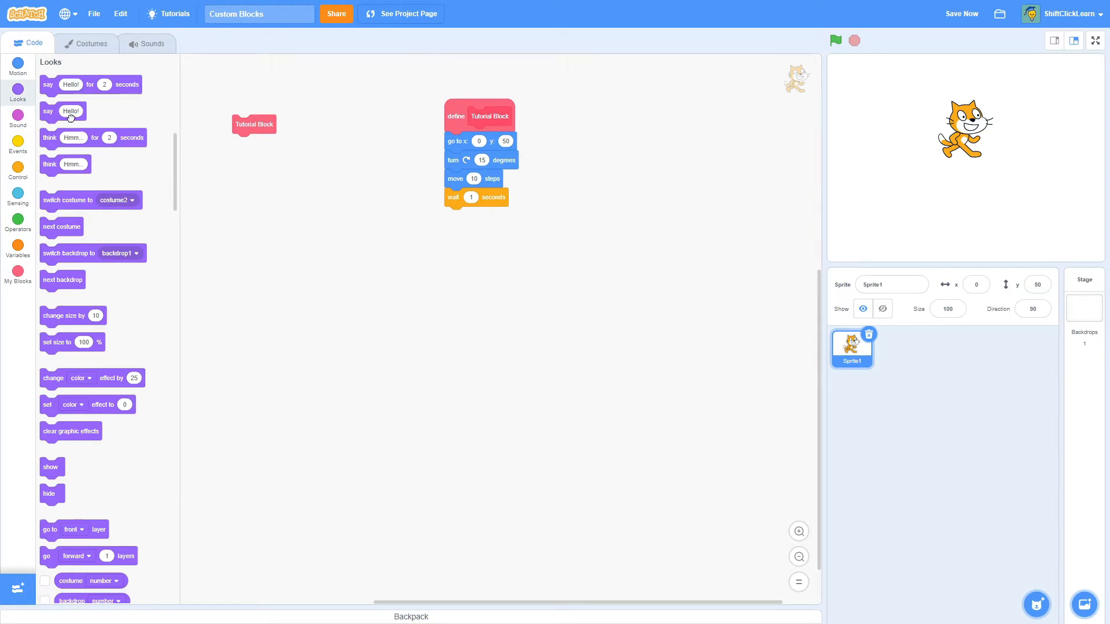
pyautogui.moveTo(62, 111); pyautogui.dragTo(467, 216)
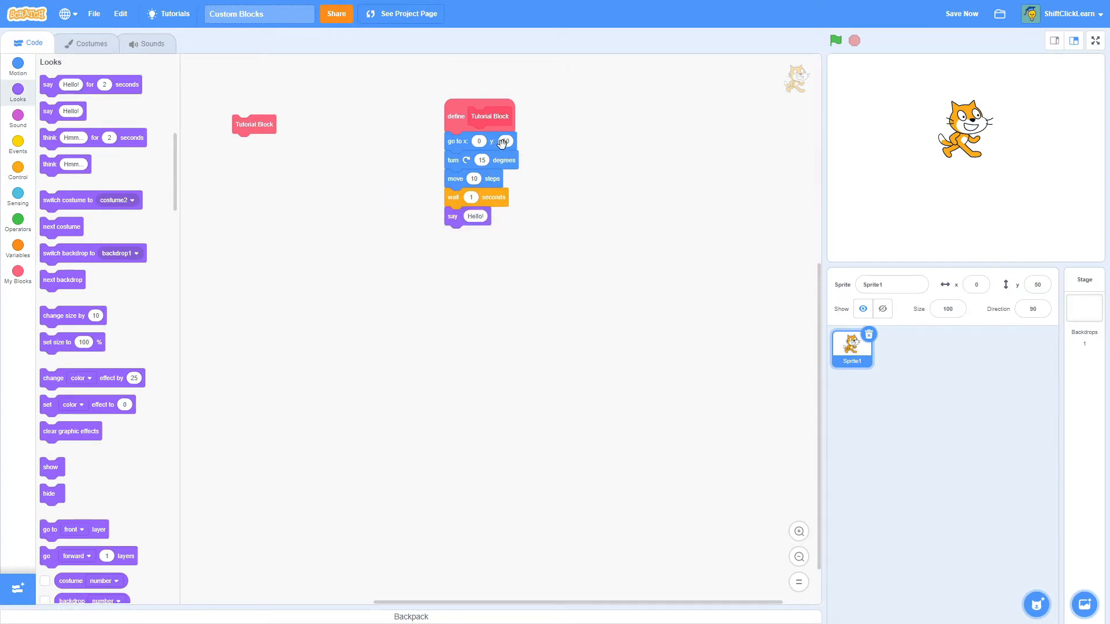
pyautogui.click(17, 146)
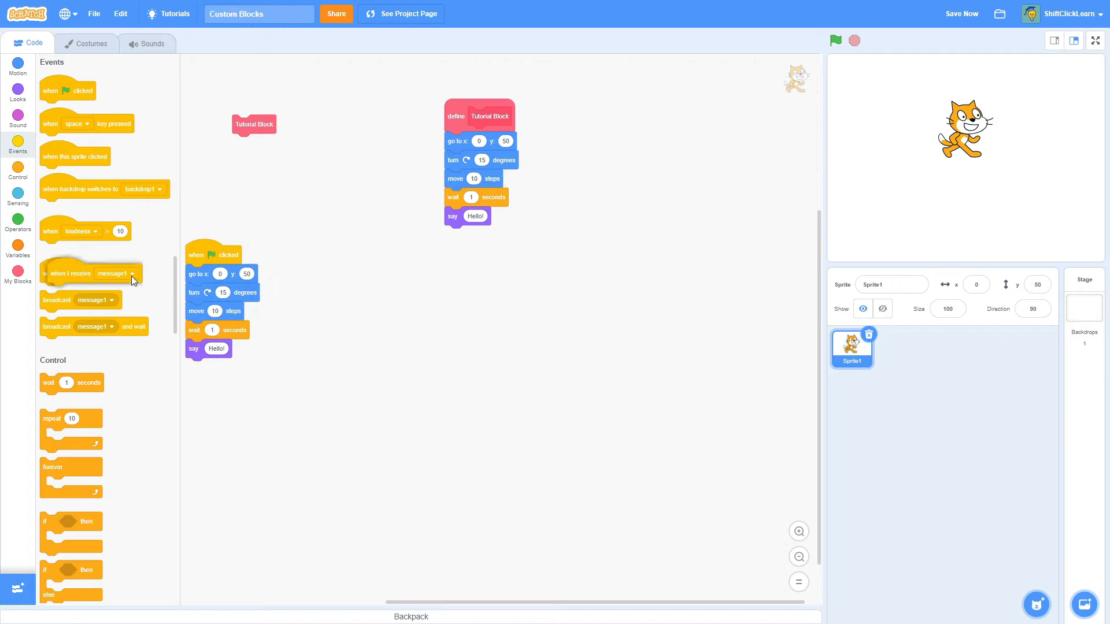
# - Add a when I receive message1 script and make both hats call Tutorial Block instead of duplicated blocks
pyautogui.moveTo(114, 273); pyautogui.dragTo(360, 229)
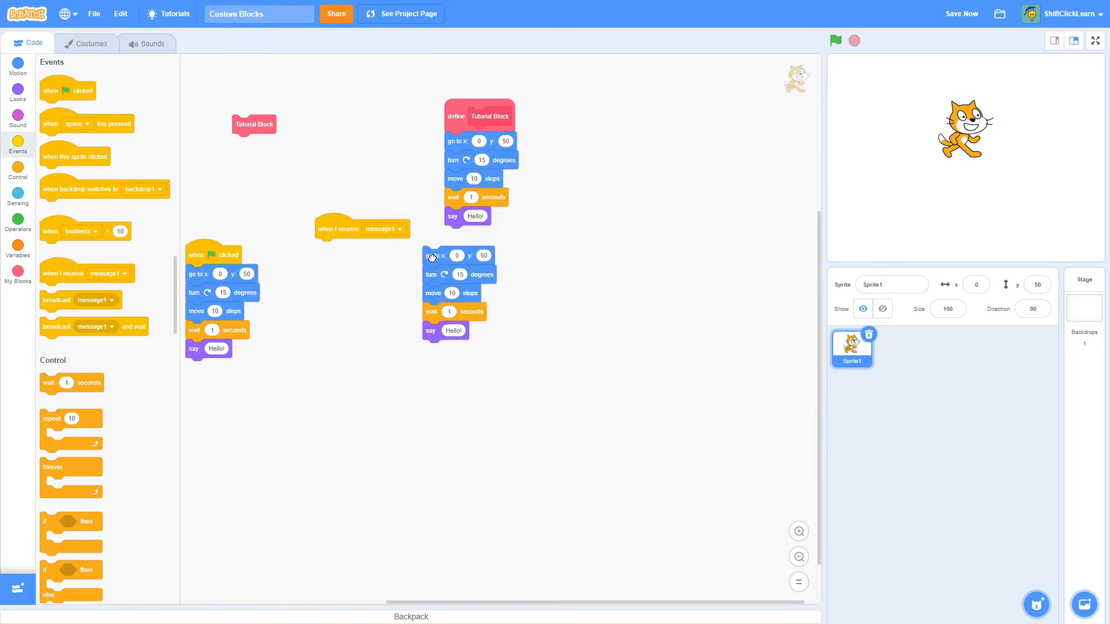
pyautogui.moveTo(437, 256); pyautogui.dragTo(331, 248)
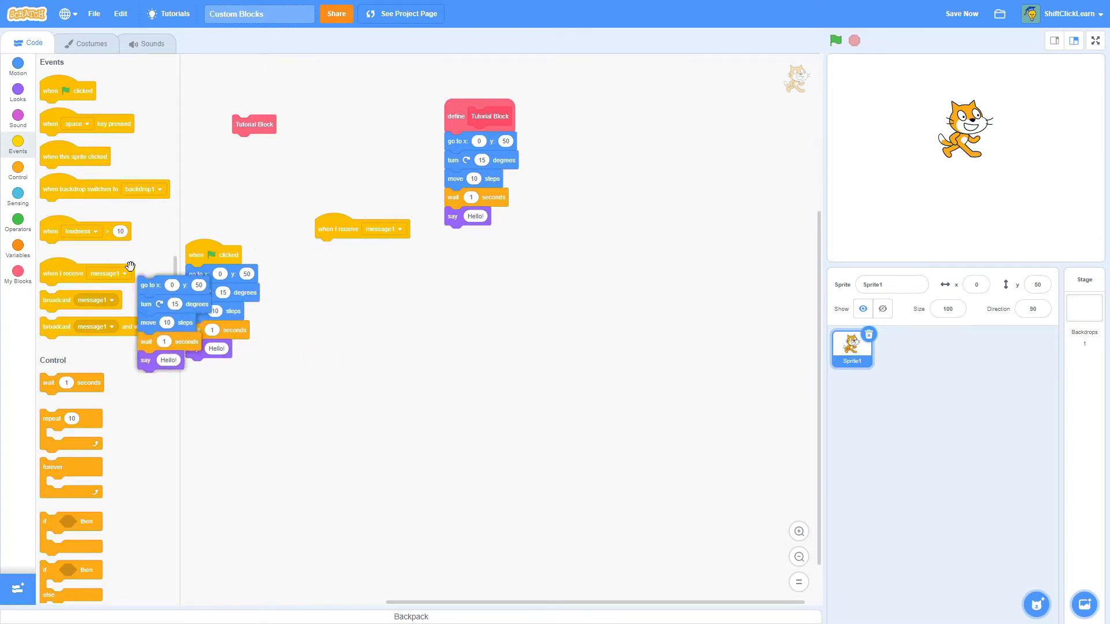
pyautogui.moveTo(253, 124); pyautogui.dragTo(336, 247)
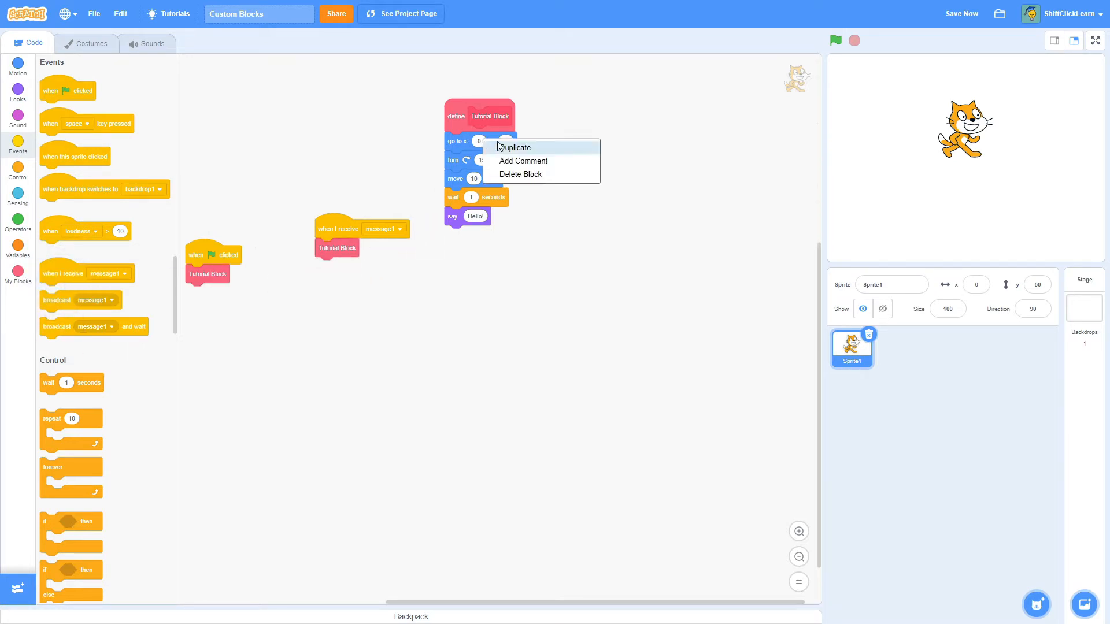
pyautogui.click(517, 147)
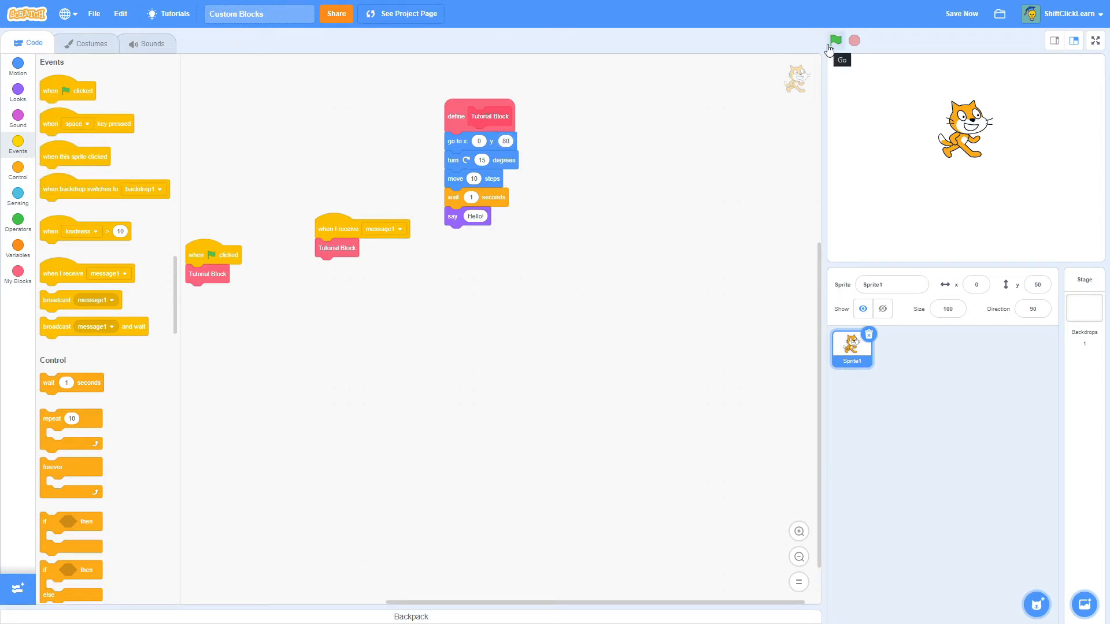
# - Run the project with the green flag to test Tutorial Block, then clear the old scripts
pyautogui.click(835, 40)
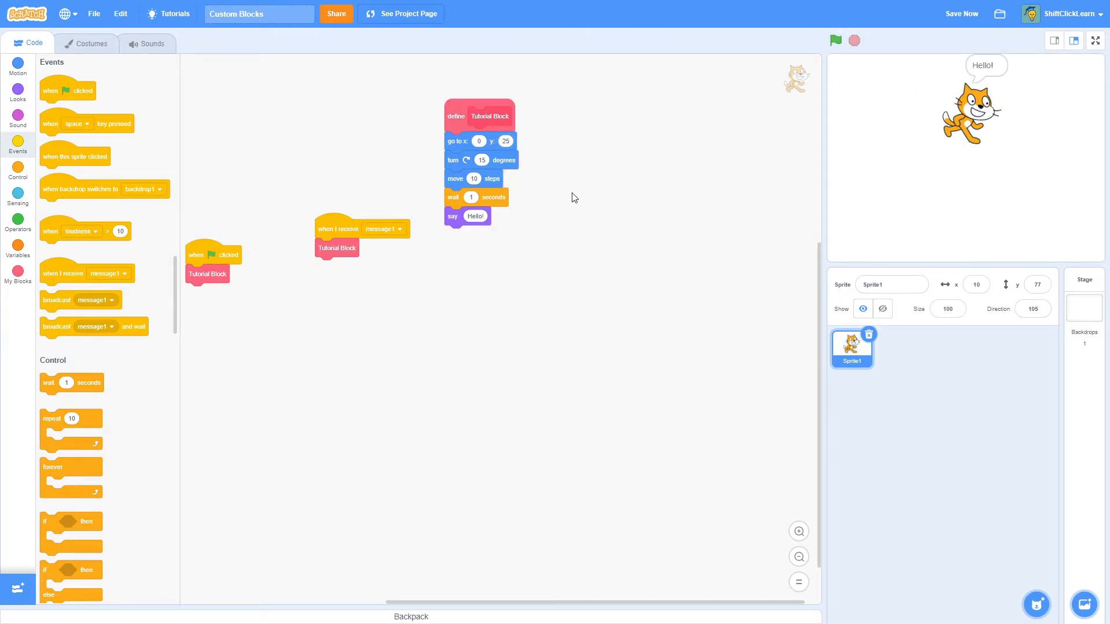
pyautogui.write('5325')
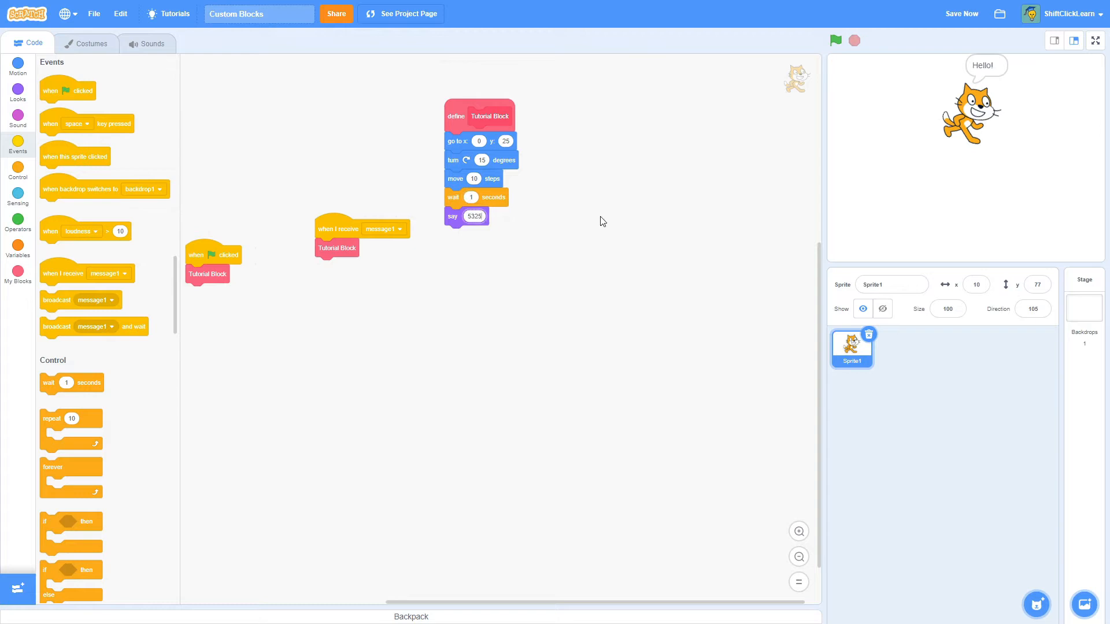
pyautogui.click(834, 41)
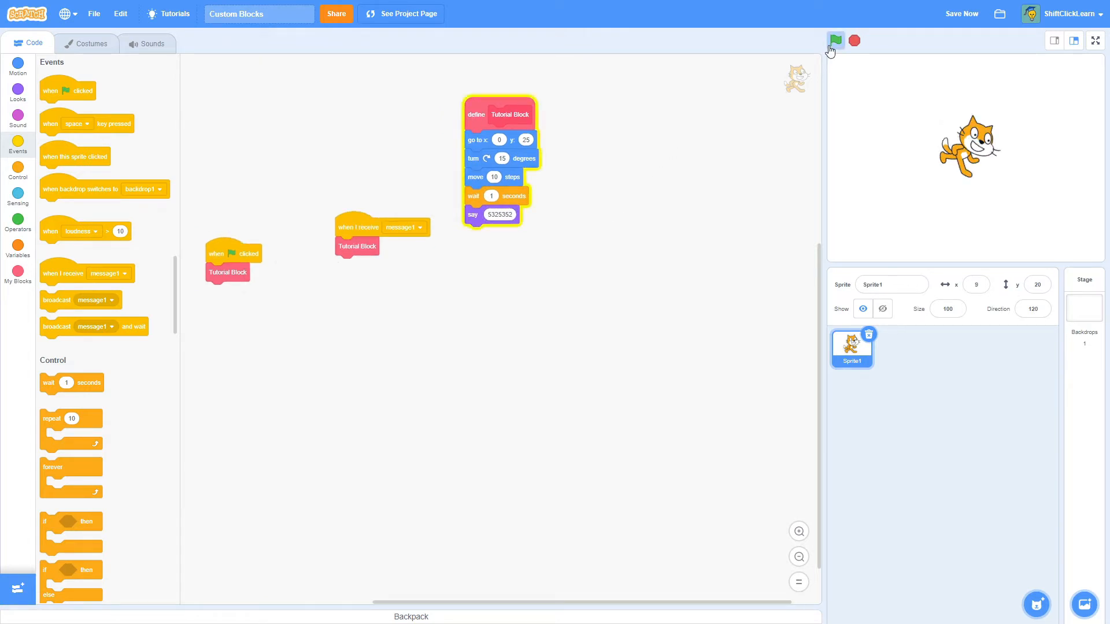
pyautogui.click(835, 41)
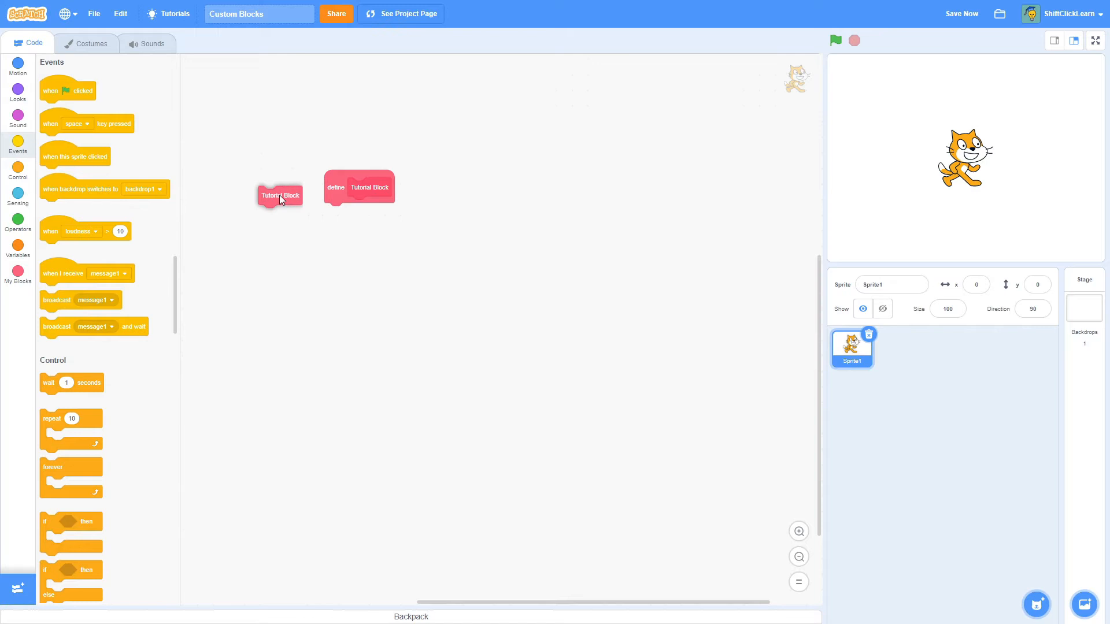
# - Reopen the block editor for Tutorial Block from the My Blocks palette
pyautogui.click(18, 276)
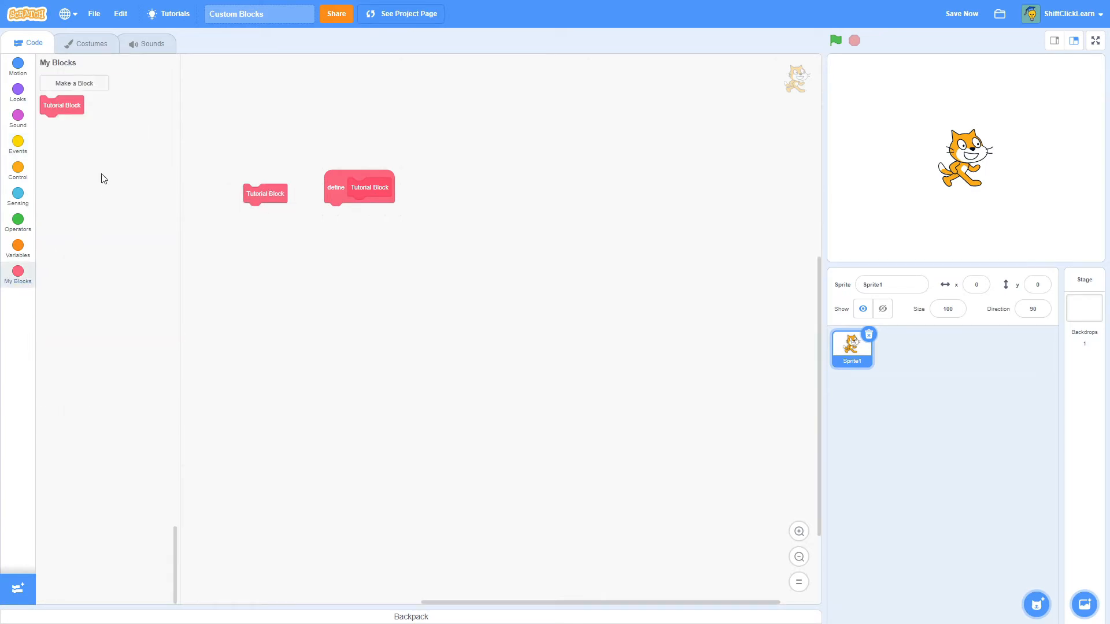
pyautogui.rightClick(61, 105)
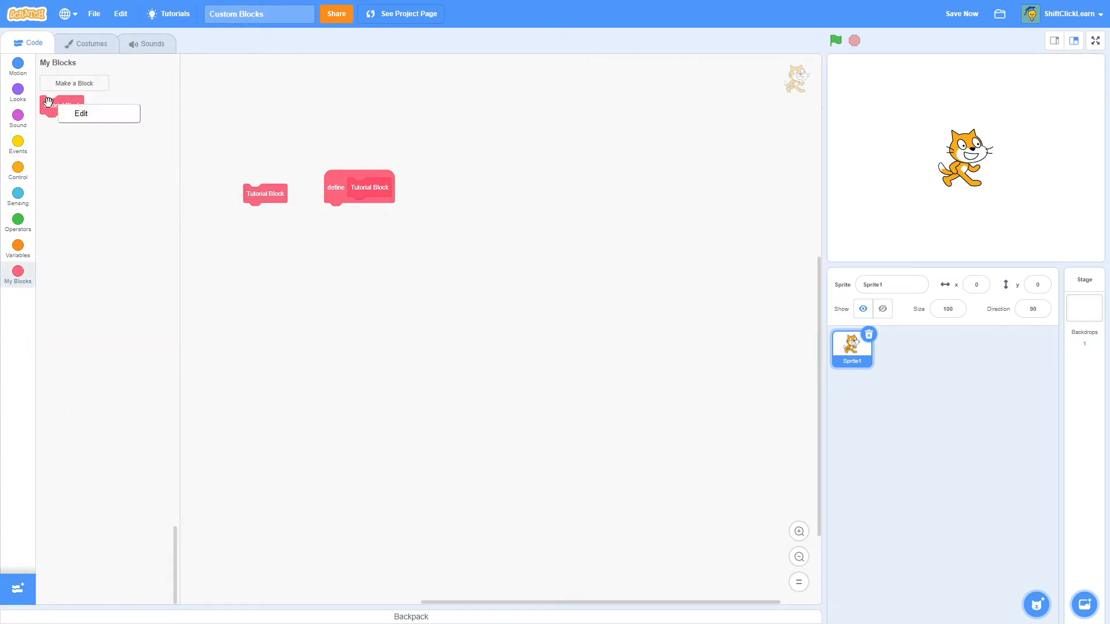
pyautogui.click(80, 113)
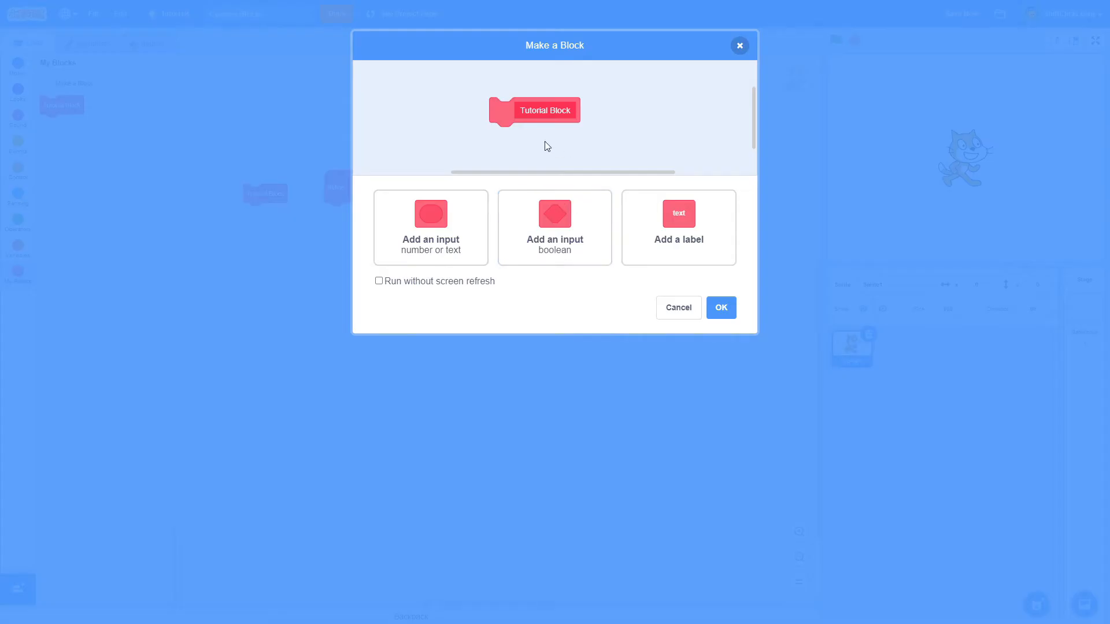
pyautogui.moveTo(430, 214)
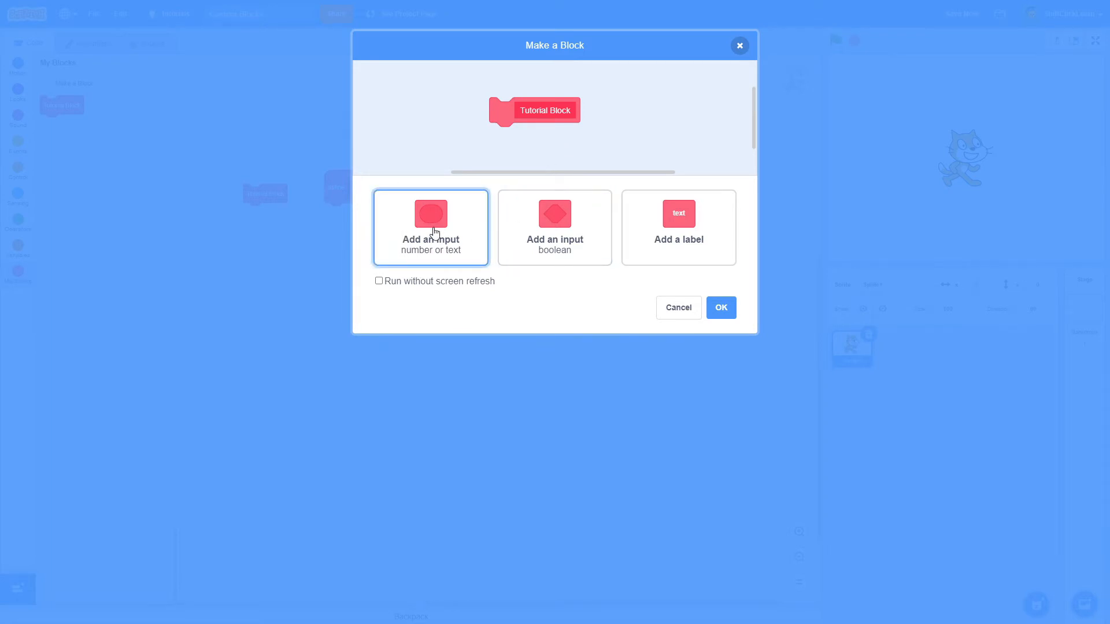
# - Give Tutorial Block a number-or-text input named speed and apply the change
pyautogui.click(430, 227)
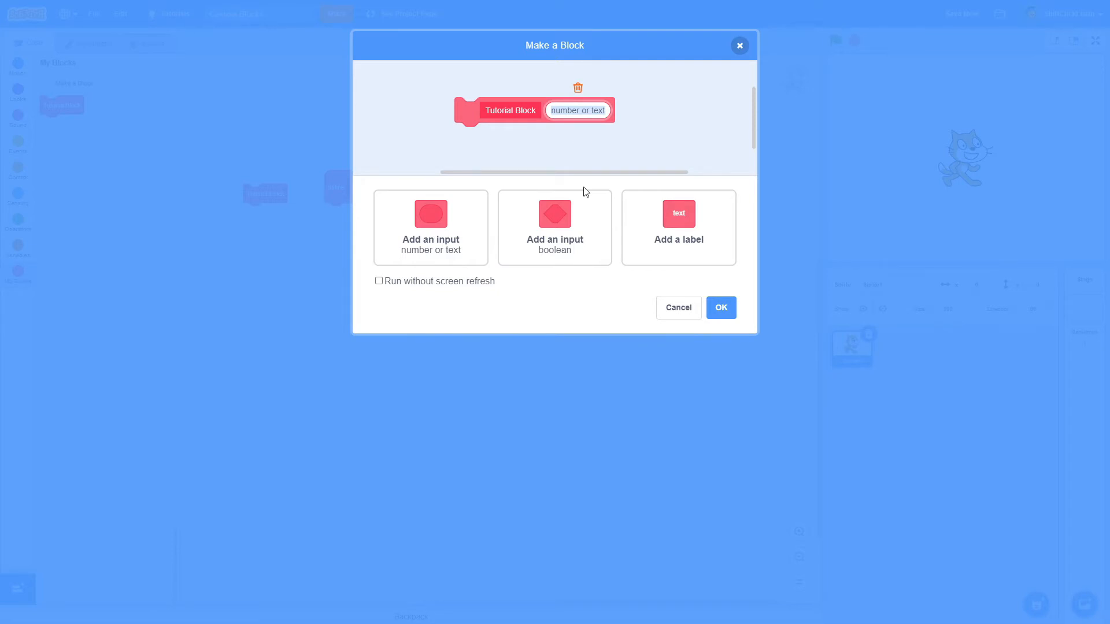
pyautogui.write('speed')
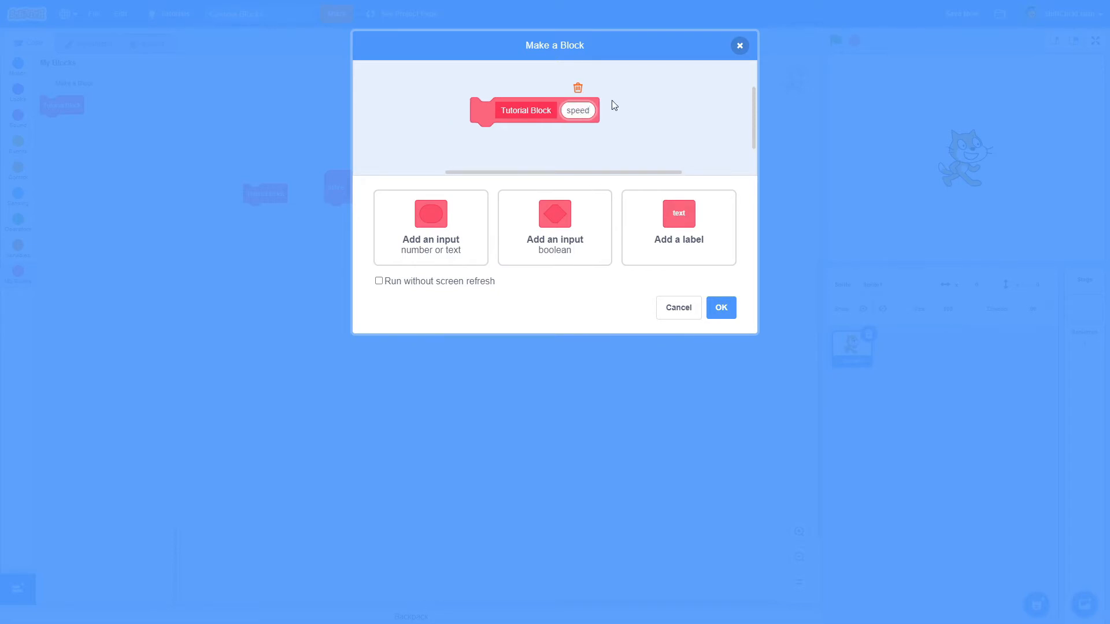
pyautogui.click(578, 111)
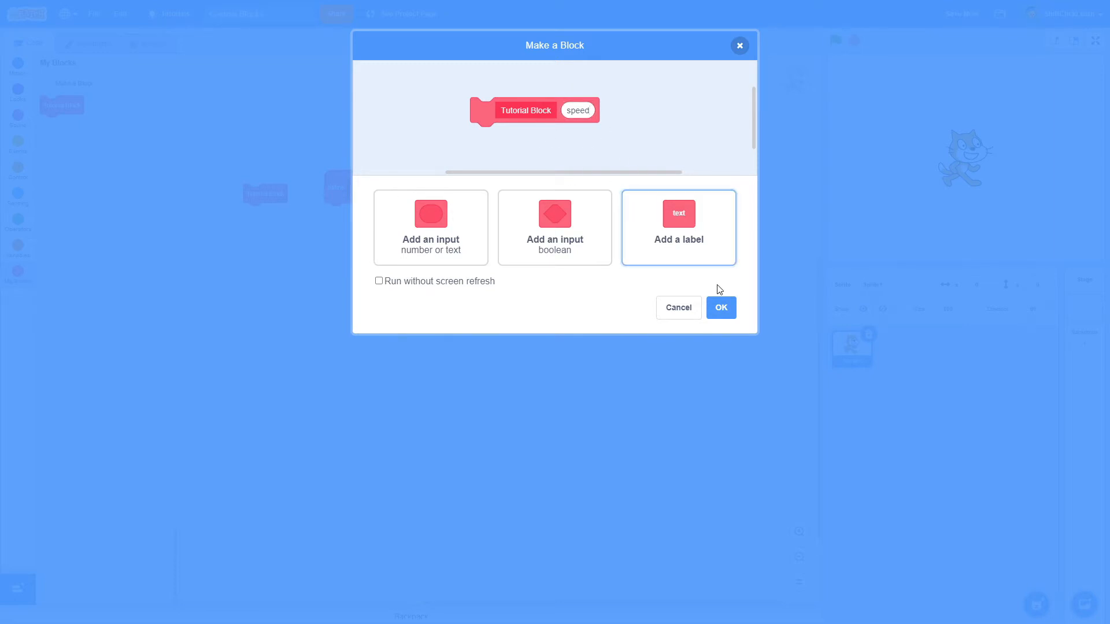
pyautogui.click(720, 308)
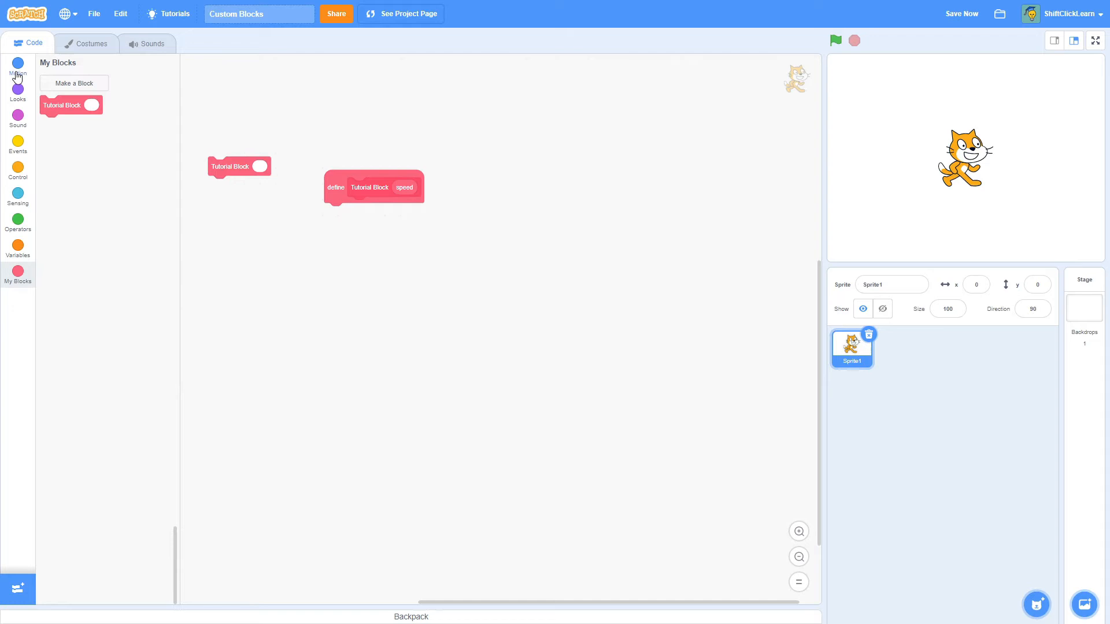
# - Make the definition move the sprite speed steps using the speed reporter
pyautogui.click(18, 67)
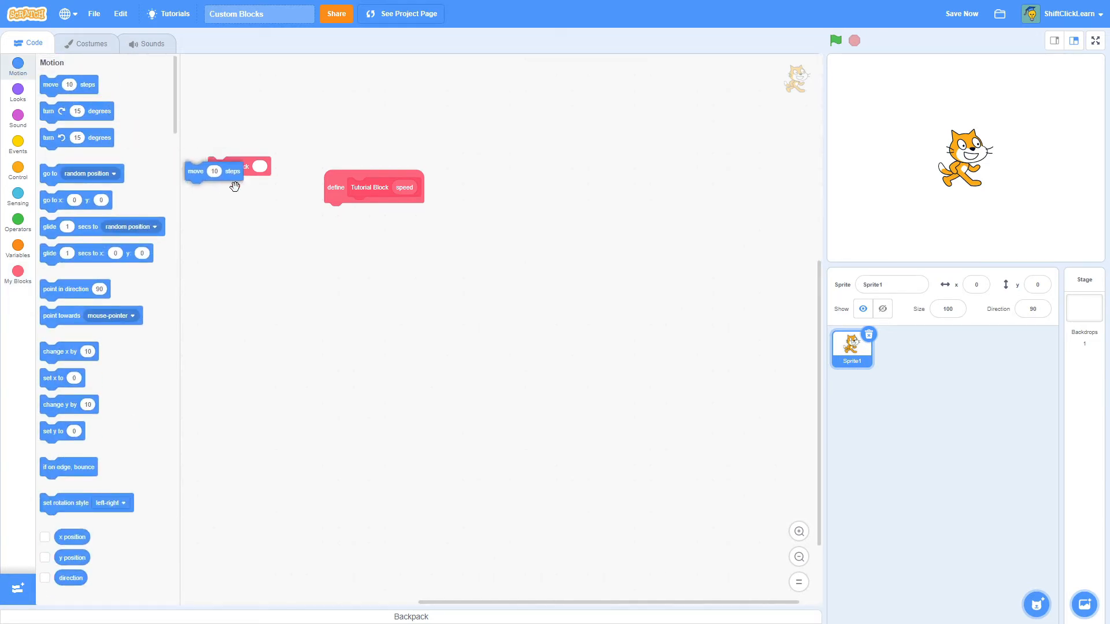
pyautogui.moveTo(226, 171); pyautogui.dragTo(352, 211)
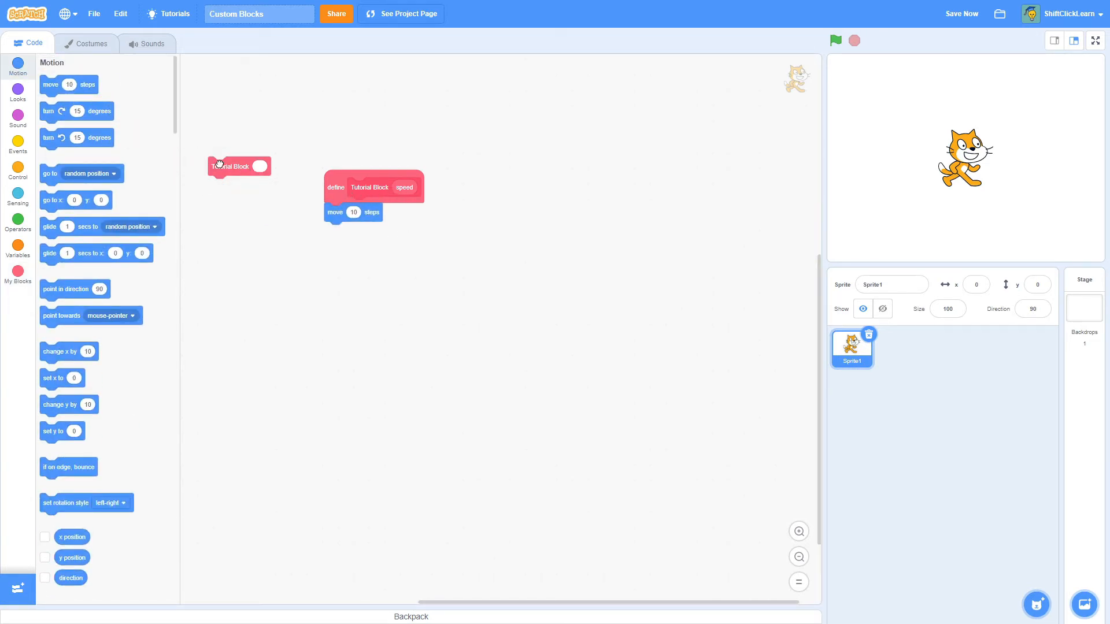
pyautogui.click(238, 165)
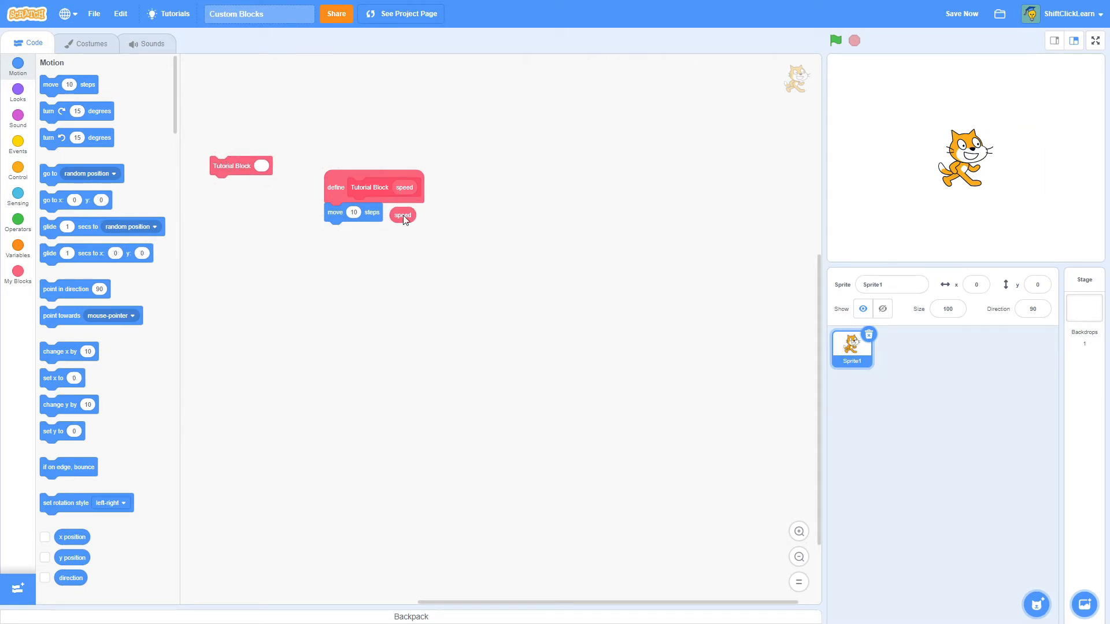
pyautogui.moveTo(537, 227)
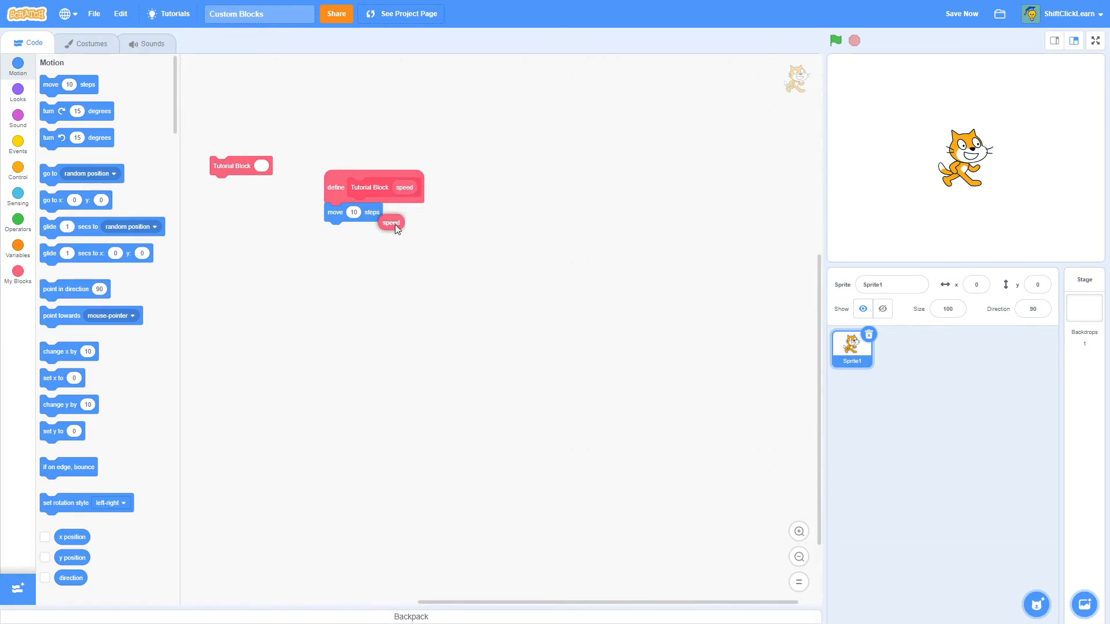
pyautogui.moveTo(391, 222); pyautogui.dragTo(358, 213)
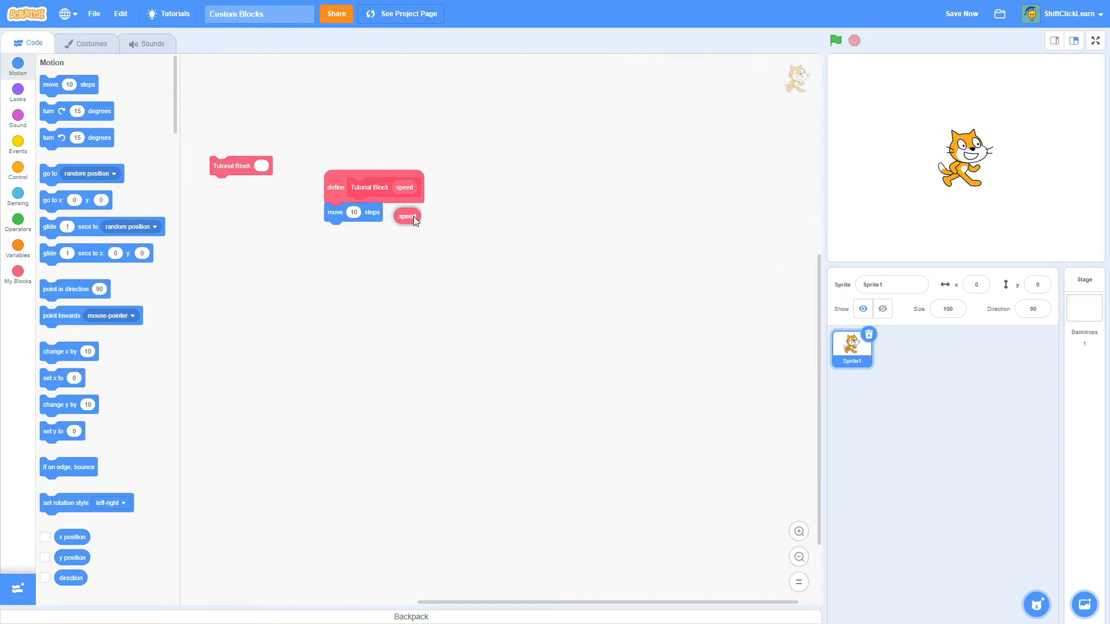
pyautogui.moveTo(407, 216); pyautogui.dragTo(431, 242)
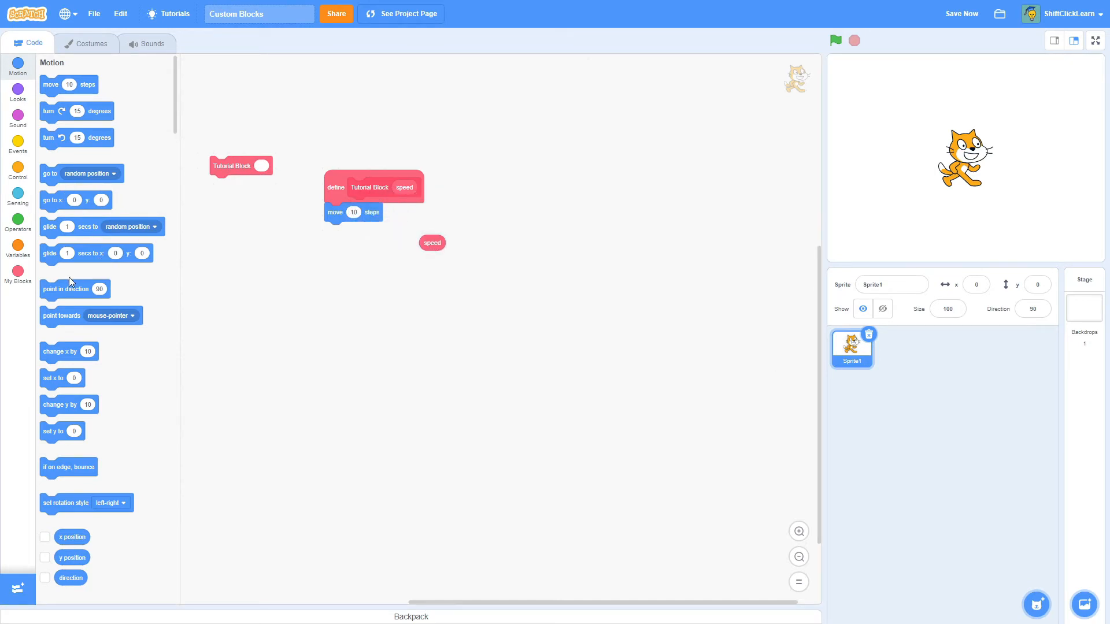
pyautogui.moveTo(74, 289); pyautogui.dragTo(300, 254)
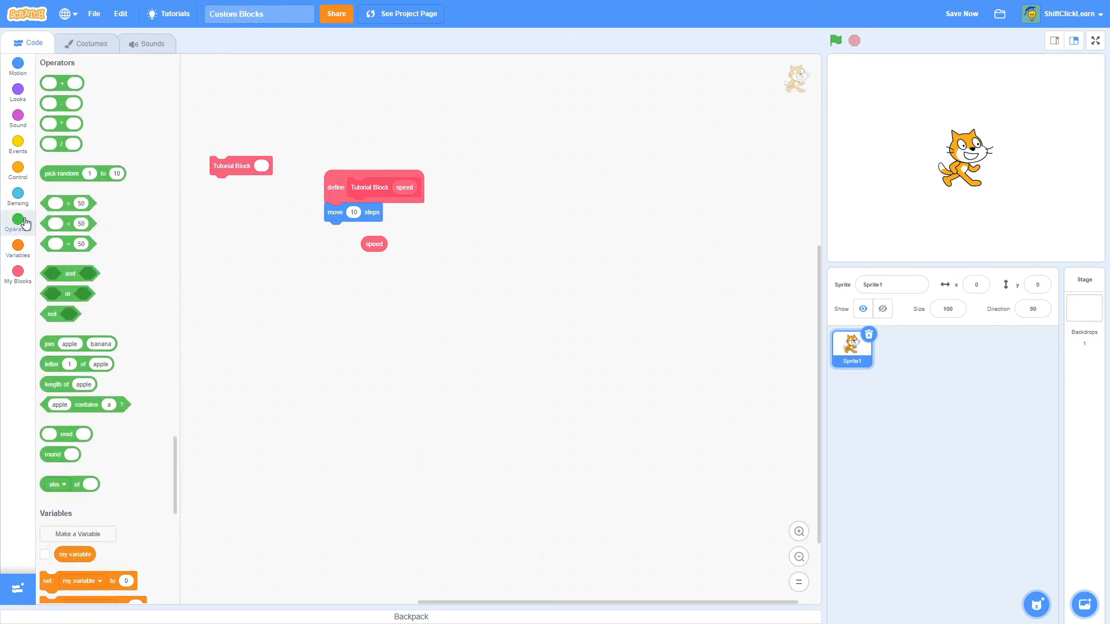
pyautogui.moveTo(374, 244); pyautogui.dragTo(317, 260)
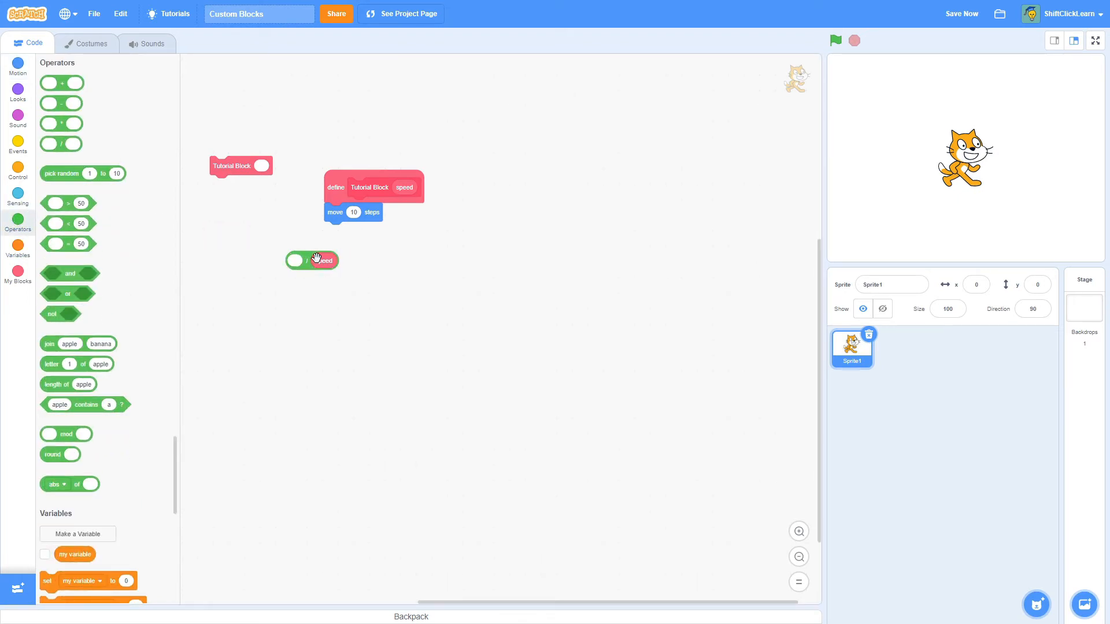
pyautogui.moveTo(320, 261); pyautogui.dragTo(354, 213)
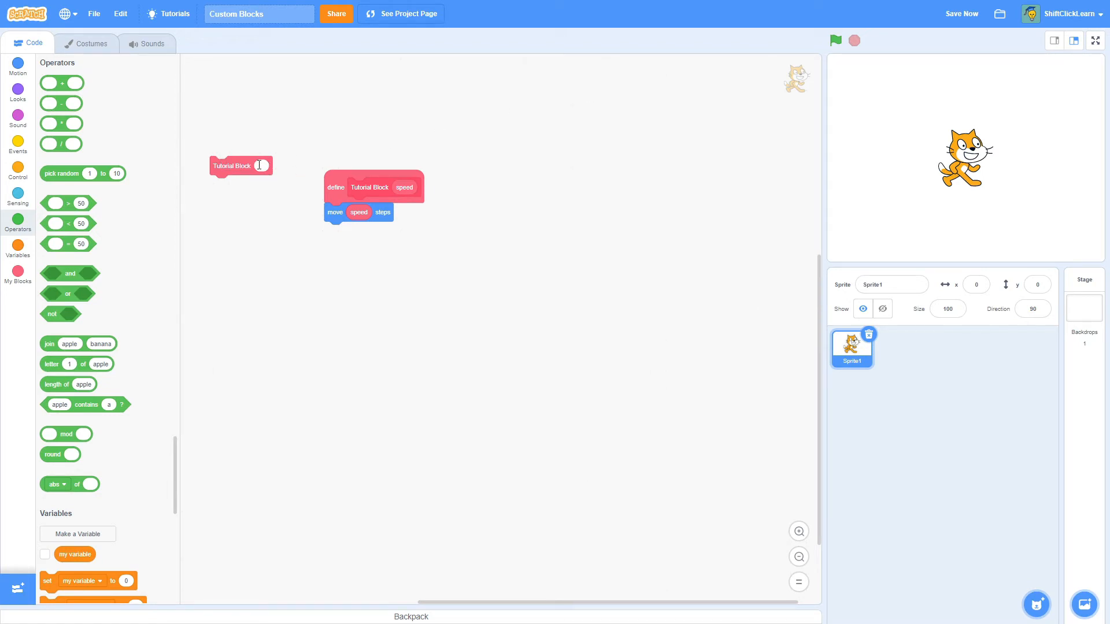
# - Set the Tutorial Block call's speed to 25 and run it, moving the cat to x 80
pyautogui.write('5')
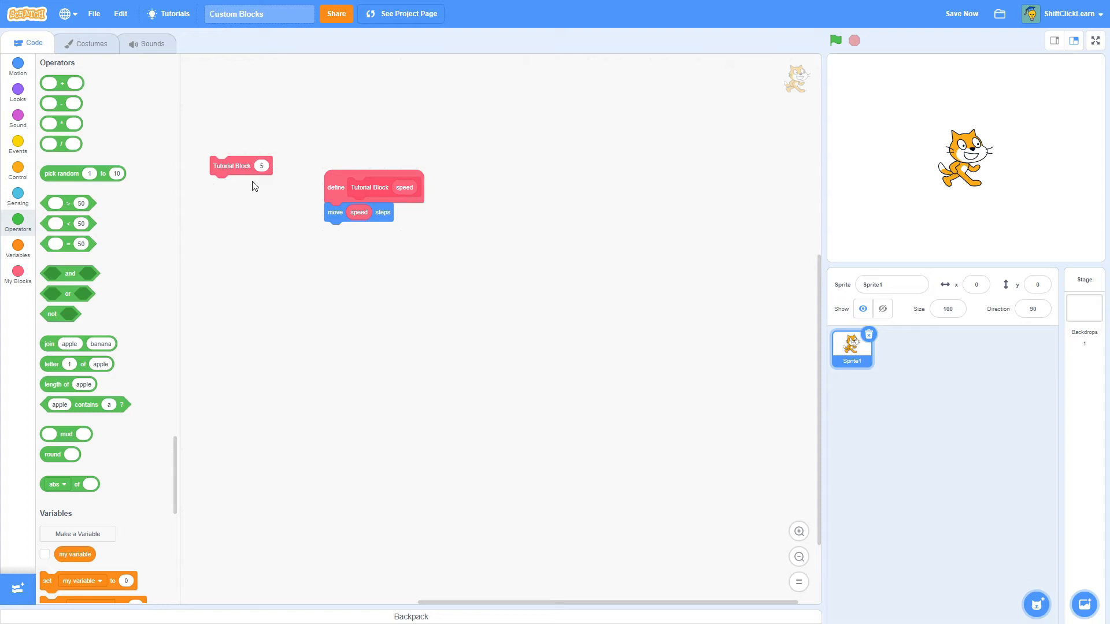
pyautogui.click(236, 165)
pyautogui.write('25')
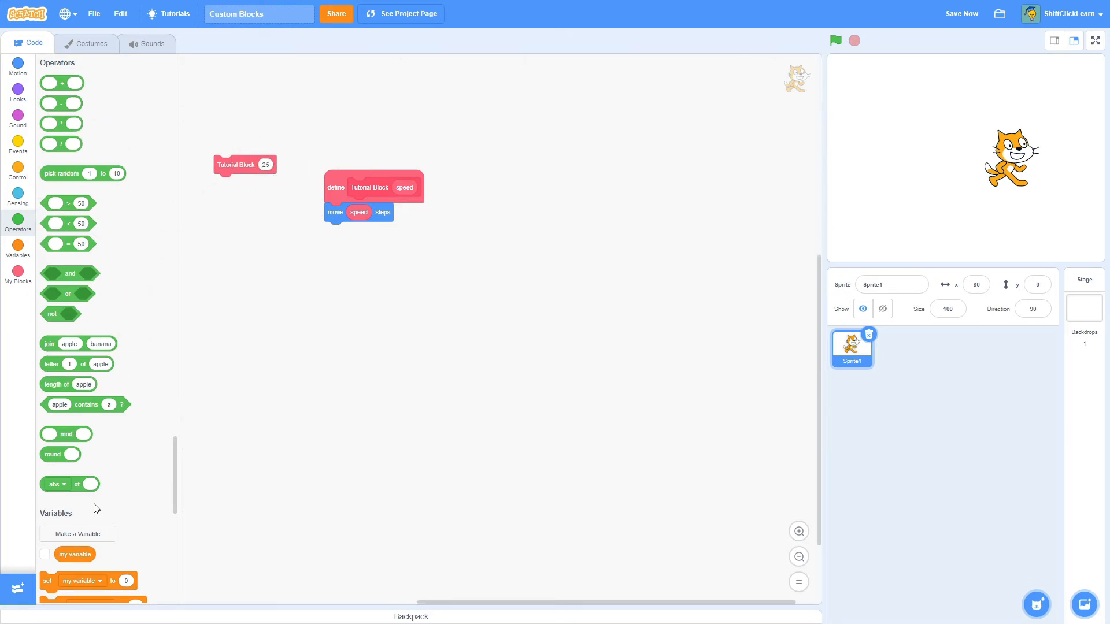
pyautogui.moveTo(74, 554); pyautogui.dragTo(279, 164)
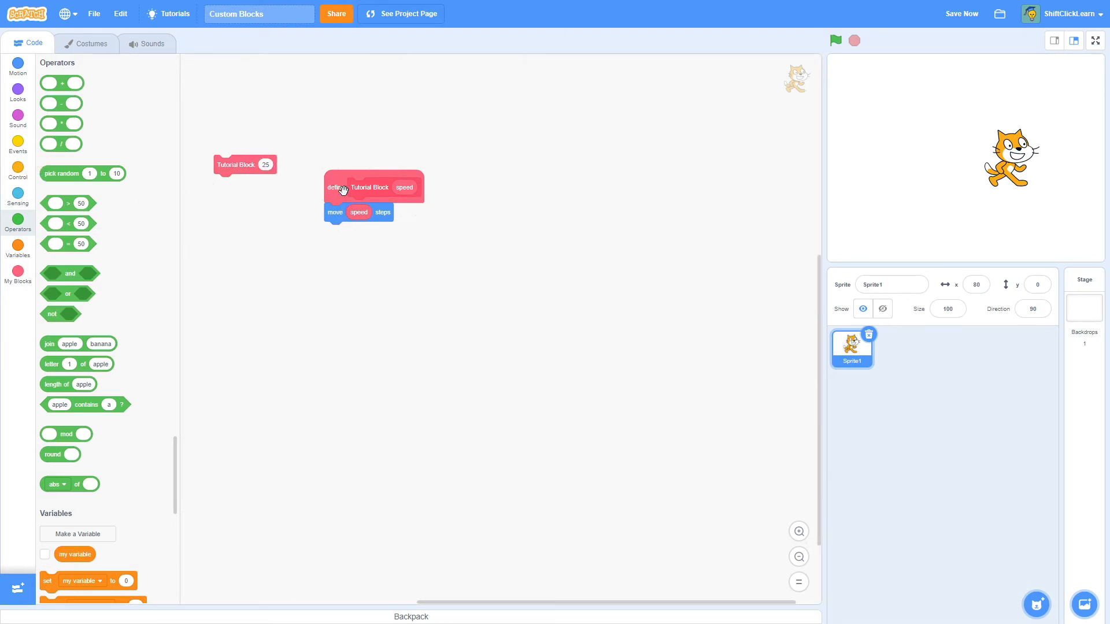
# - Add a boolean input named 'say yes' to Tutorial Block
pyautogui.rightClick(367, 187)
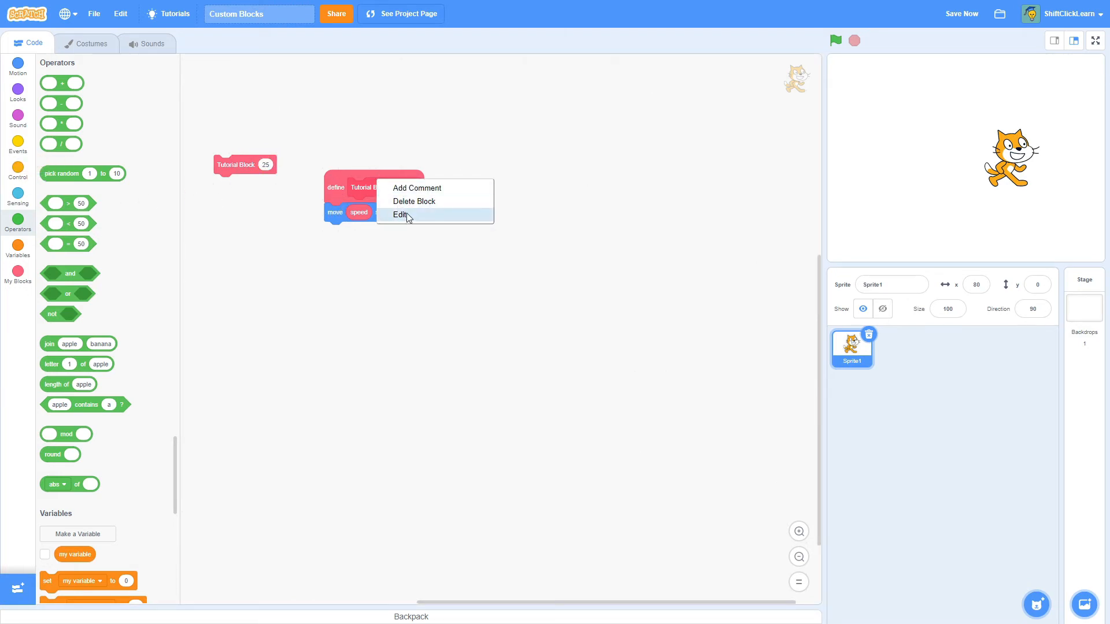
pyautogui.click(401, 215)
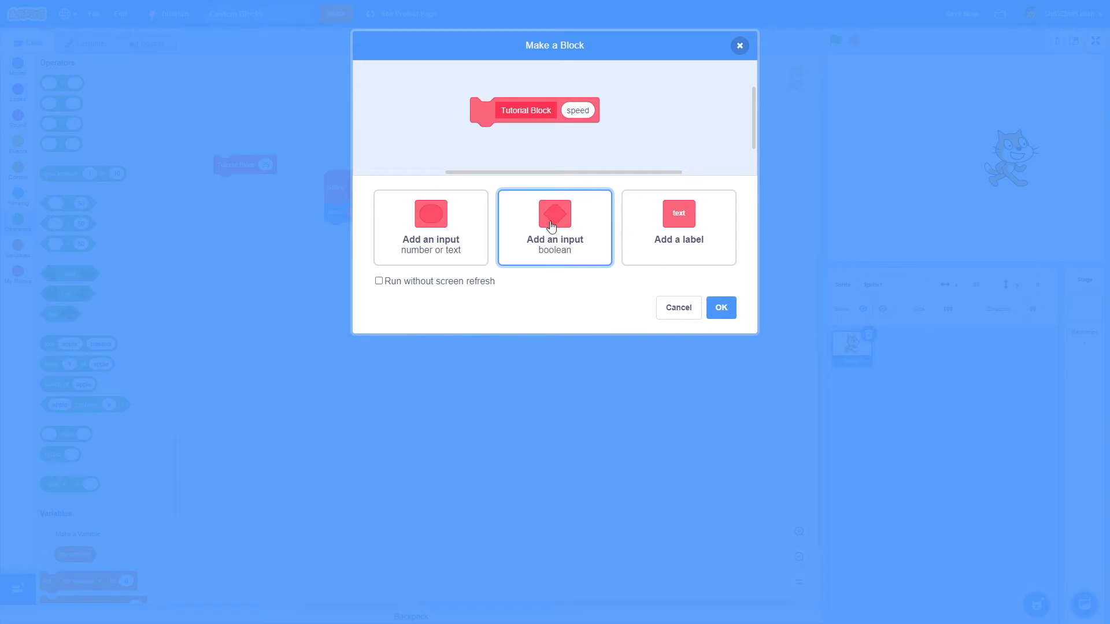
pyautogui.click(554, 226)
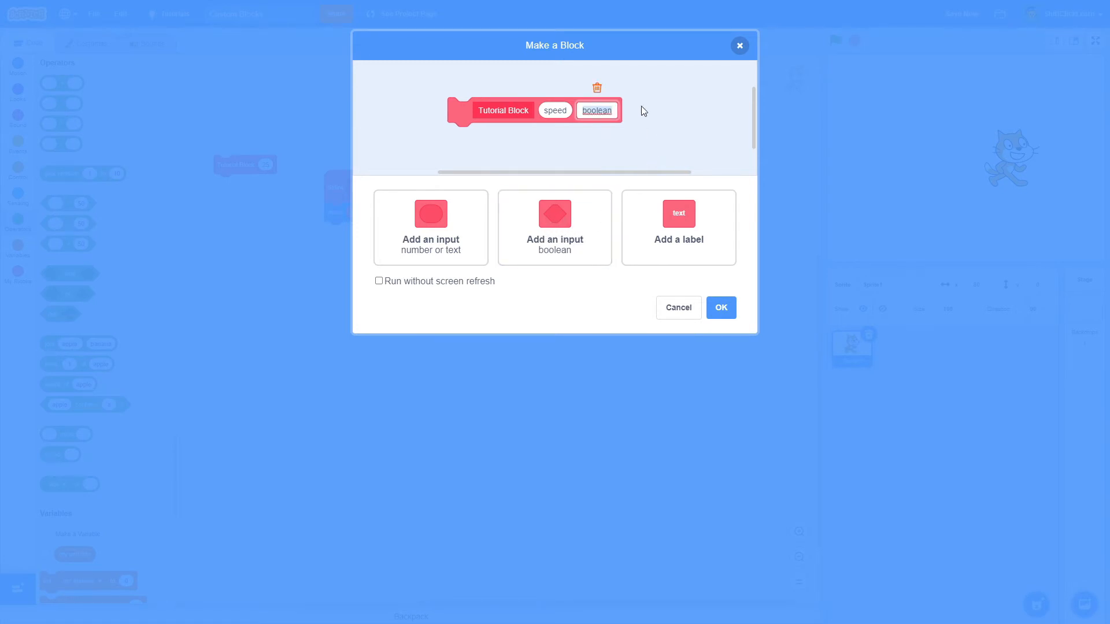
pyautogui.write('say yes')
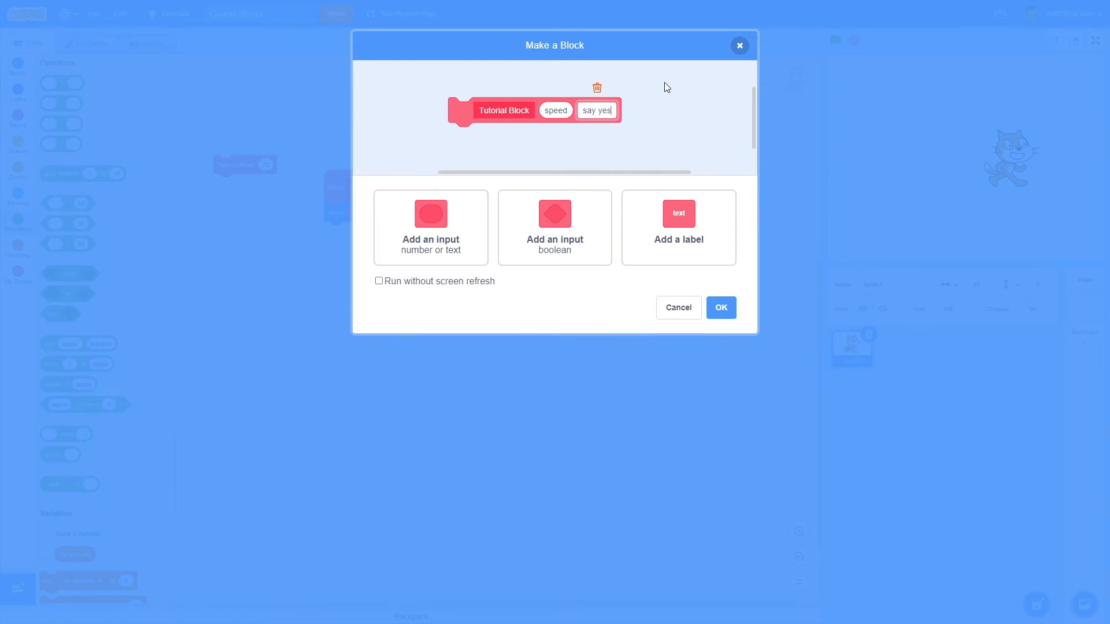
pyautogui.click(720, 307)
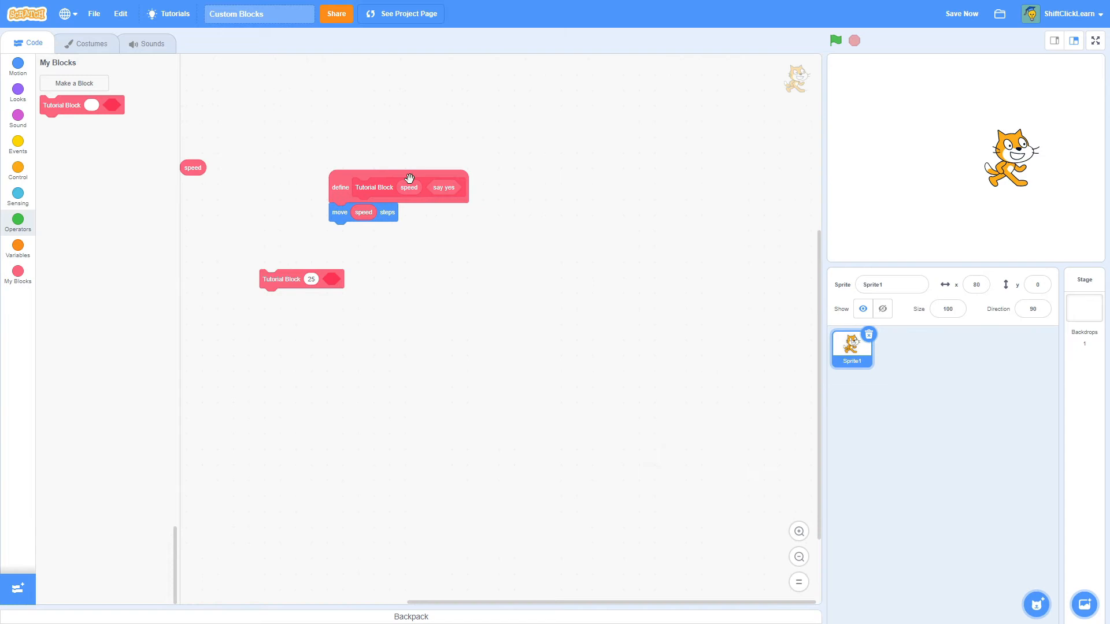
# - Pull the say yes reporter out of the definition and browse Operators and Variables blocks
pyautogui.moveTo(444, 188); pyautogui.dragTo(440, 212)
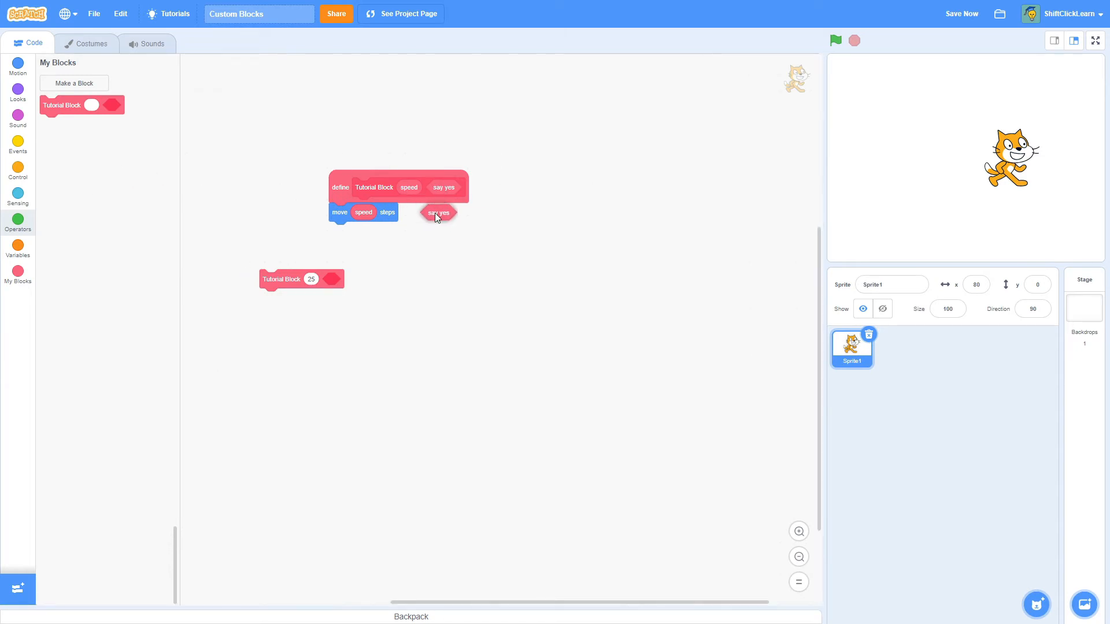
pyautogui.moveTo(437, 213); pyautogui.dragTo(386, 241)
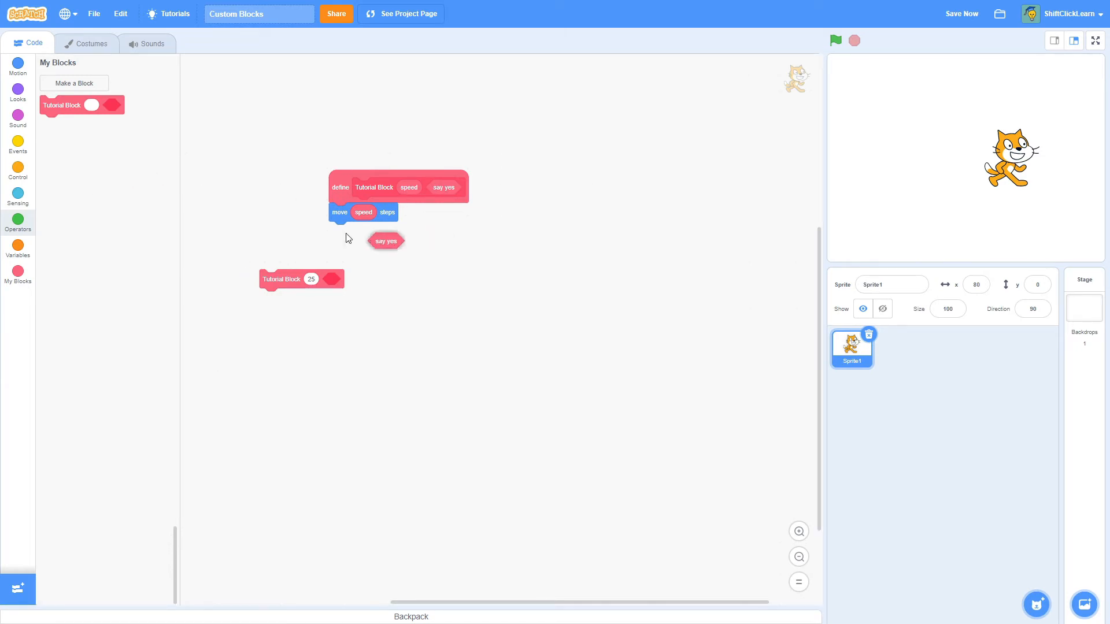
pyautogui.click(18, 220)
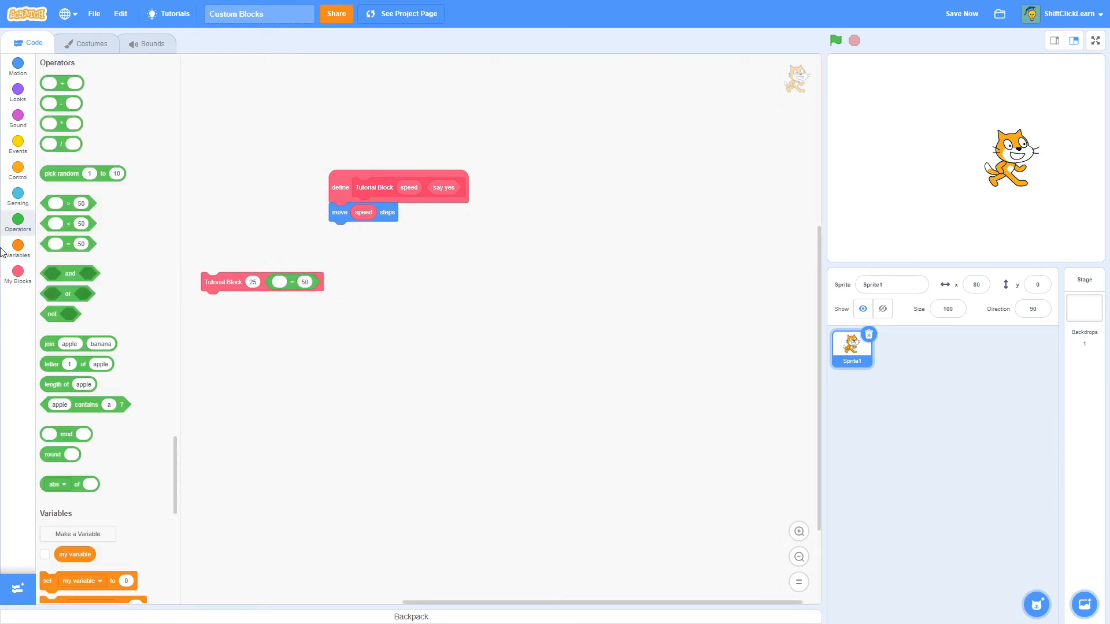
pyautogui.click(17, 247)
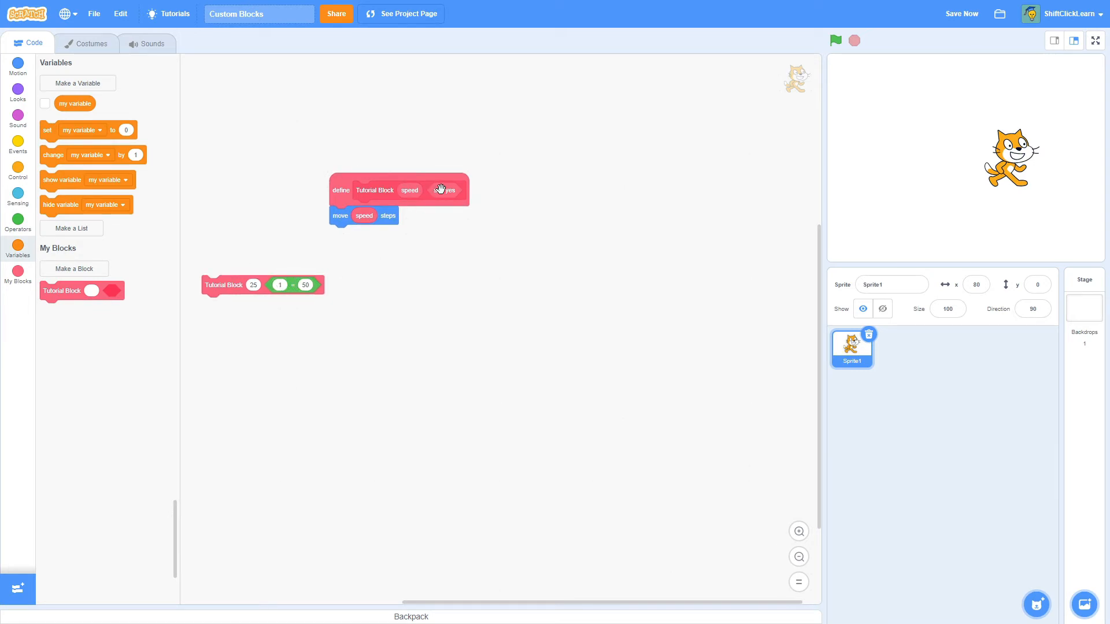
# - Build the if-else saying yes or no from say yes, with 1 = 1 in the call, and run it
pyautogui.click(17, 141)
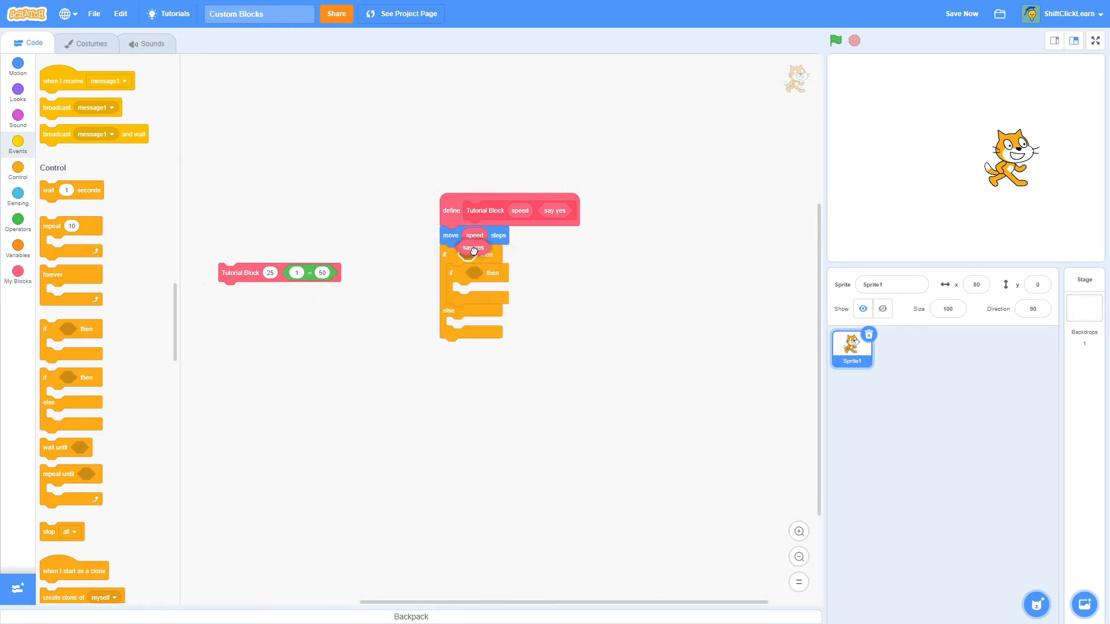
pyautogui.click(17, 247)
pyautogui.write('no')
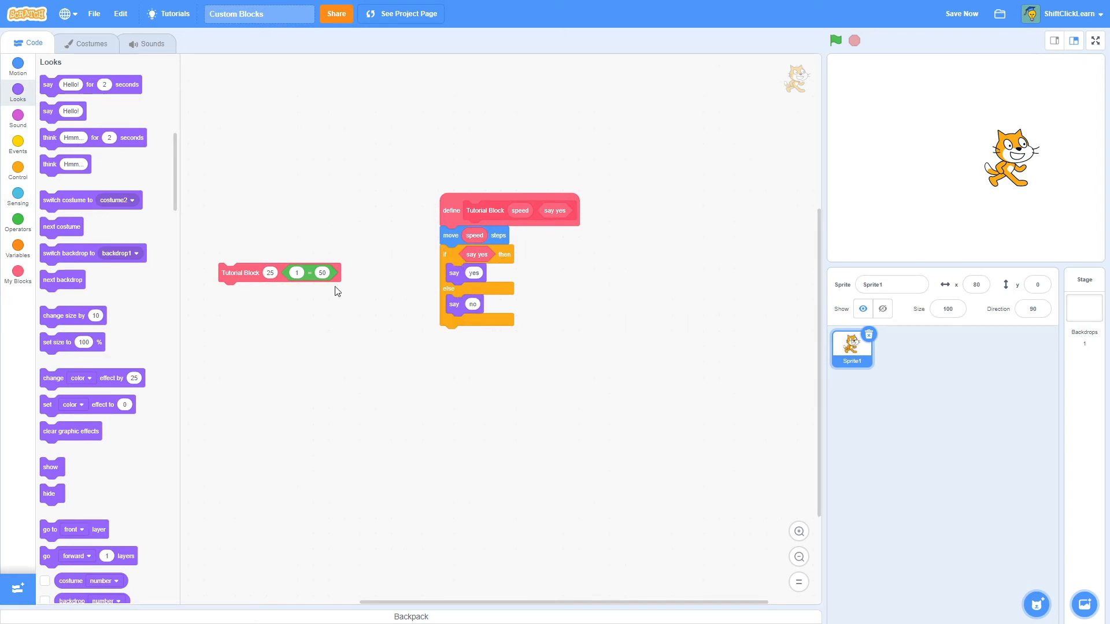
pyautogui.moveTo(339, 272)
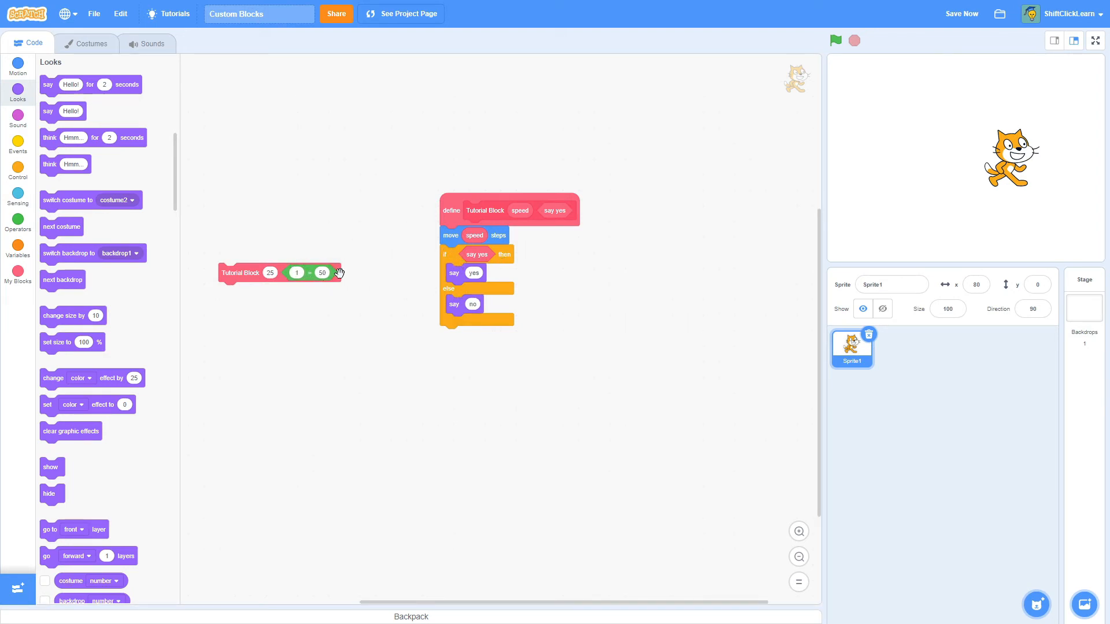
pyautogui.moveTo(485, 278)
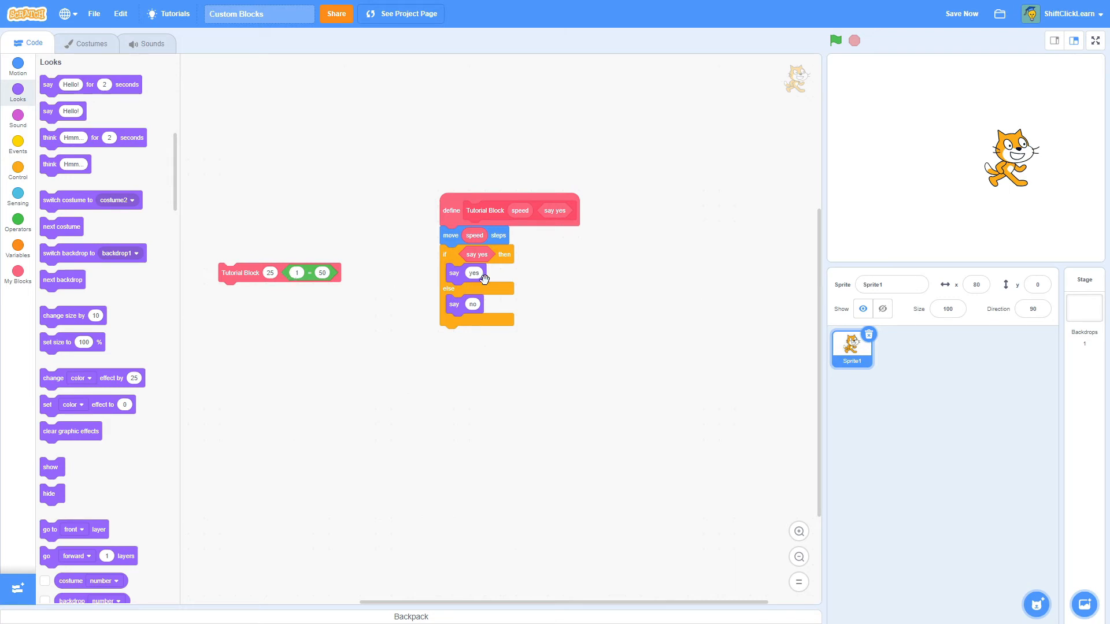
pyautogui.click(240, 273)
pyautogui.write('1')
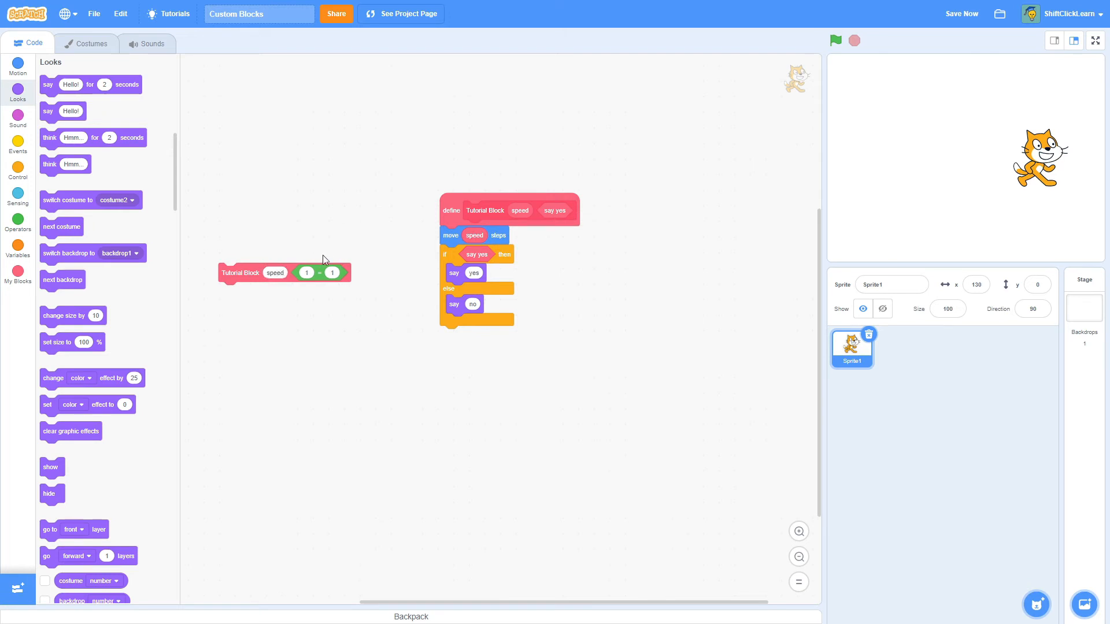
# - Edit the custom block and rename it to Platforming Speed
pyautogui.rightClick(484, 210)
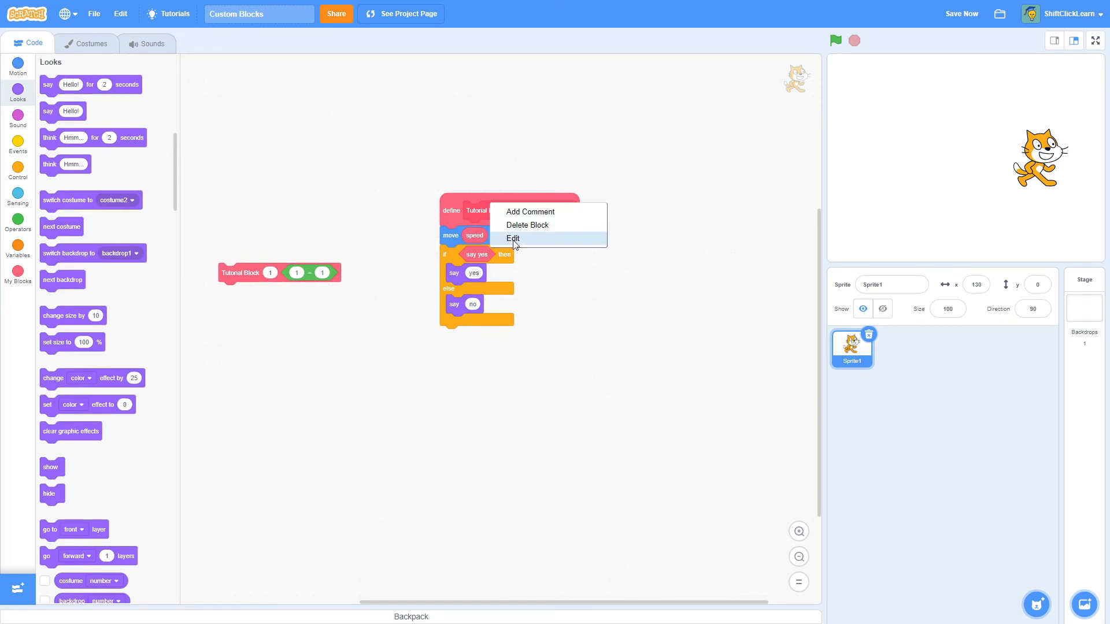
pyautogui.click(512, 237)
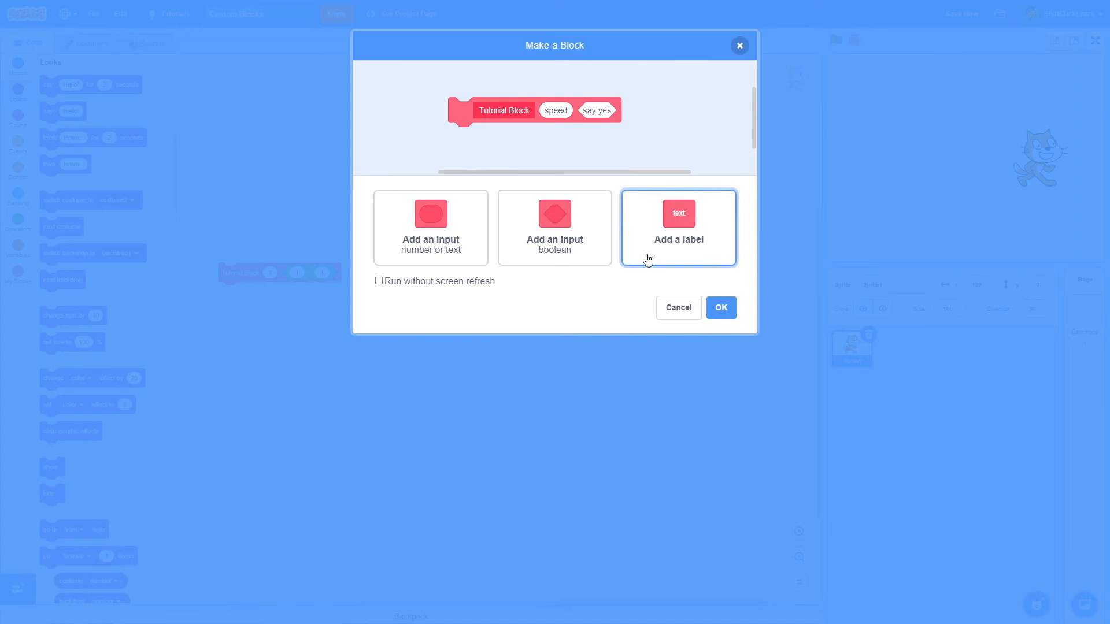
pyautogui.click(677, 227)
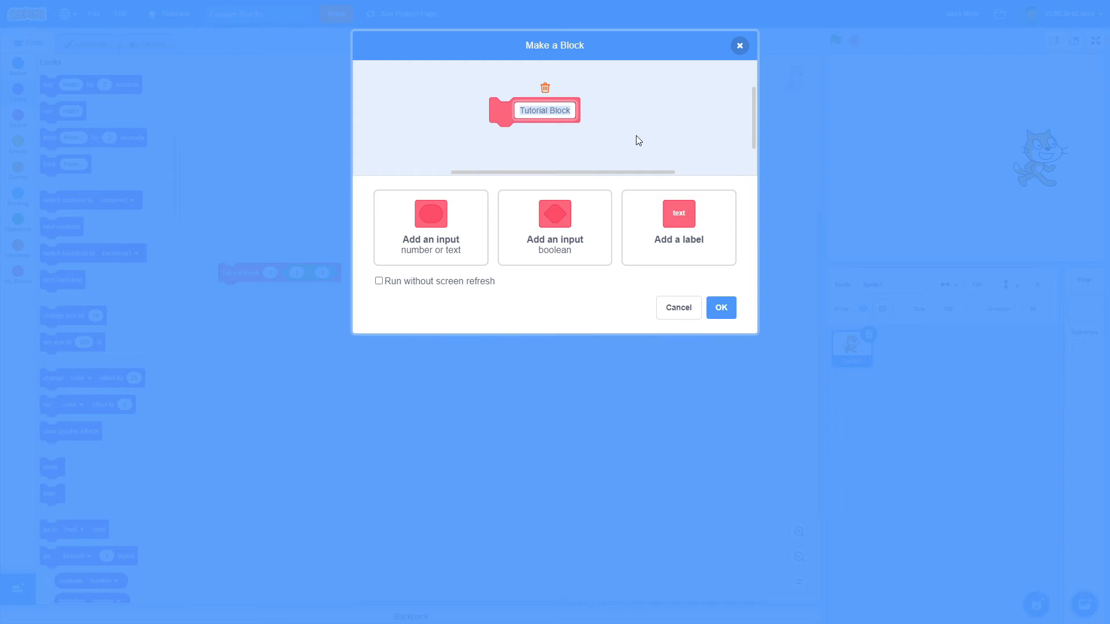
pyautogui.write('Platforming:')
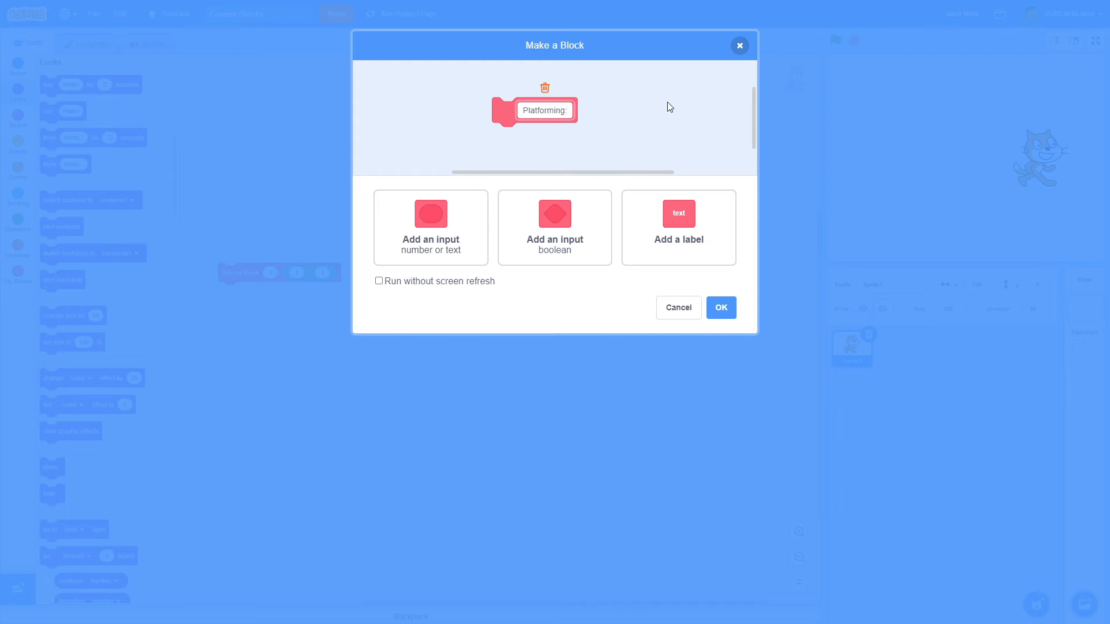
pyautogui.write('Speed')
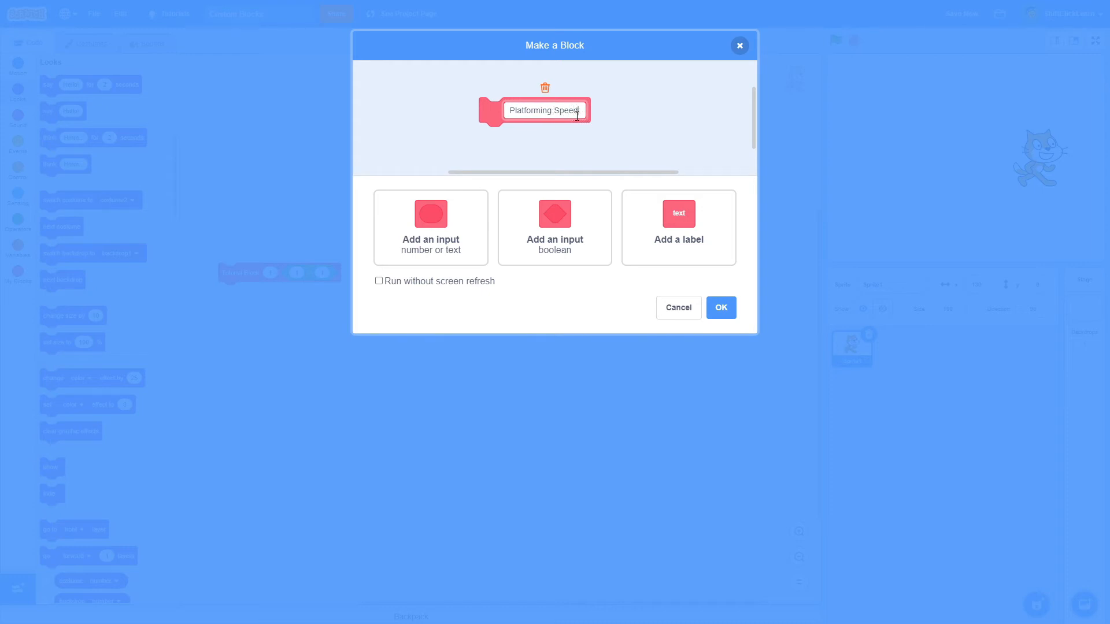
# - Add a Speed input and a Gravity label with its input, then confirm the redesigned block
pyautogui.click(430, 228)
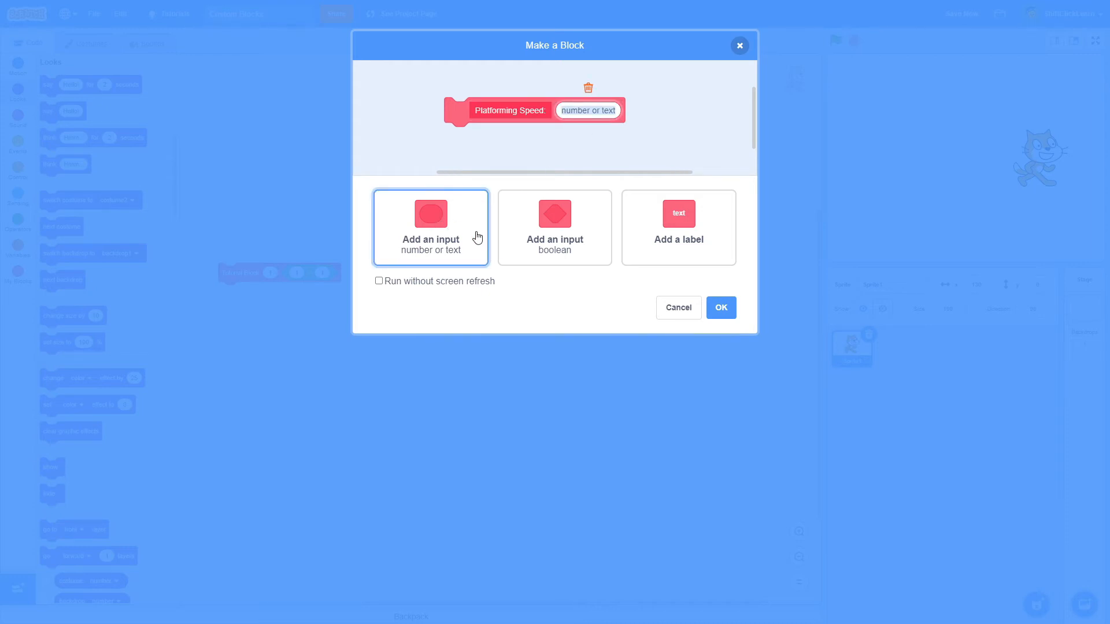
pyautogui.write('Speed')
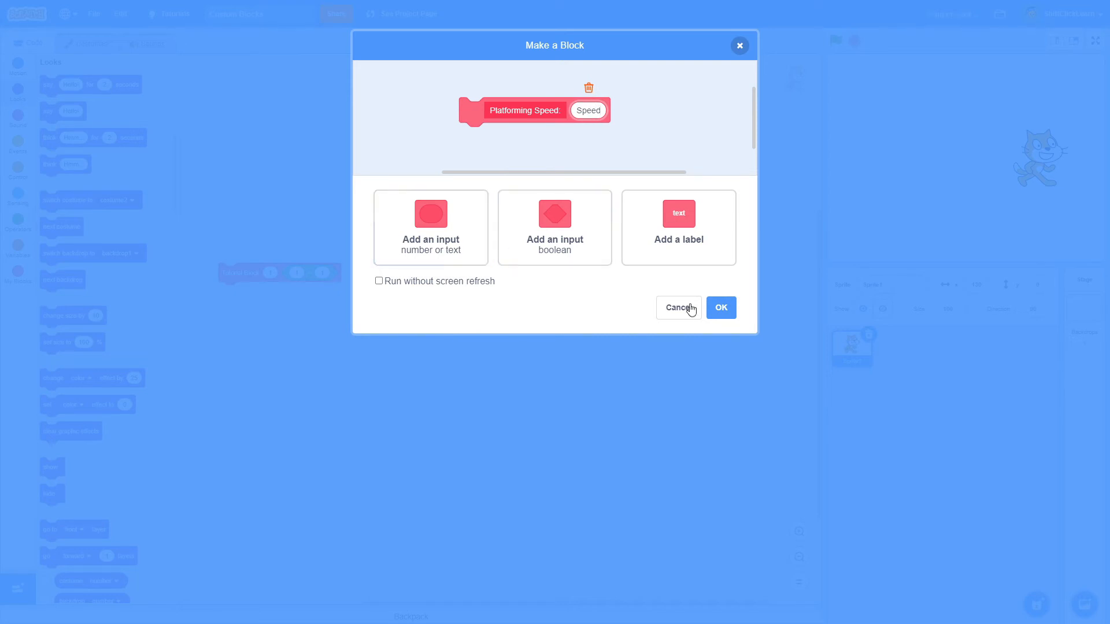
pyautogui.click(678, 226)
pyautogui.write('Gravity')
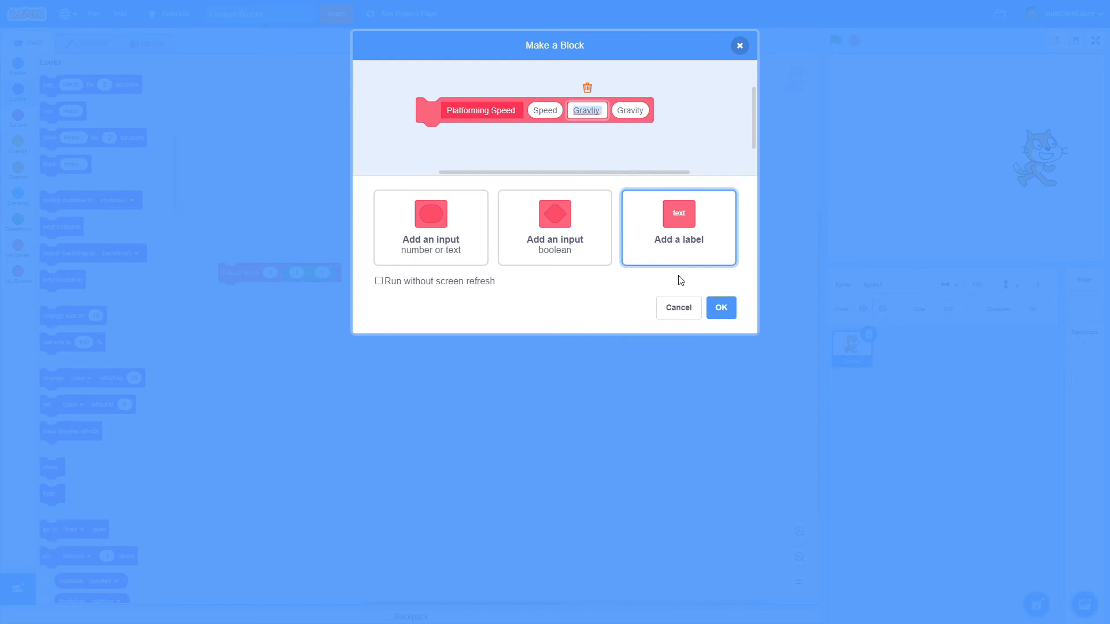
pyautogui.click(720, 307)
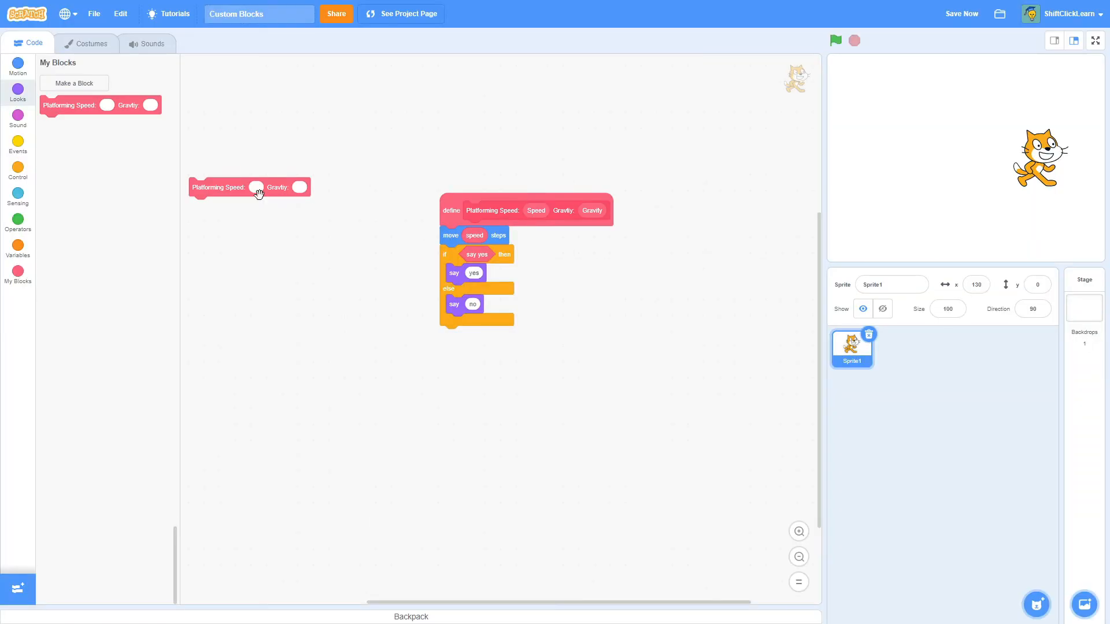
pyautogui.moveTo(314, 204)
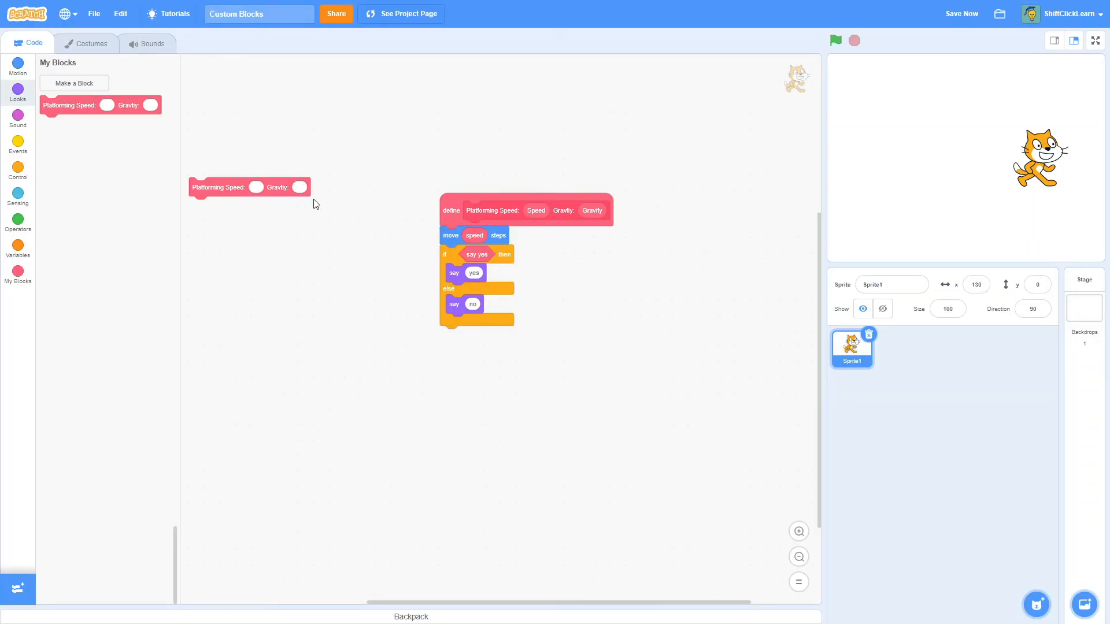
pyautogui.moveTo(257, 186)
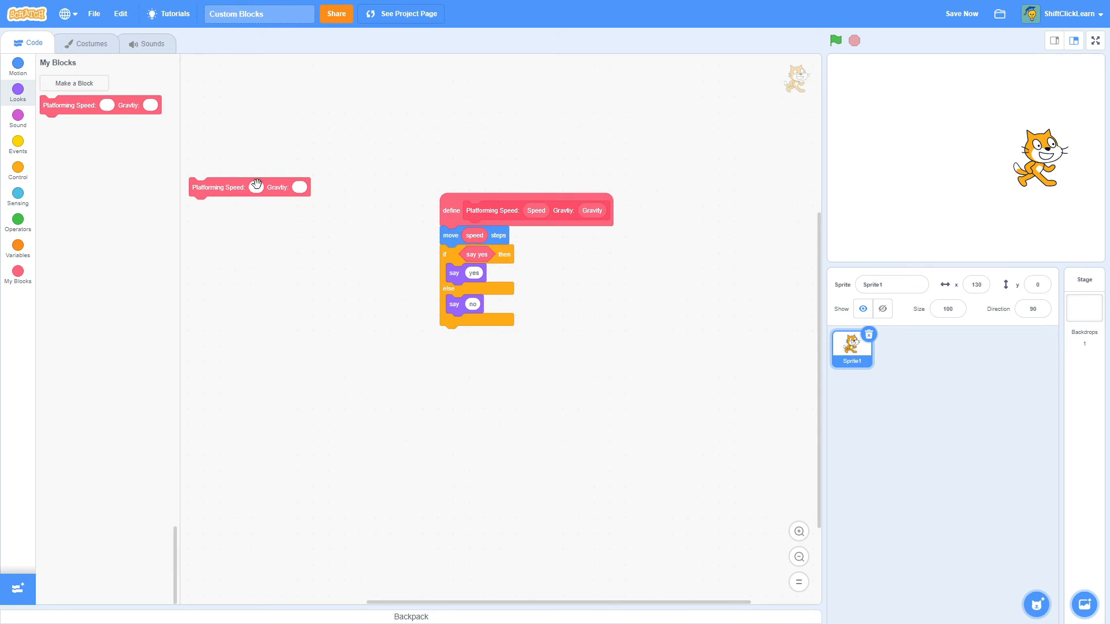
# - Fill the call block with 5 and -1 and reopen the block editor
pyautogui.write('5')
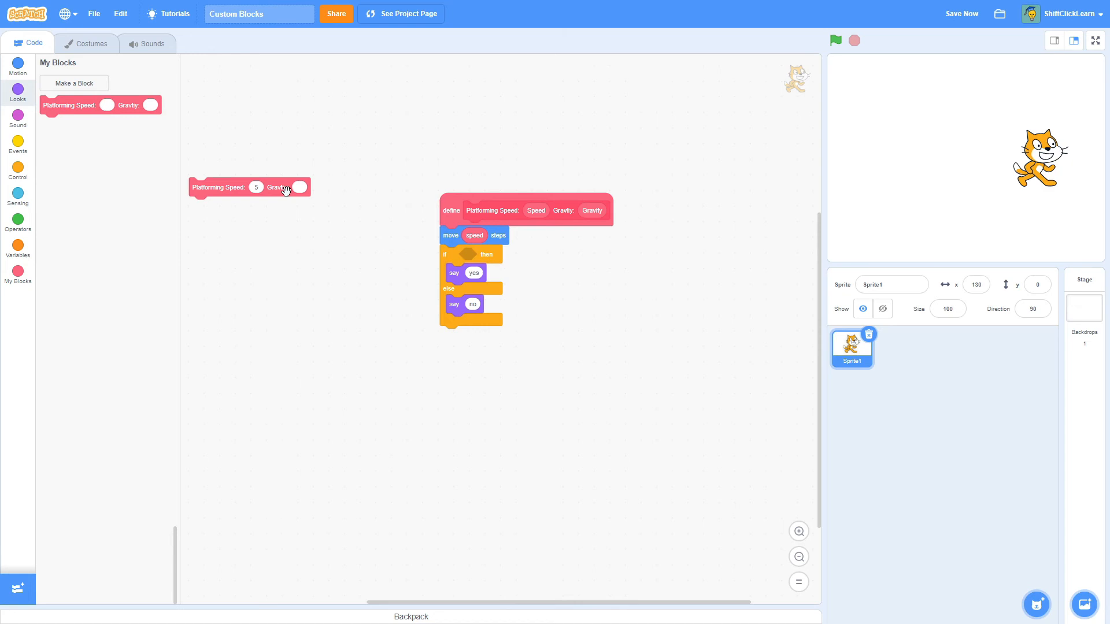
pyautogui.write('-1')
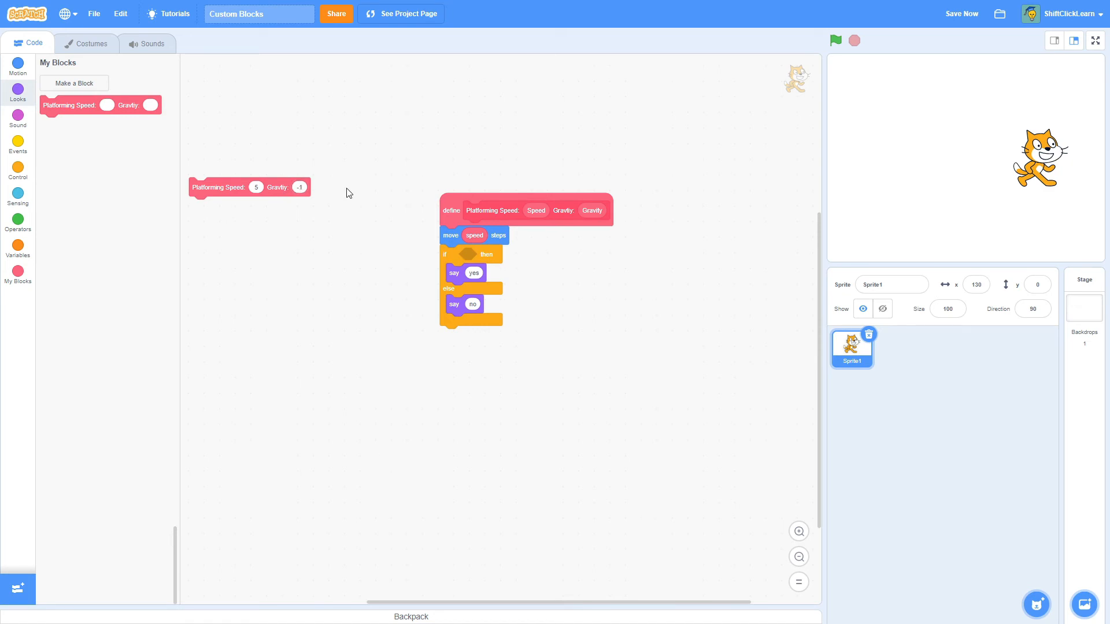
pyautogui.click(592, 210)
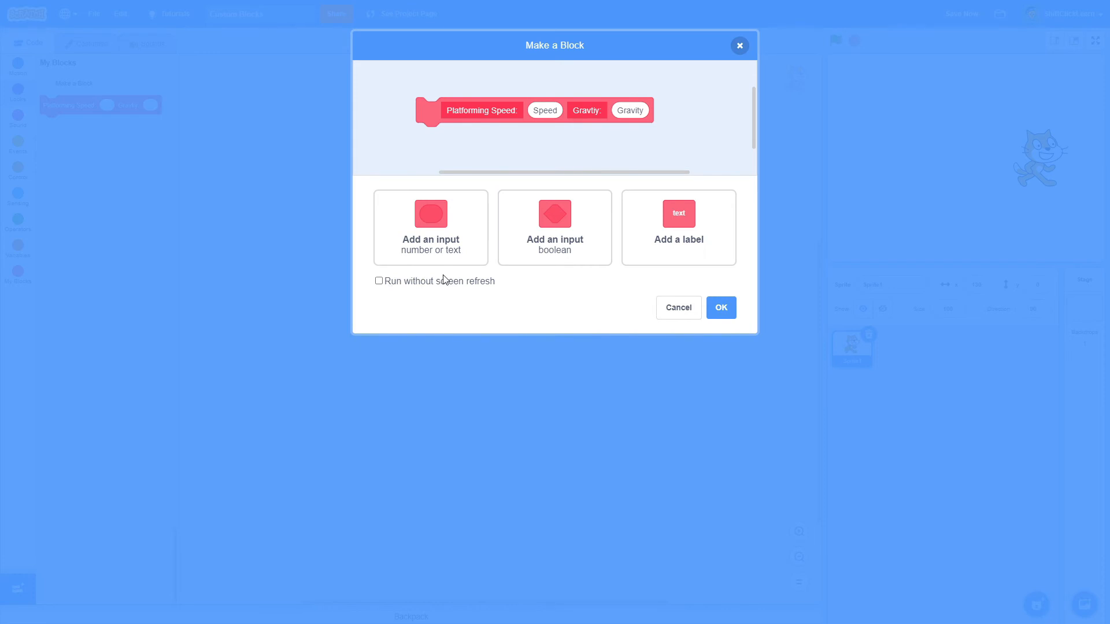
pyautogui.moveTo(486, 302)
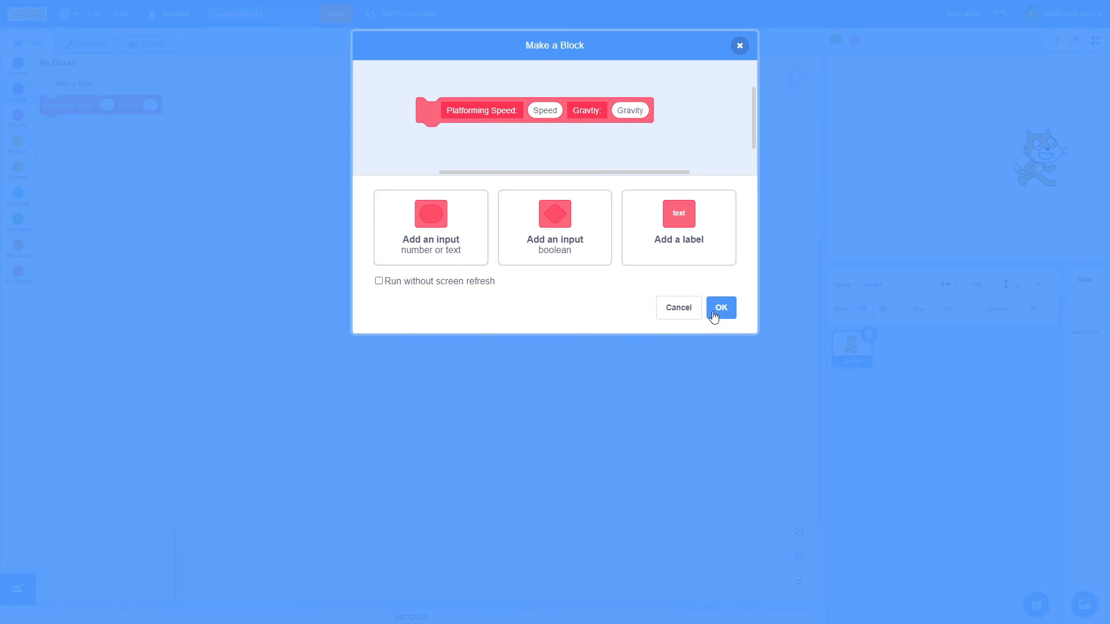
pyautogui.click(720, 308)
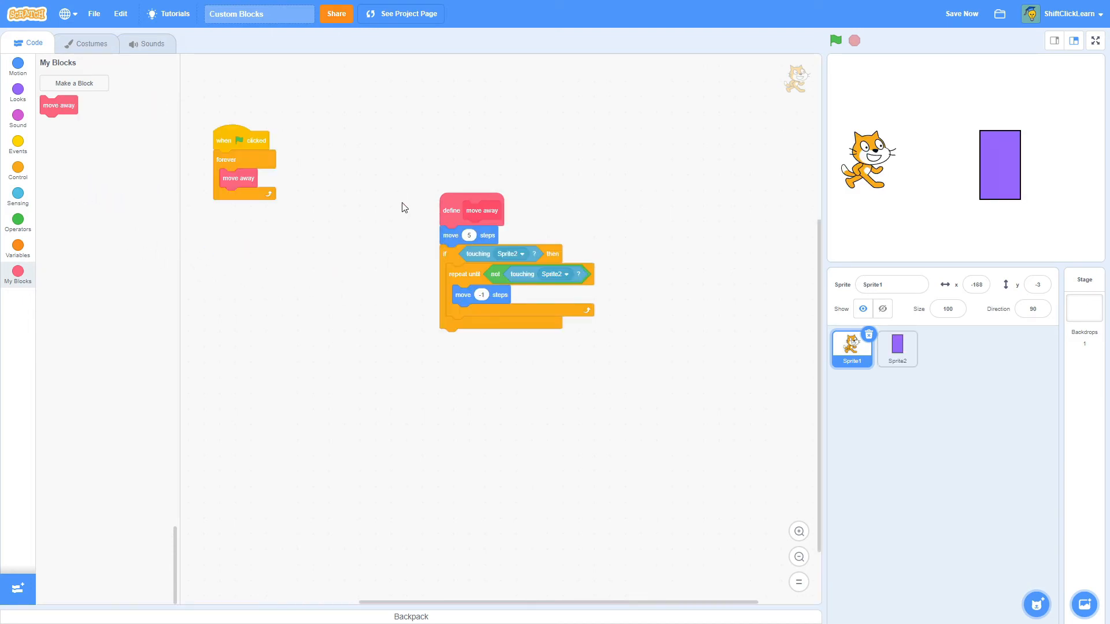
pyautogui.moveTo(481, 210); pyautogui.dragTo(400, 146)
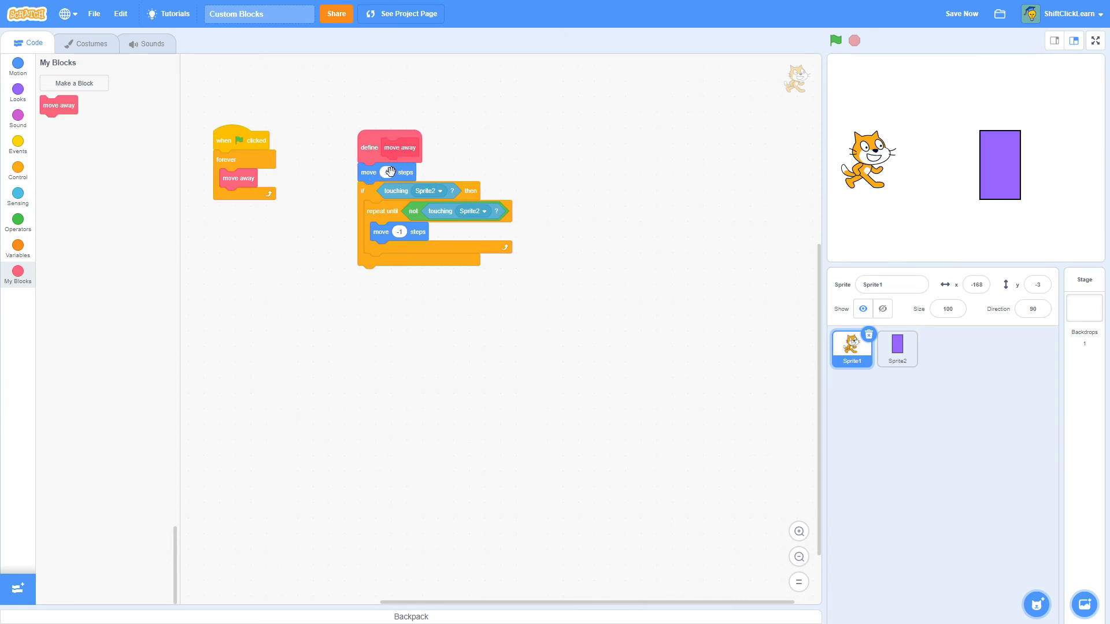
pyautogui.write('5')
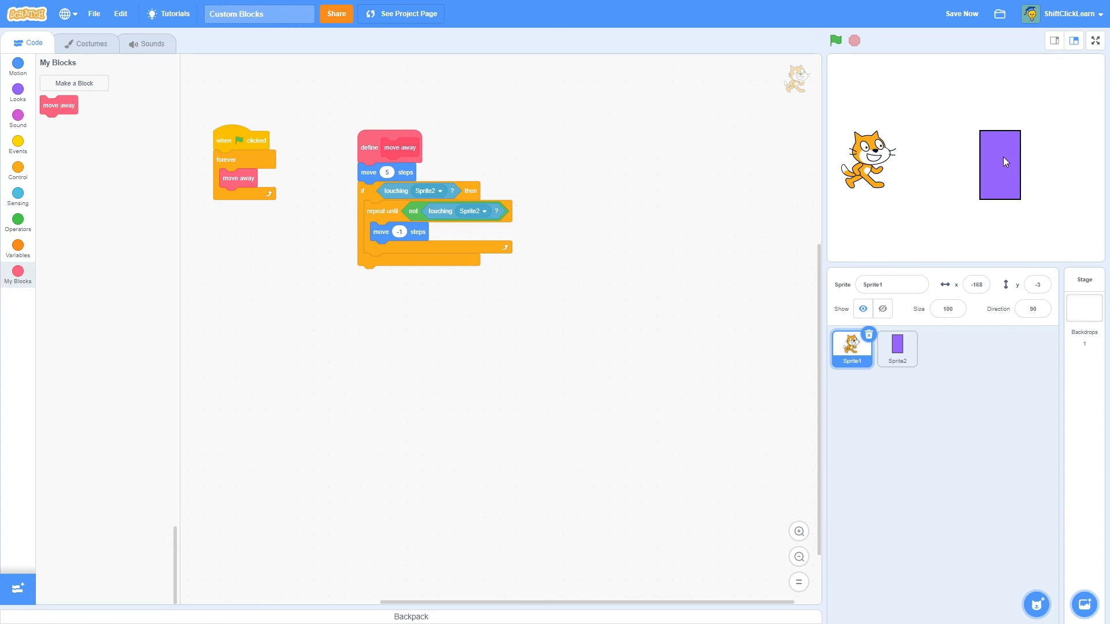
pyautogui.moveTo(989, 160)
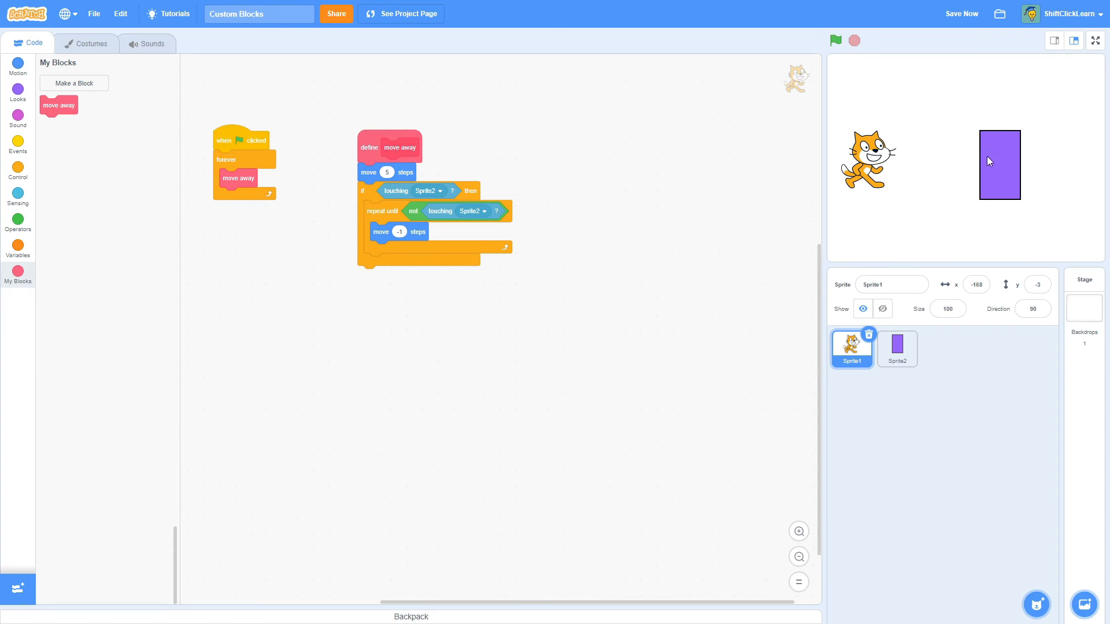
pyautogui.moveTo(788, 211)
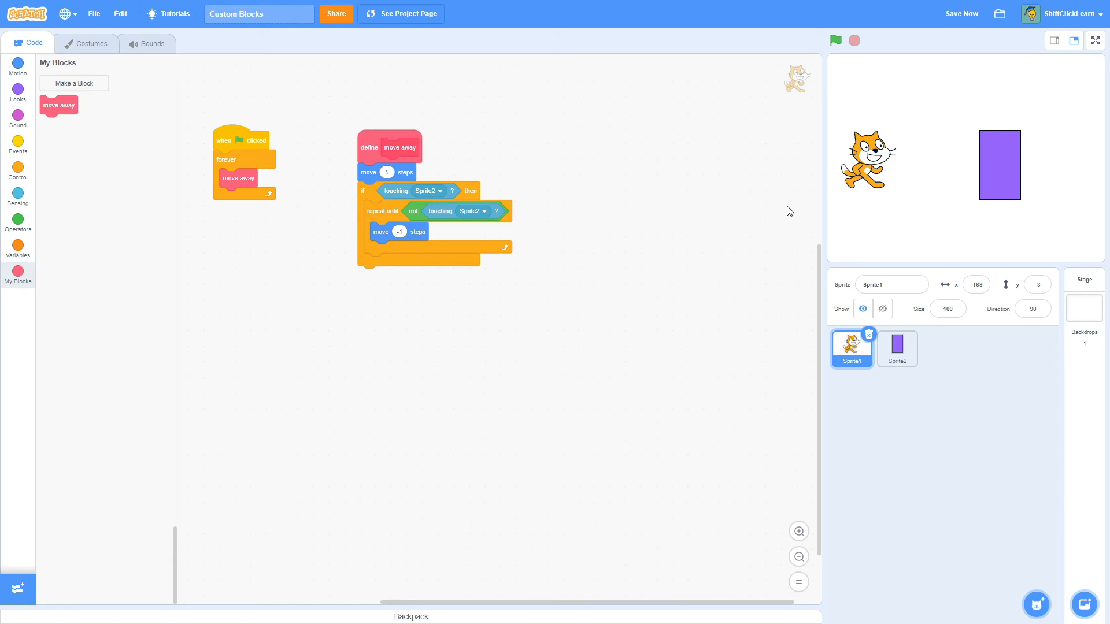
pyautogui.moveTo(601, 240)
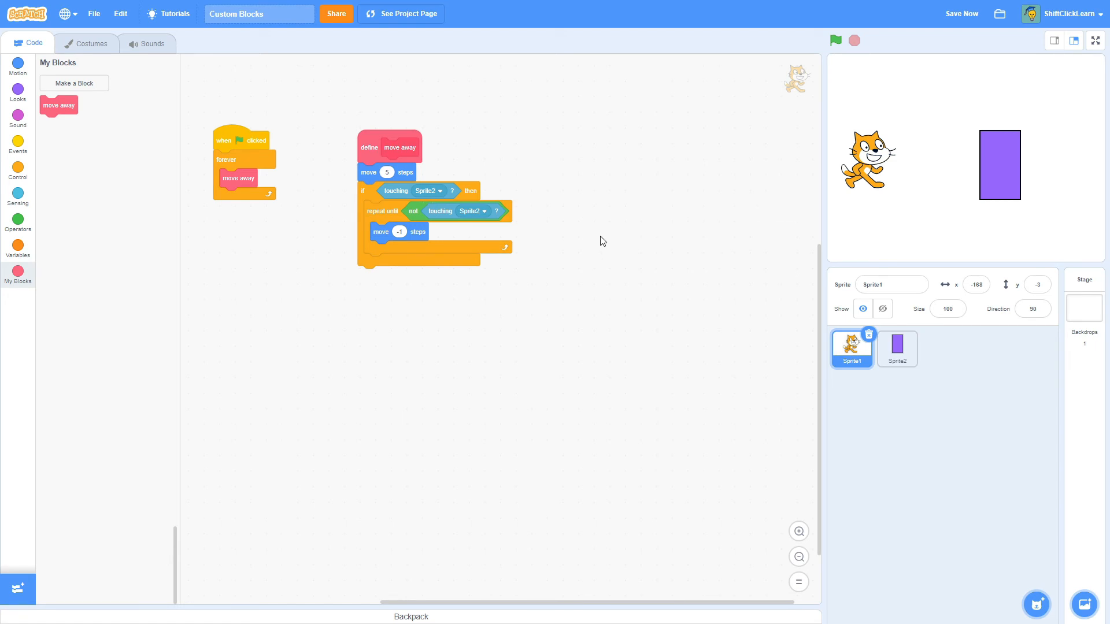
pyautogui.click(960, 14)
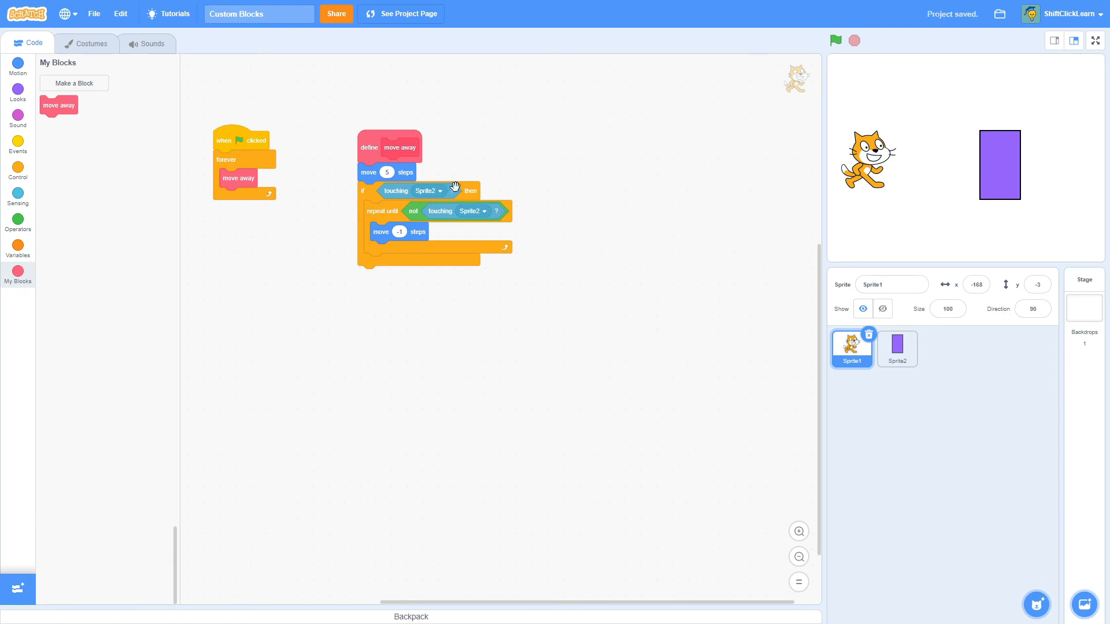
# - Review the move away block settings unchanged, then run and stop the project
pyautogui.click(74, 84)
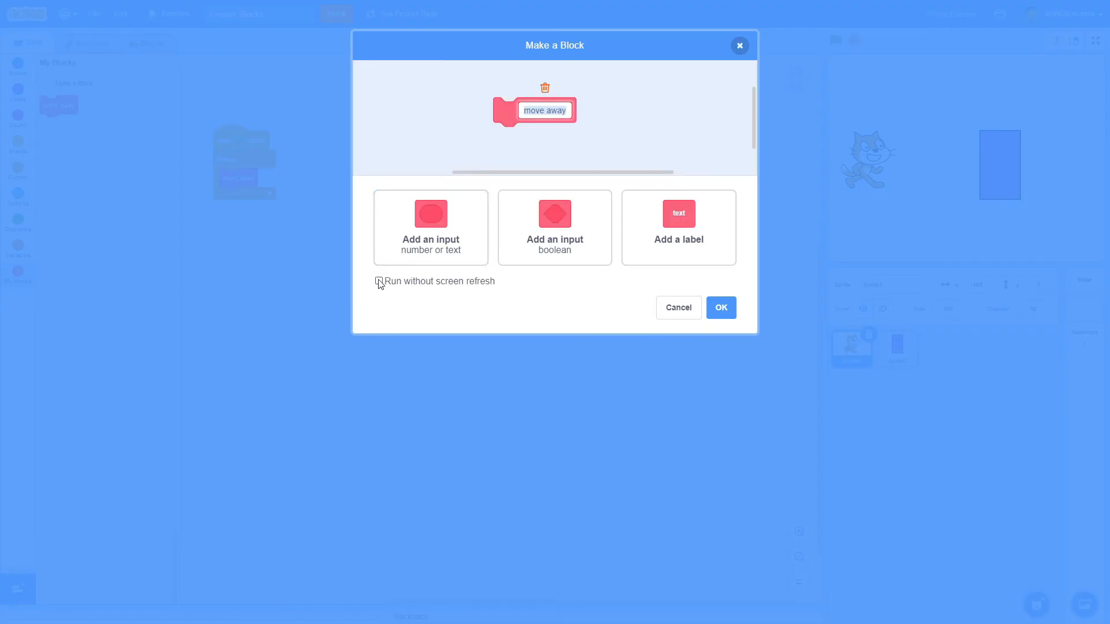
pyautogui.click(720, 308)
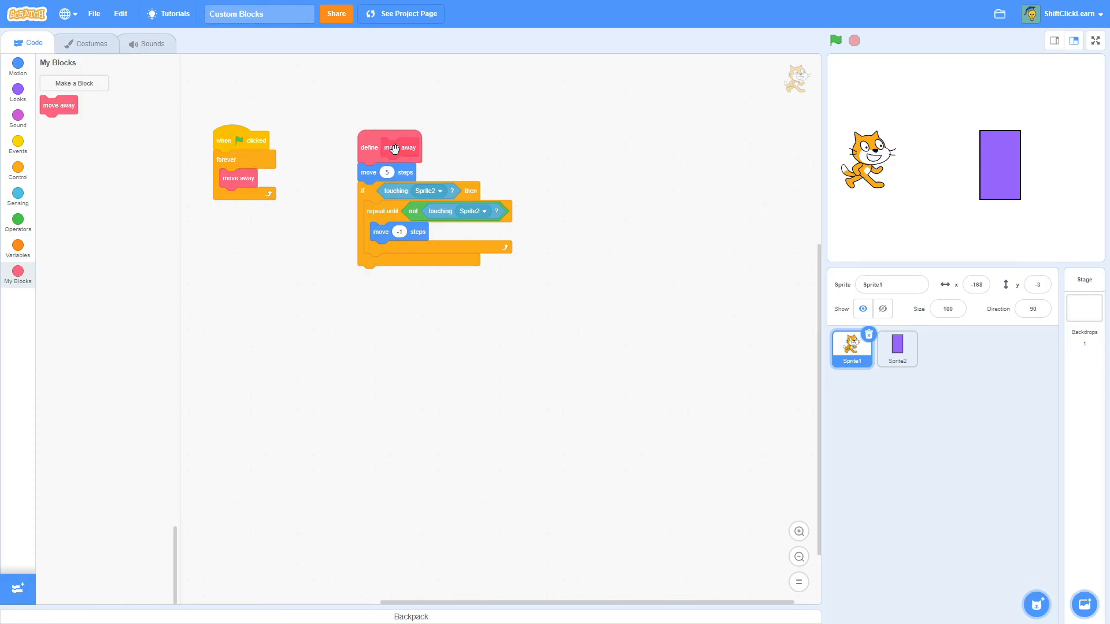
pyautogui.click(835, 40)
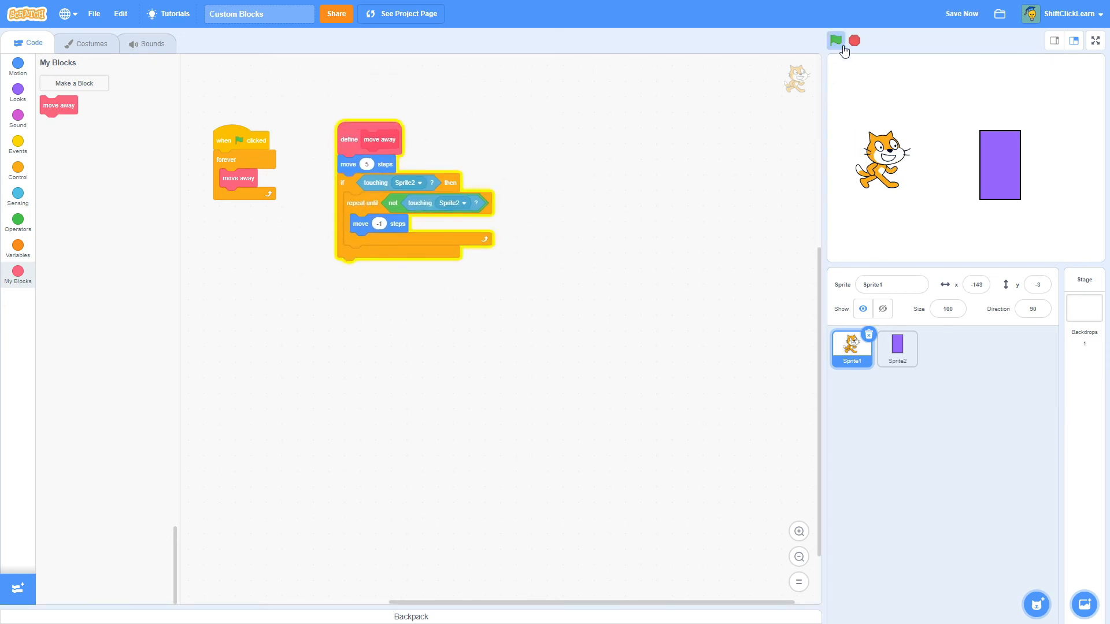
pyautogui.click(834, 41)
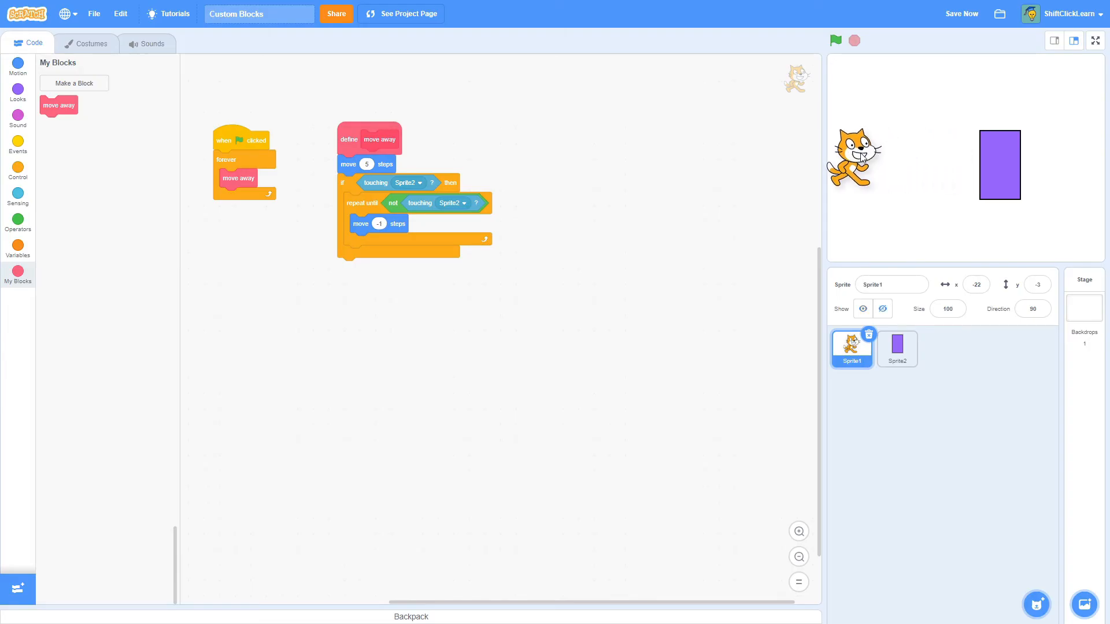
# - Cancel the settings, test-run again, then reopen them and tick Run without screen refresh
pyautogui.click(73, 84)
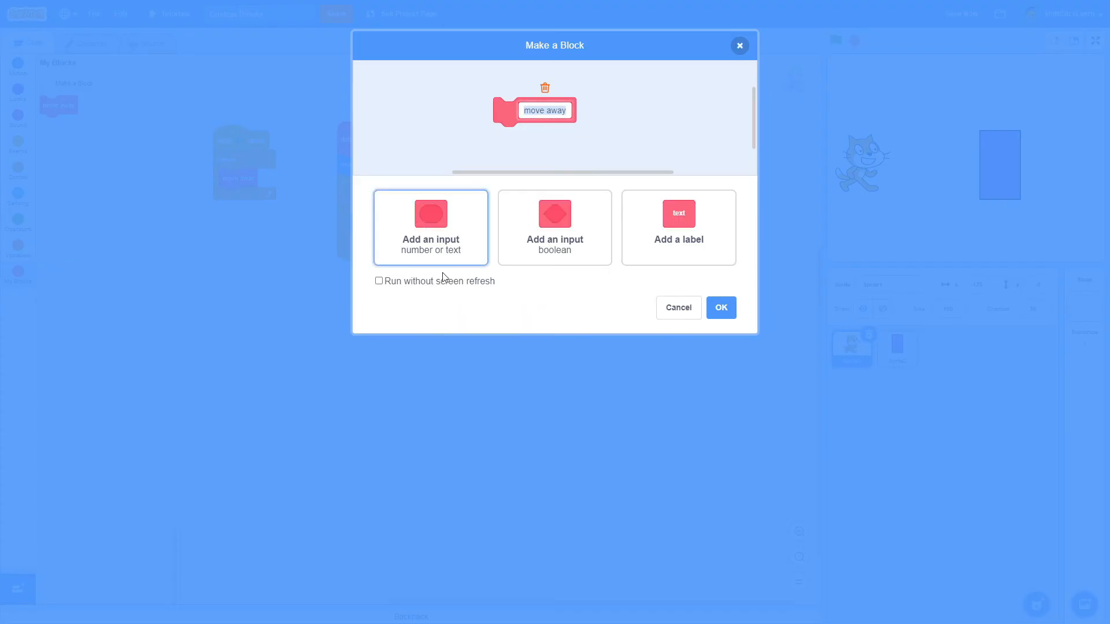
pyautogui.click(720, 308)
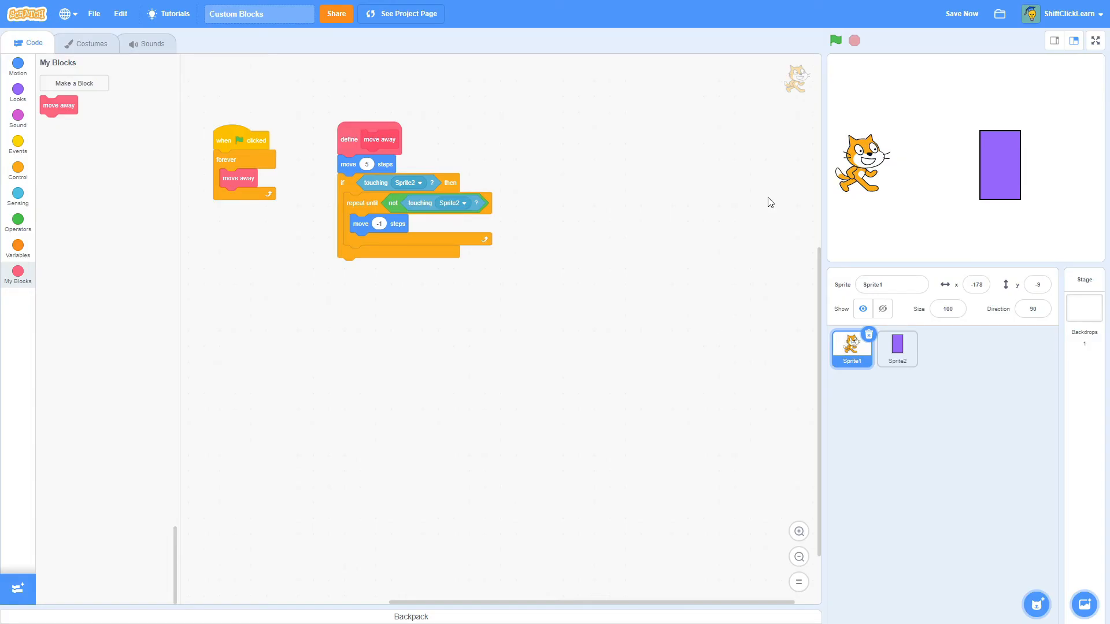
pyautogui.moveTo(736, 175)
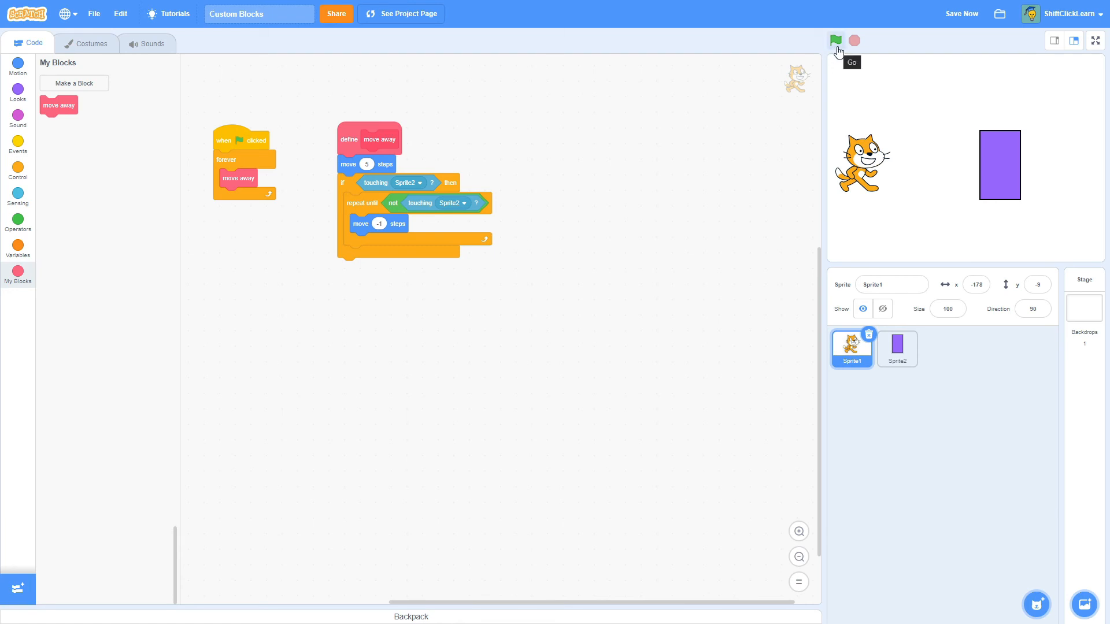
pyautogui.click(836, 41)
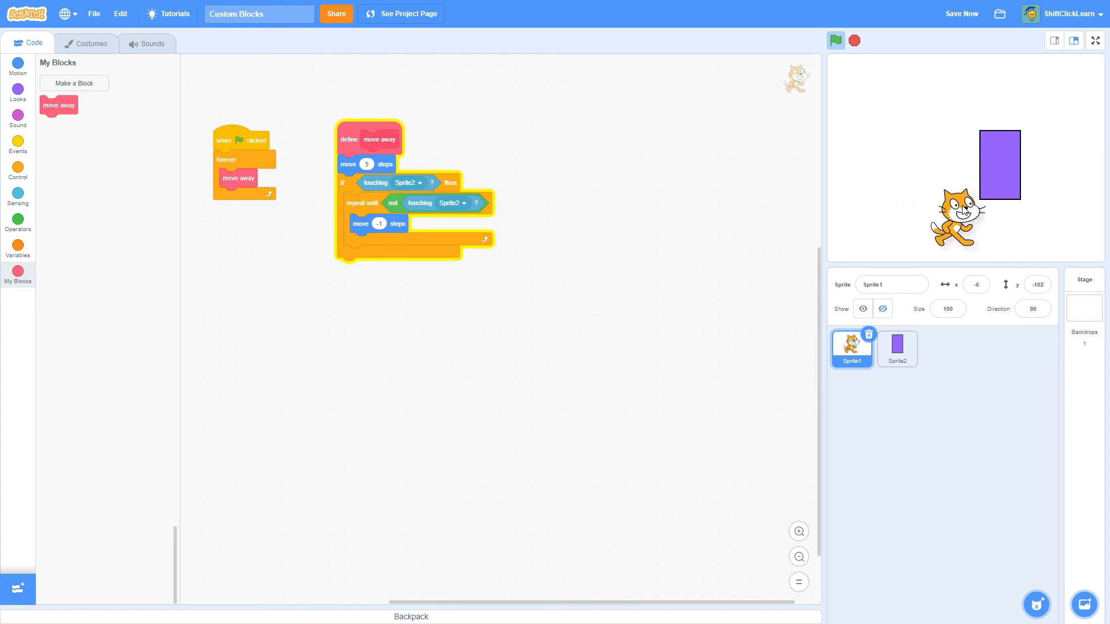
pyautogui.click(835, 40)
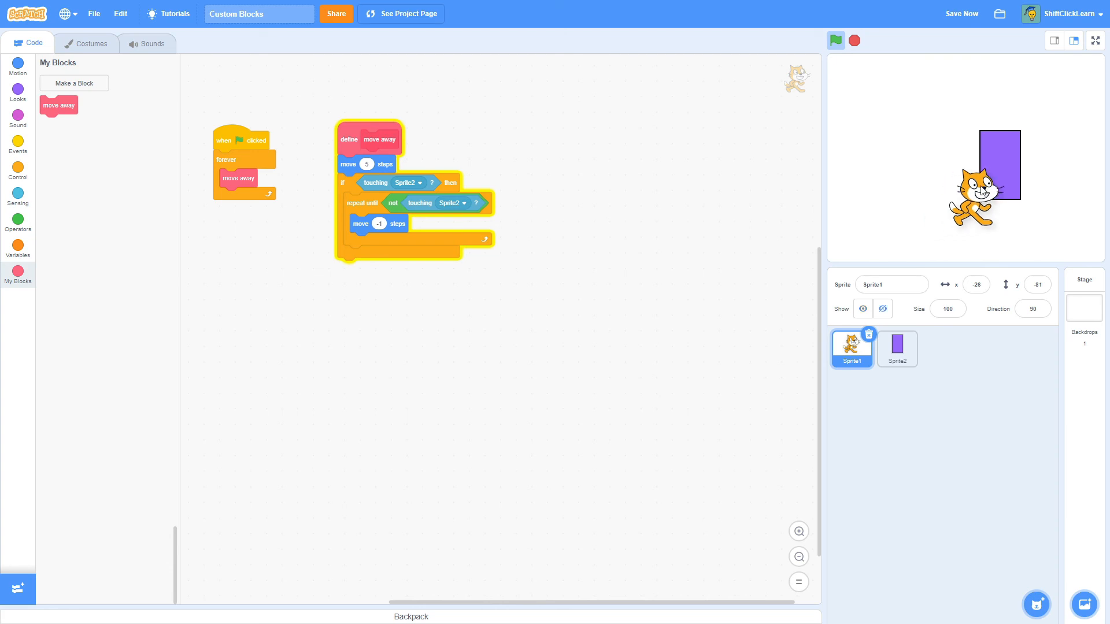
pyautogui.click(834, 40)
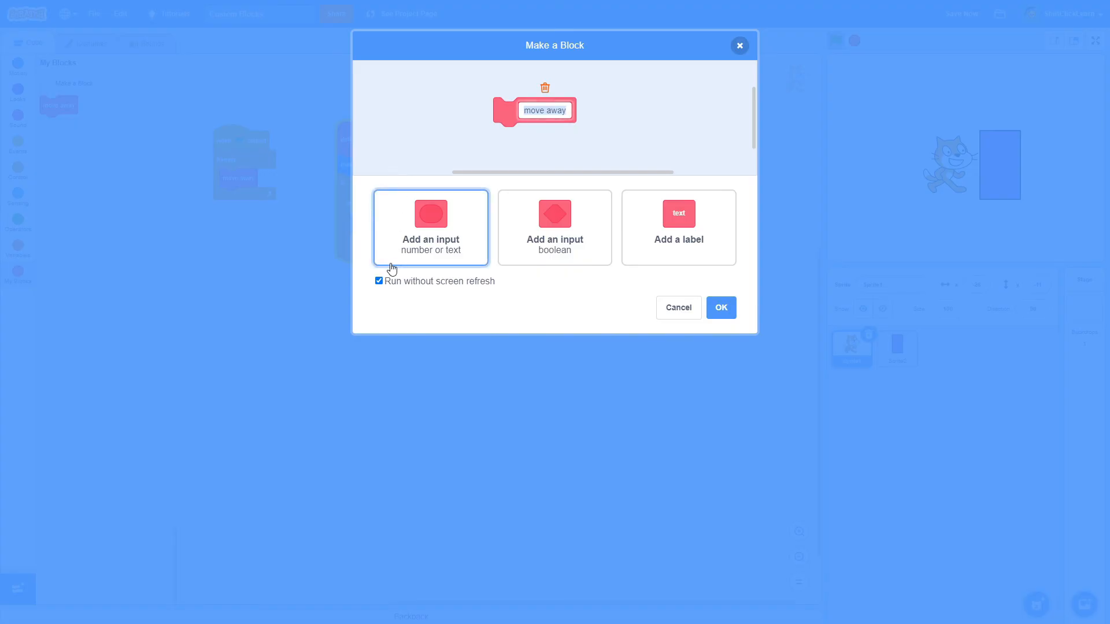
# - Confirm the speed input on move away called with 2, then stop the run
pyautogui.click(720, 307)
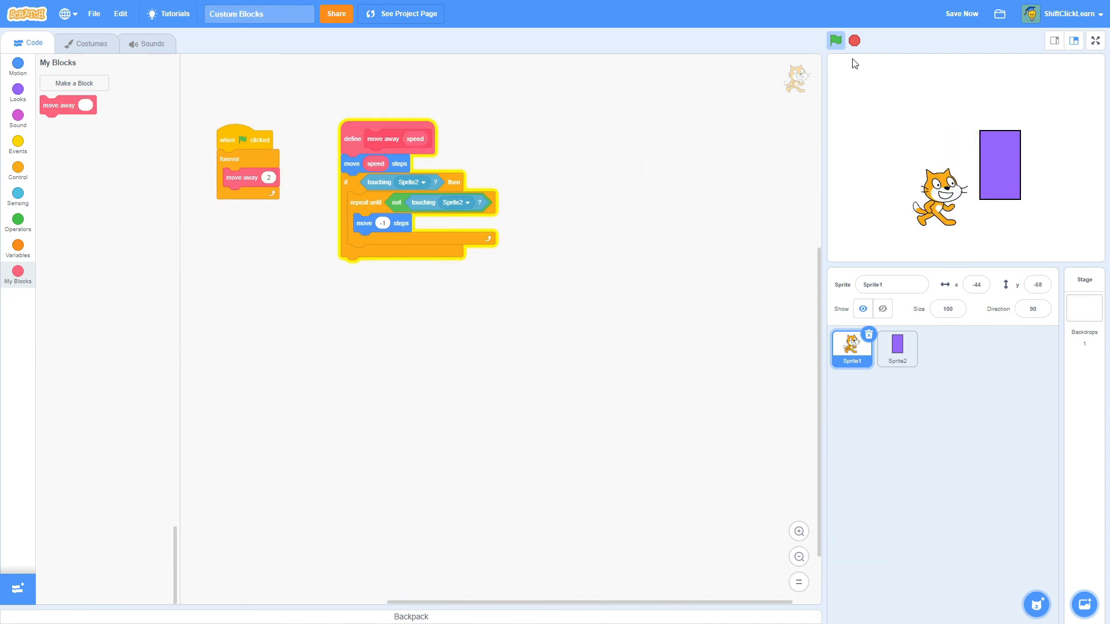
pyautogui.click(836, 40)
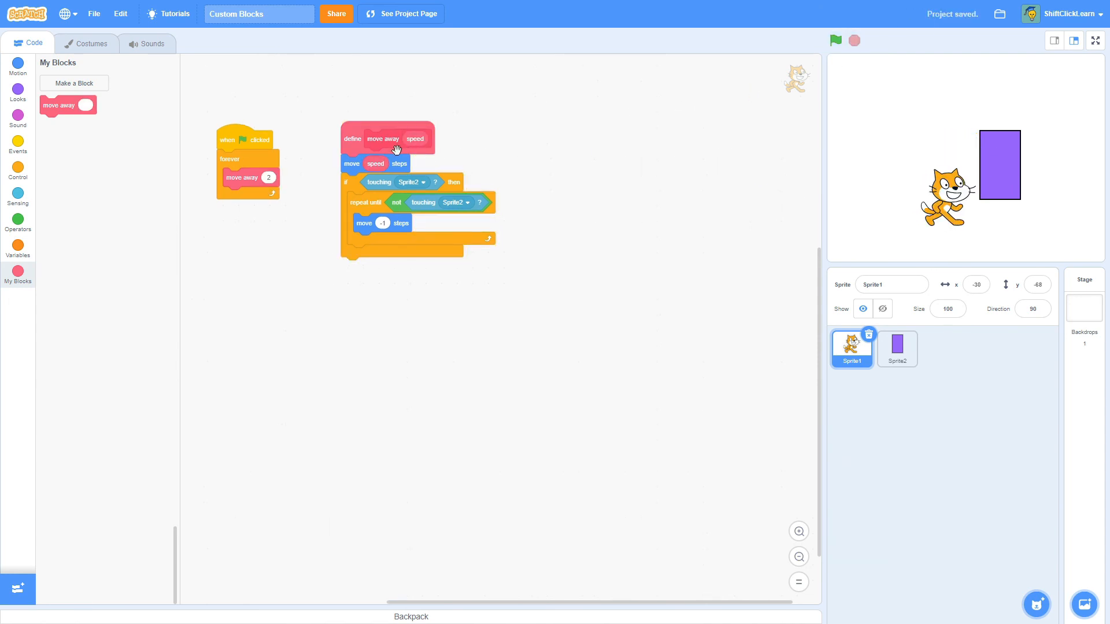
pyautogui.moveTo(304, 192)
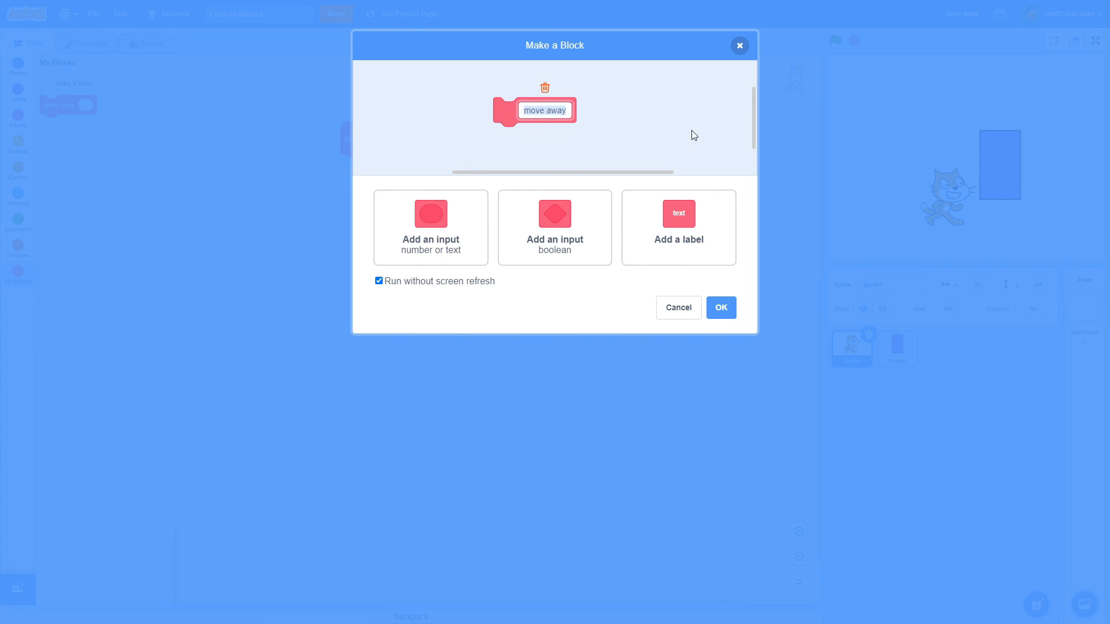
# - Name the new block 'if touching wall go away from it and do gravity' and create it
pyautogui.write('if touching wall')
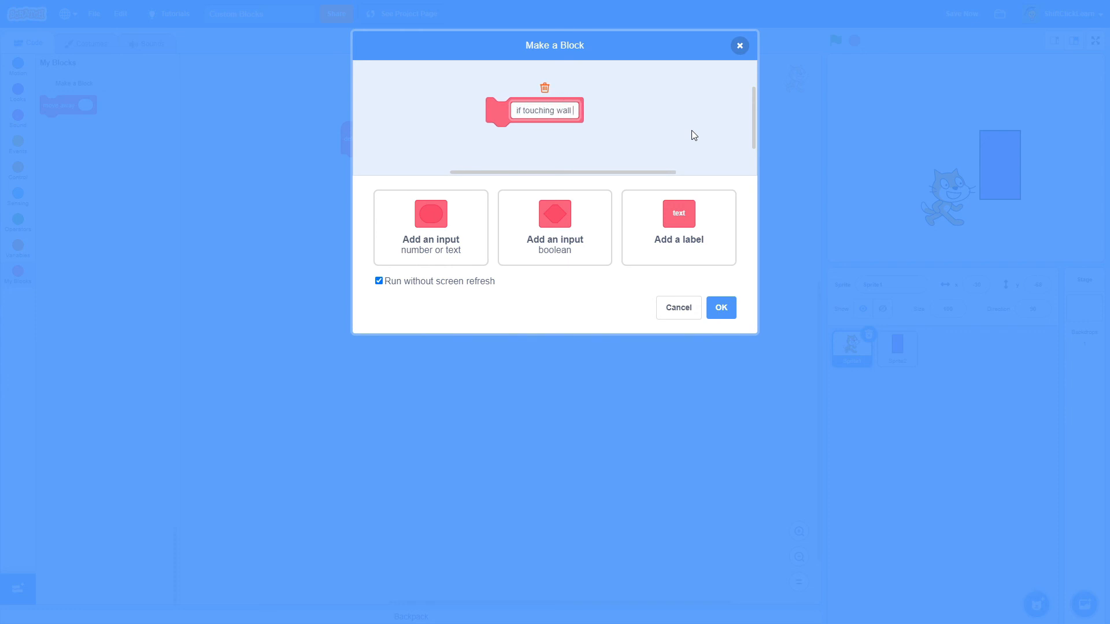
pyautogui.write('go away from it and do')
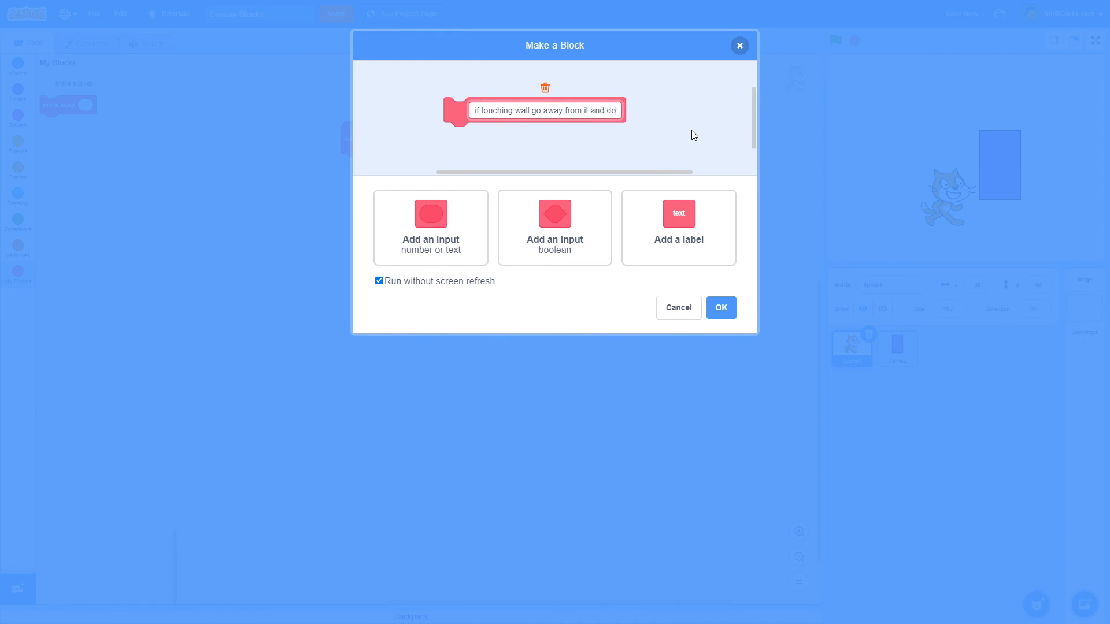
pyautogui.write('gravity')
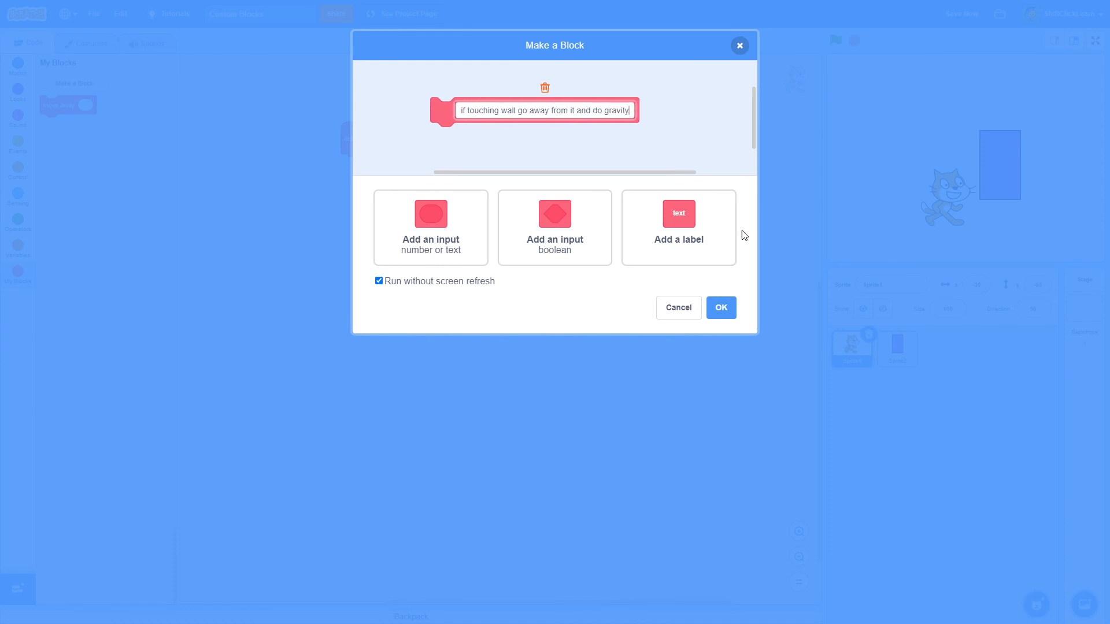
pyautogui.click(720, 307)
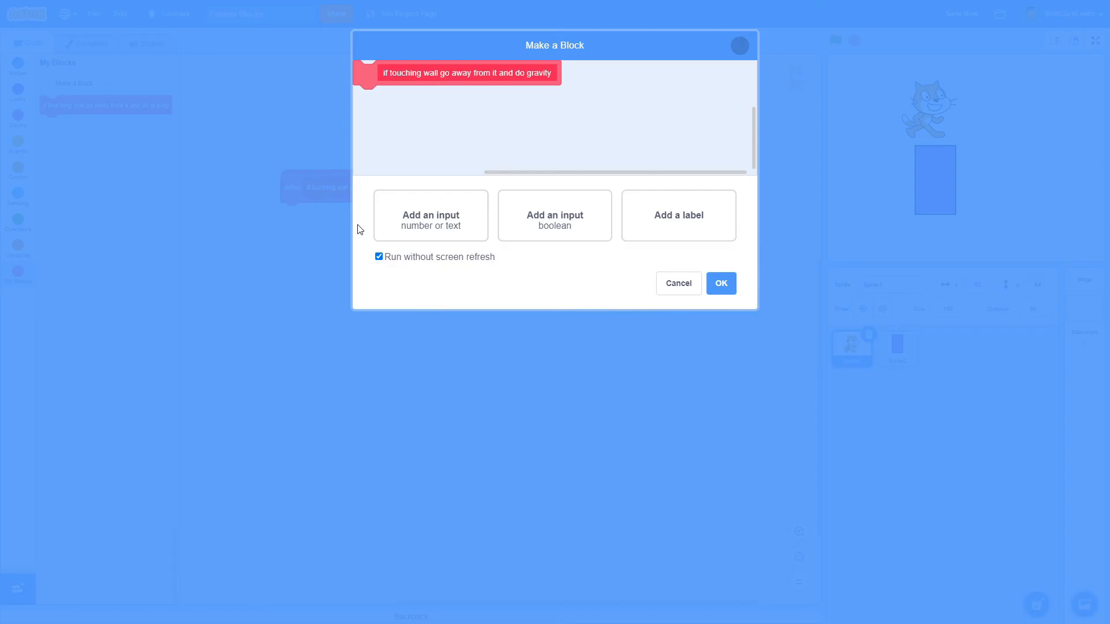
pyautogui.click(720, 283)
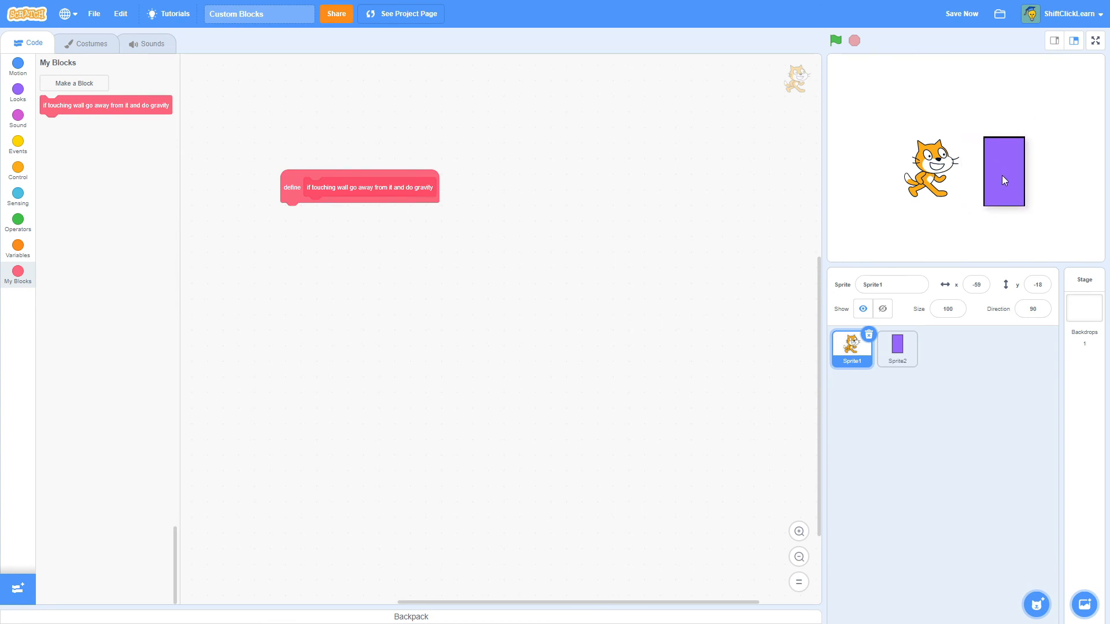
pyautogui.click(896, 348)
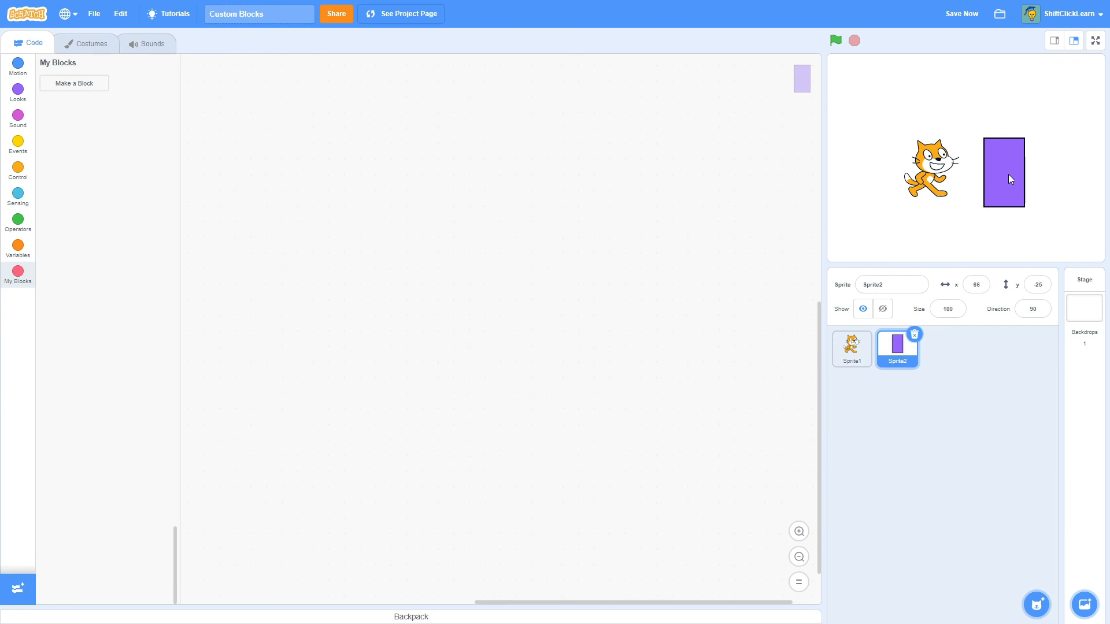
pyautogui.click(851, 347)
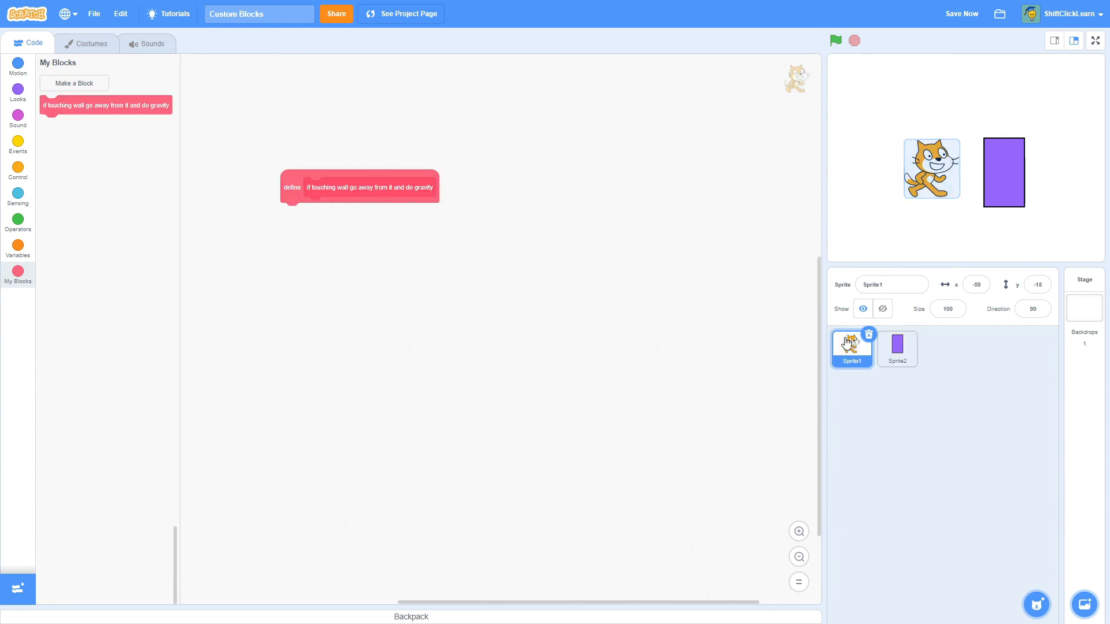